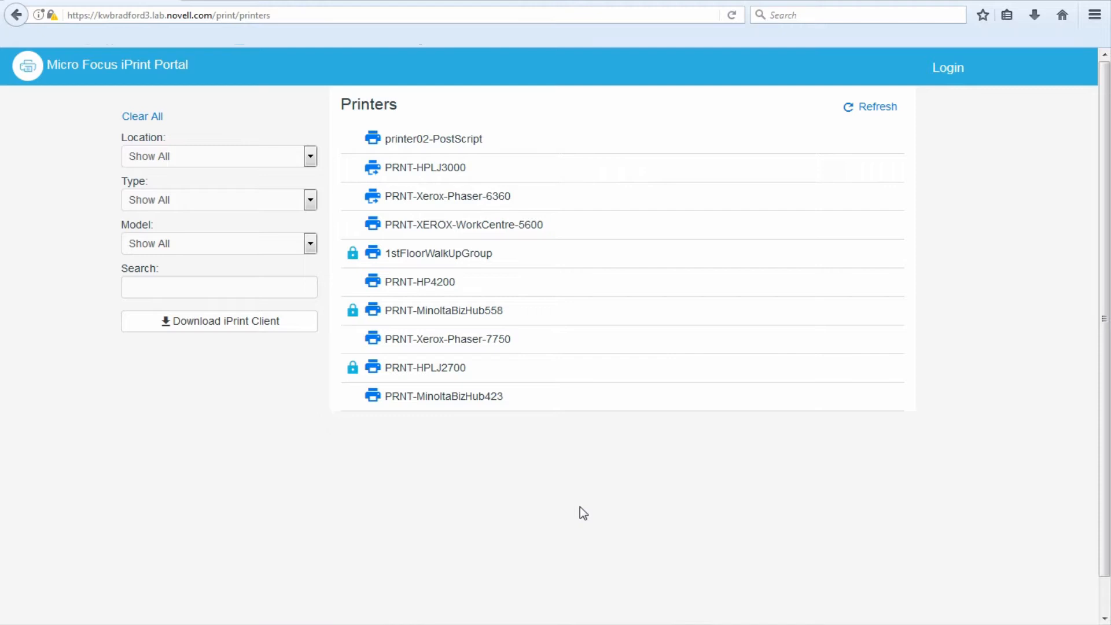
pyautogui.moveTo(562, 121)
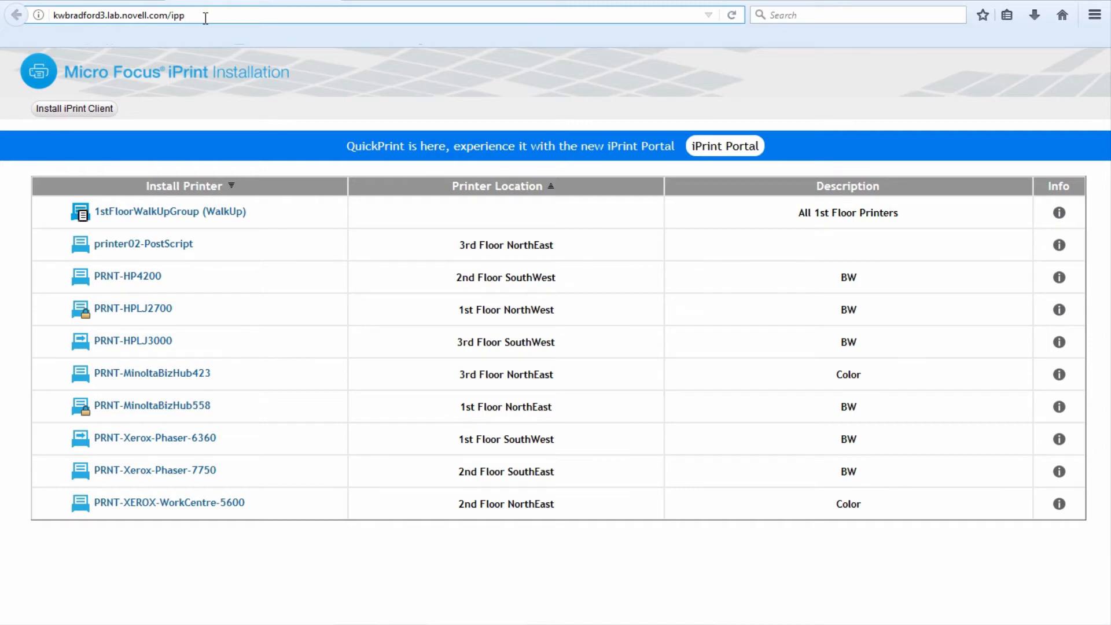
pyautogui.moveTo(140, 159)
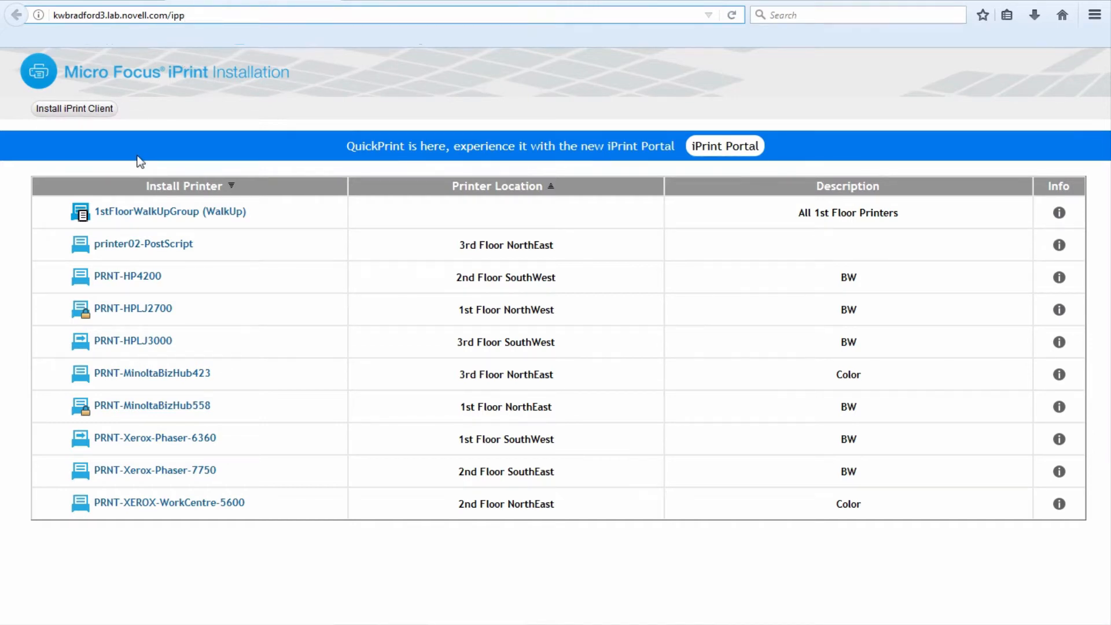
pyautogui.moveTo(503, 215)
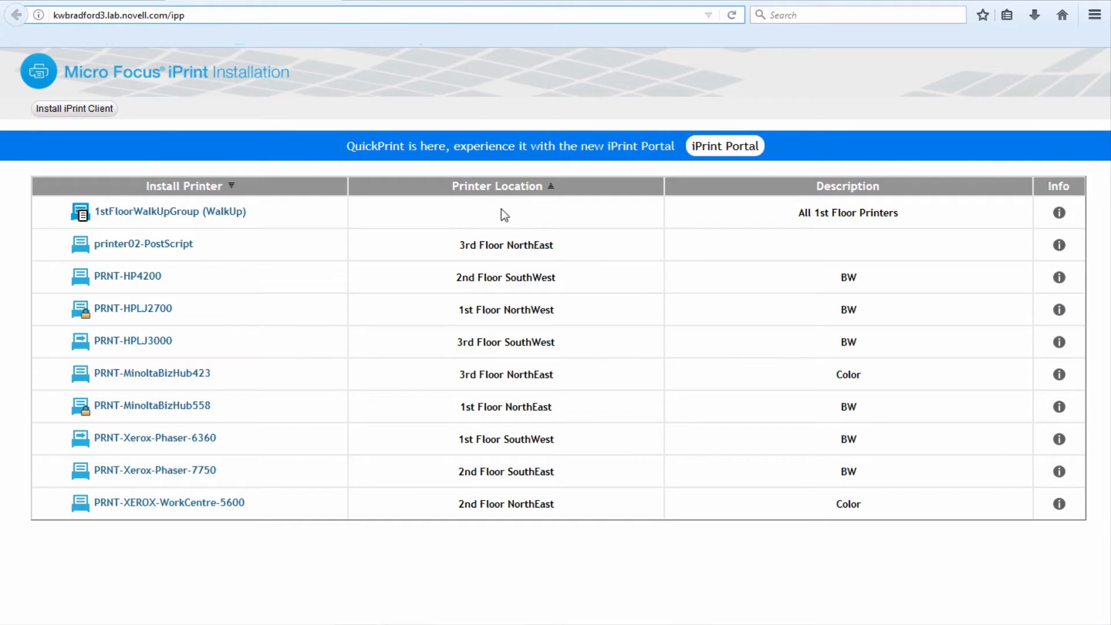
pyautogui.moveTo(479, 262)
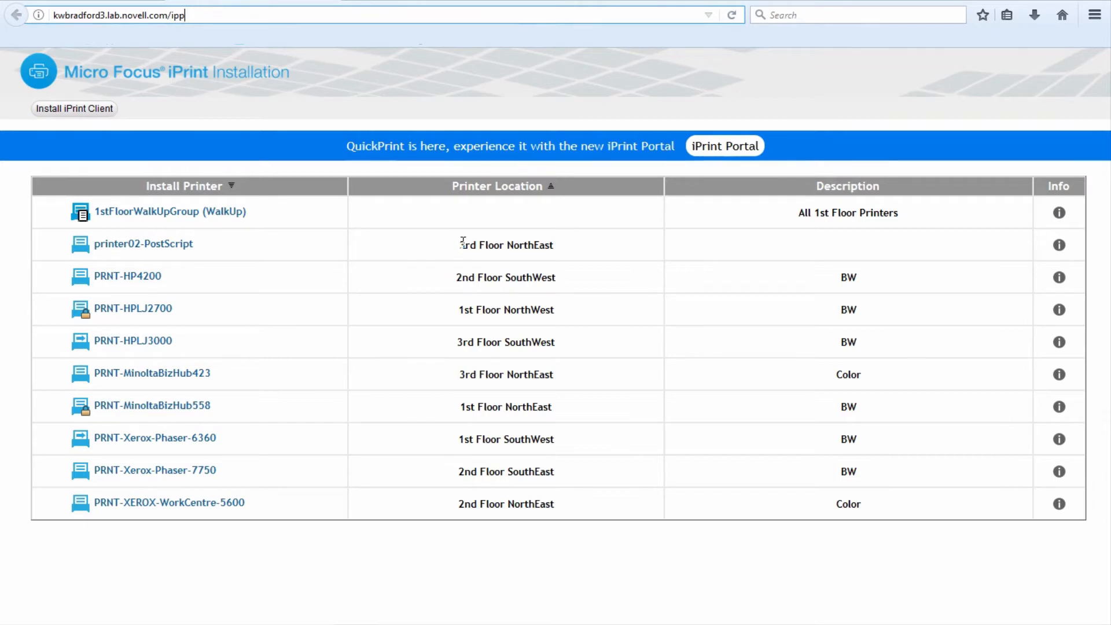
# Leave the /ipp Install Printer table for the iPrint Map Designer Tool video tab
pyautogui.doubleClick(505, 244)
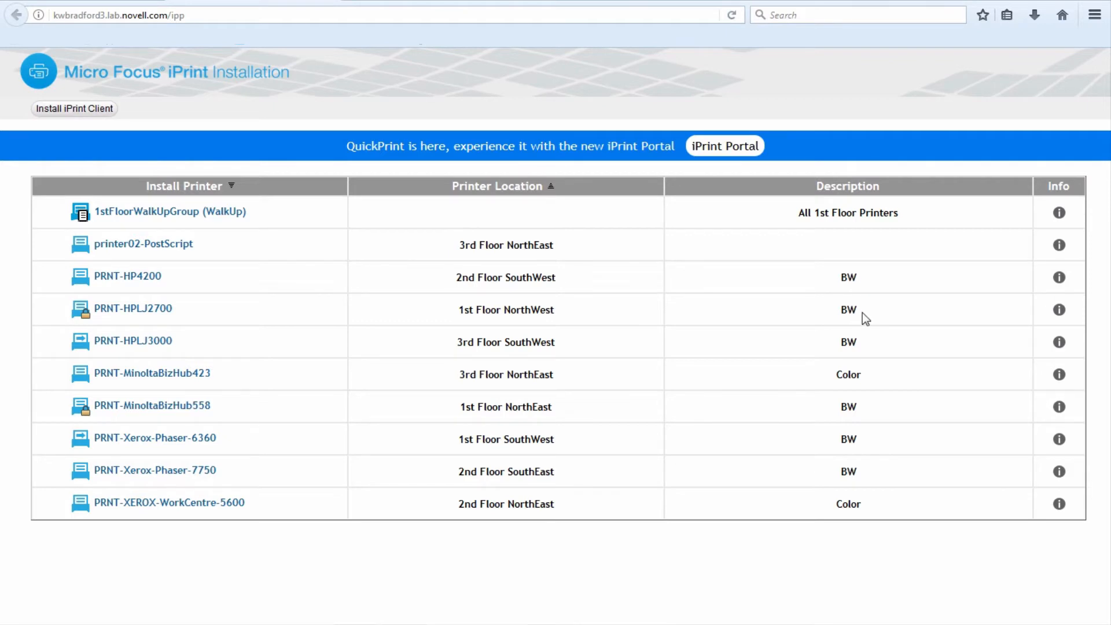
pyautogui.moveTo(846, 387)
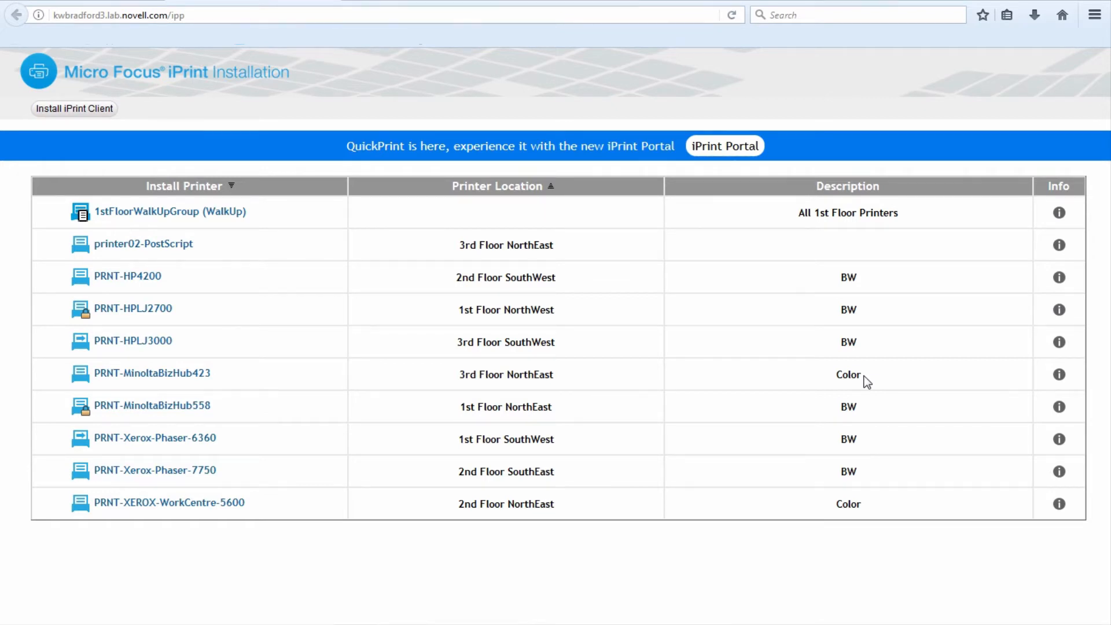
pyautogui.moveTo(533, 324)
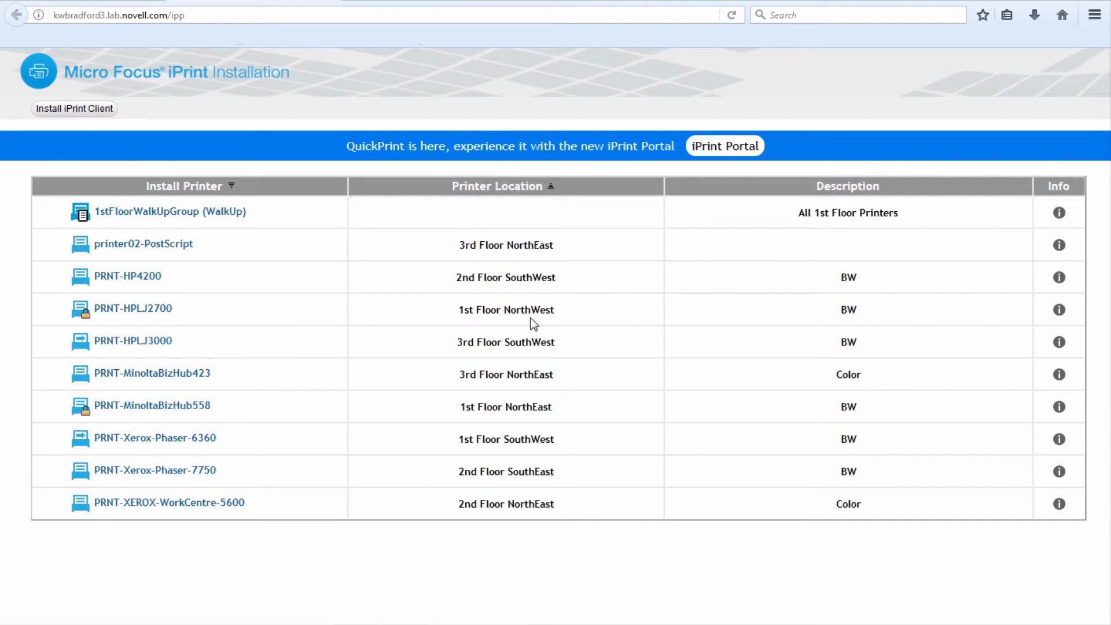
pyautogui.moveTo(47, 276)
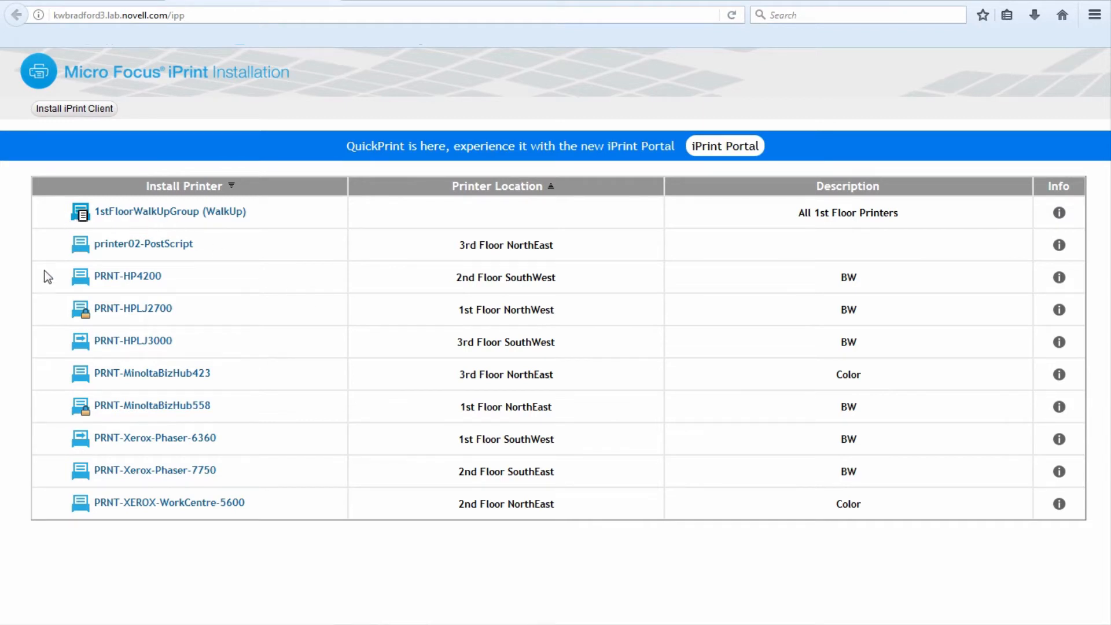
pyautogui.moveTo(101, 310)
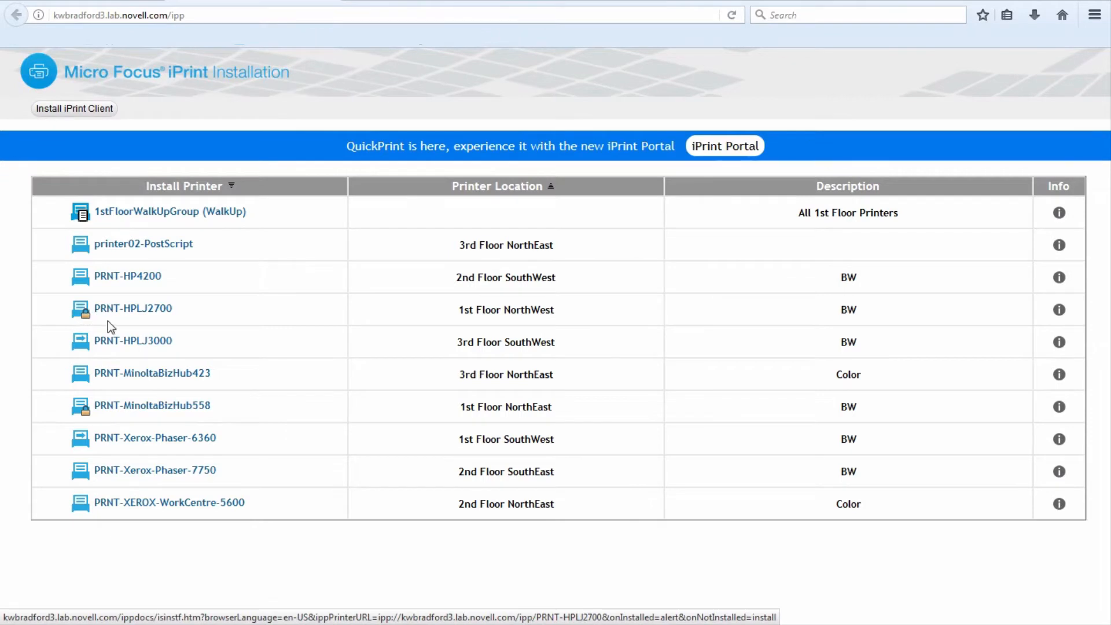
pyautogui.moveTo(82, 346)
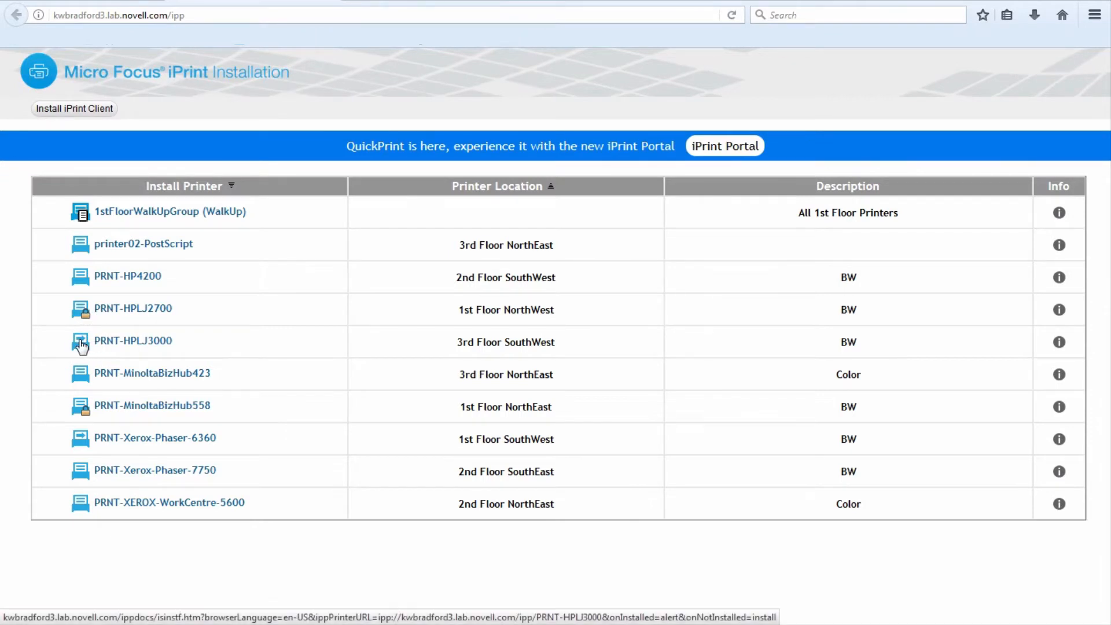
pyautogui.moveTo(175, 347)
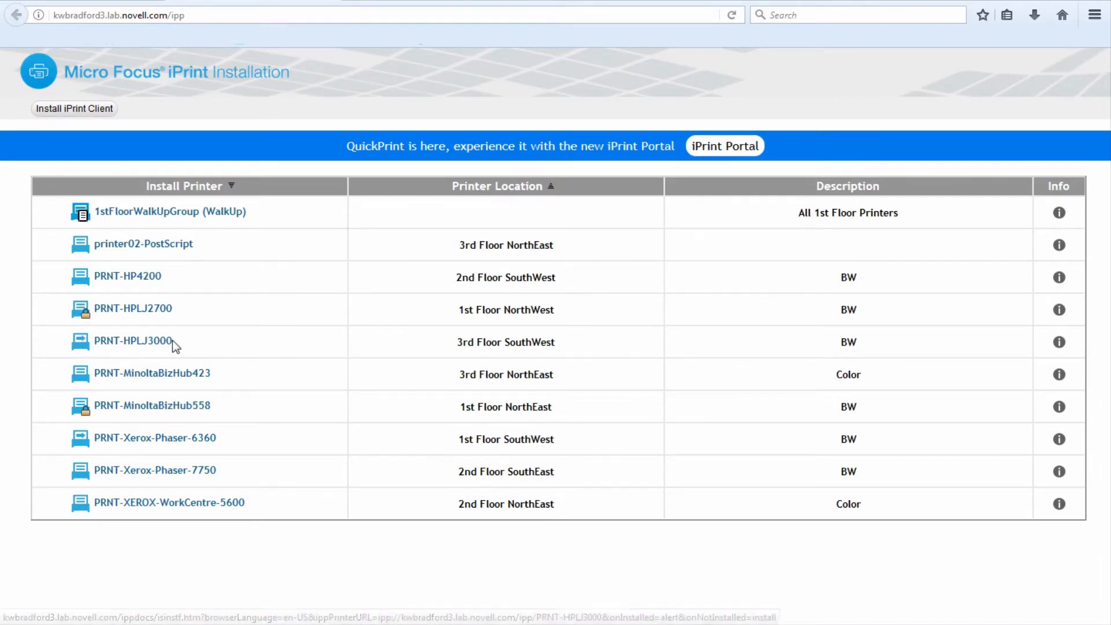
pyautogui.moveTo(248, 351)
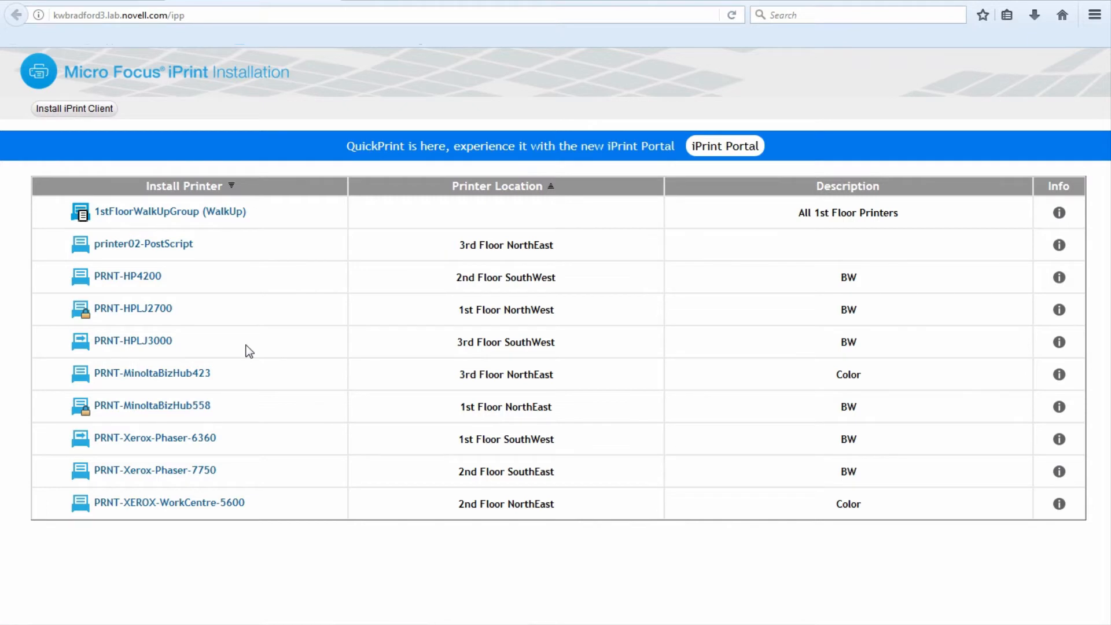
pyautogui.moveTo(133, 341)
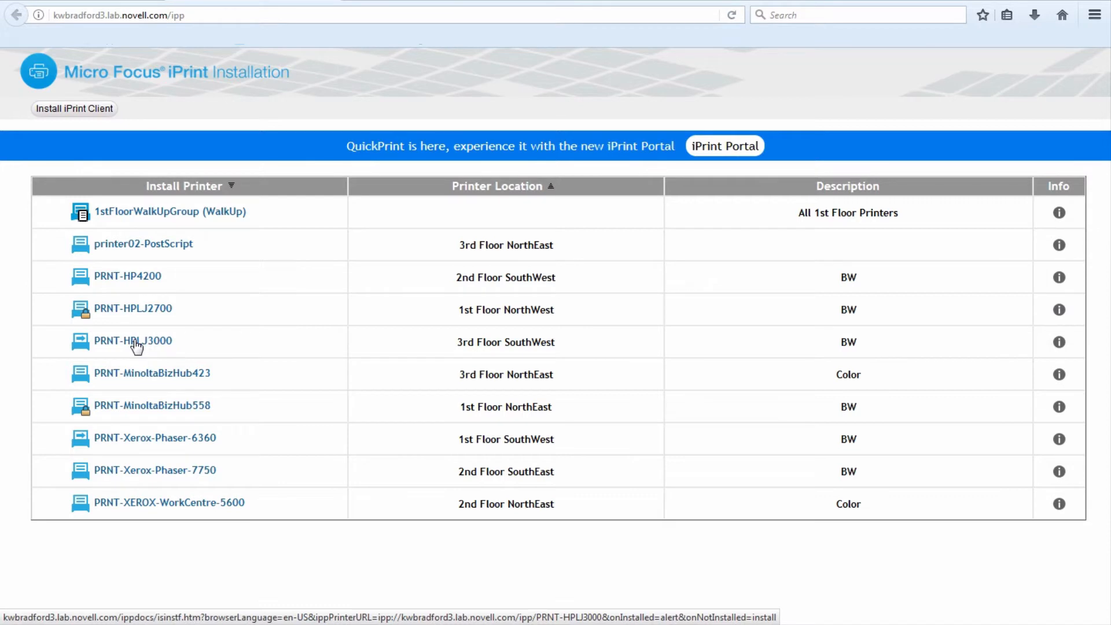
pyautogui.moveTo(306, 248)
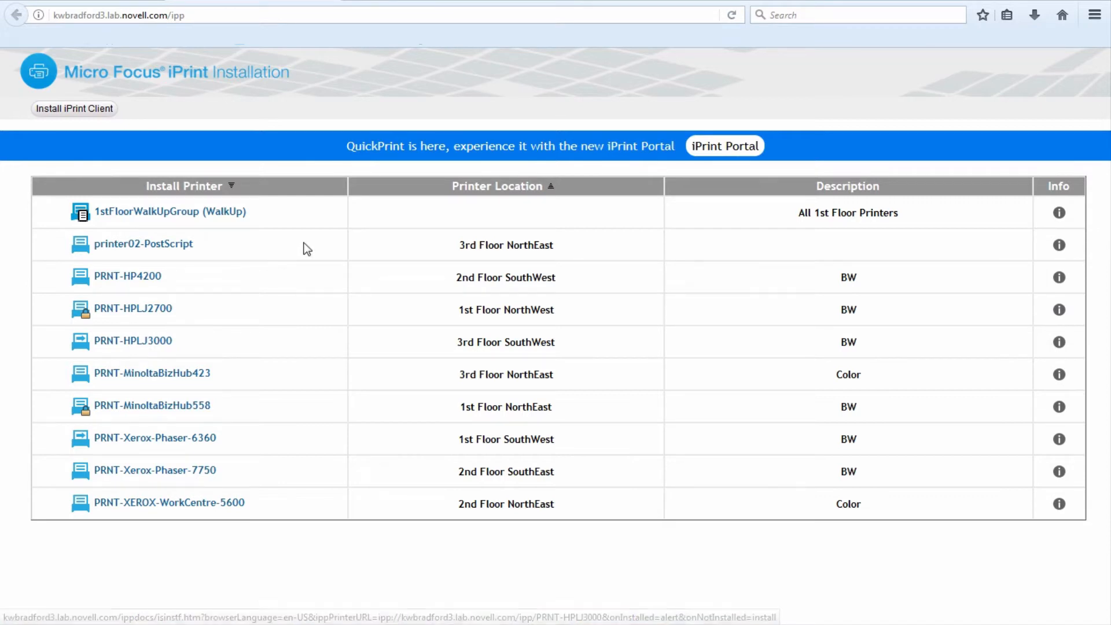
pyautogui.moveTo(344, 324)
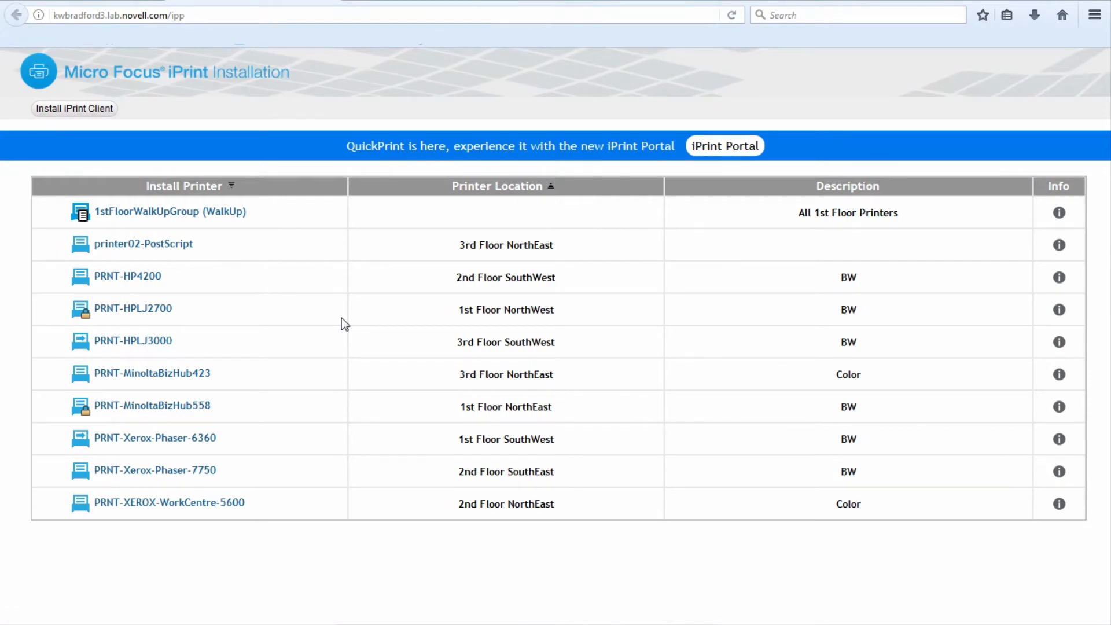
pyautogui.moveTo(412, 268)
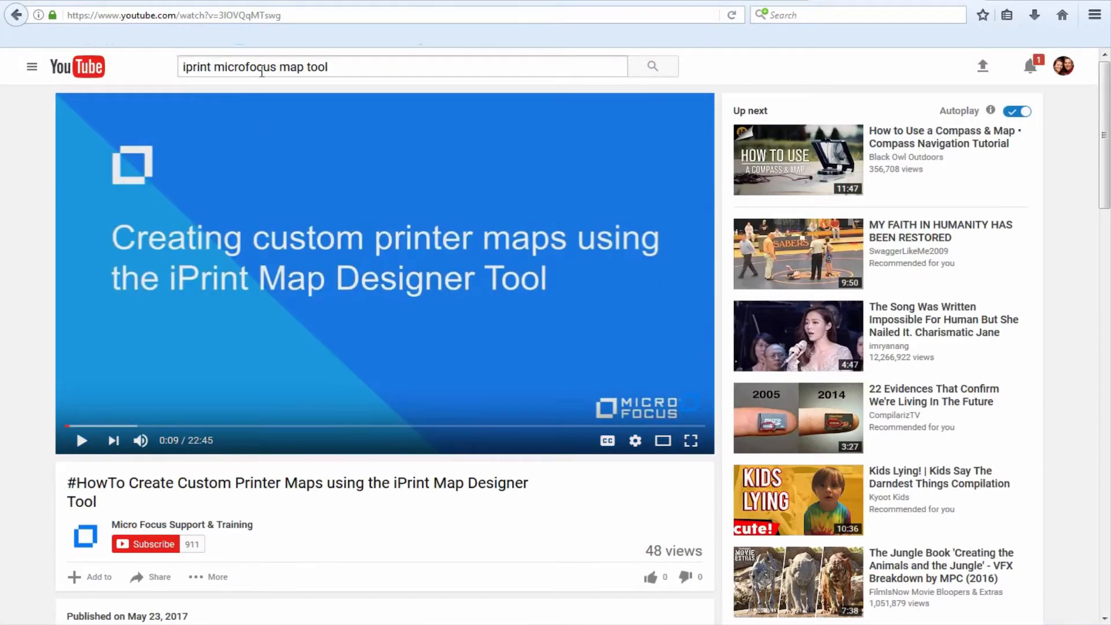
pyautogui.moveTo(599, 55)
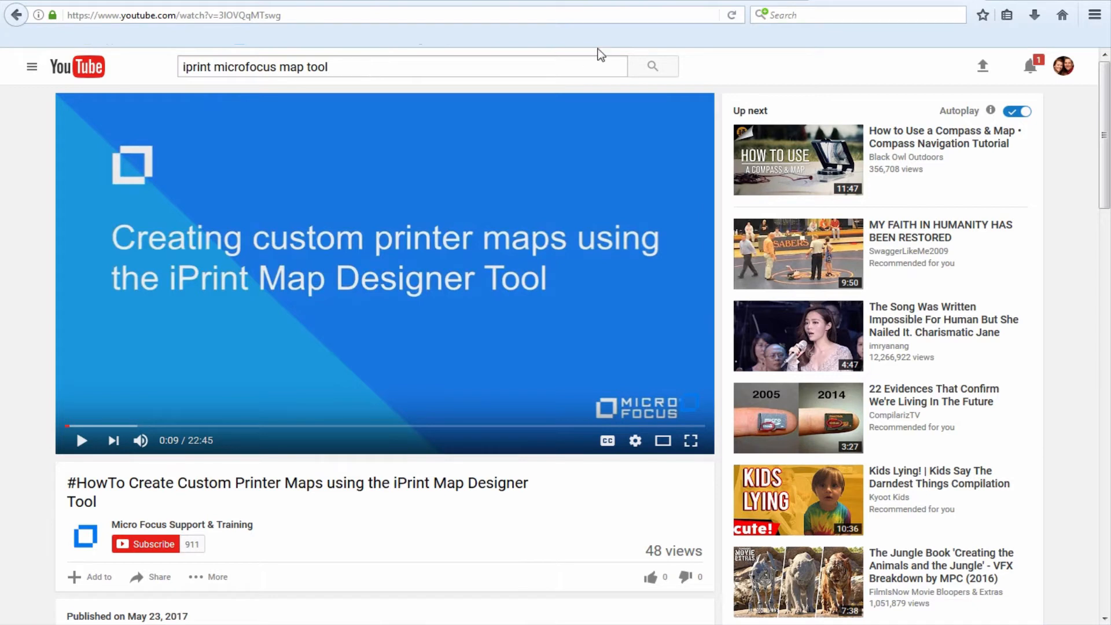
# Open the Provo H 4th Floor plan with its printer icons from the Provo Office page
pyautogui.click(205, 14)
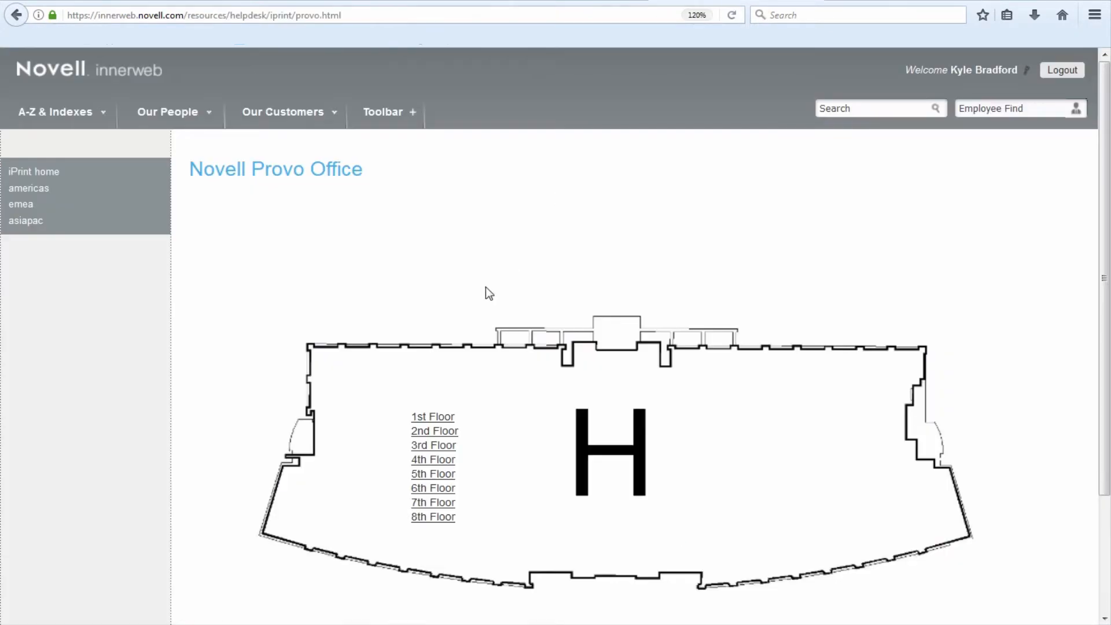
pyautogui.moveTo(422, 261)
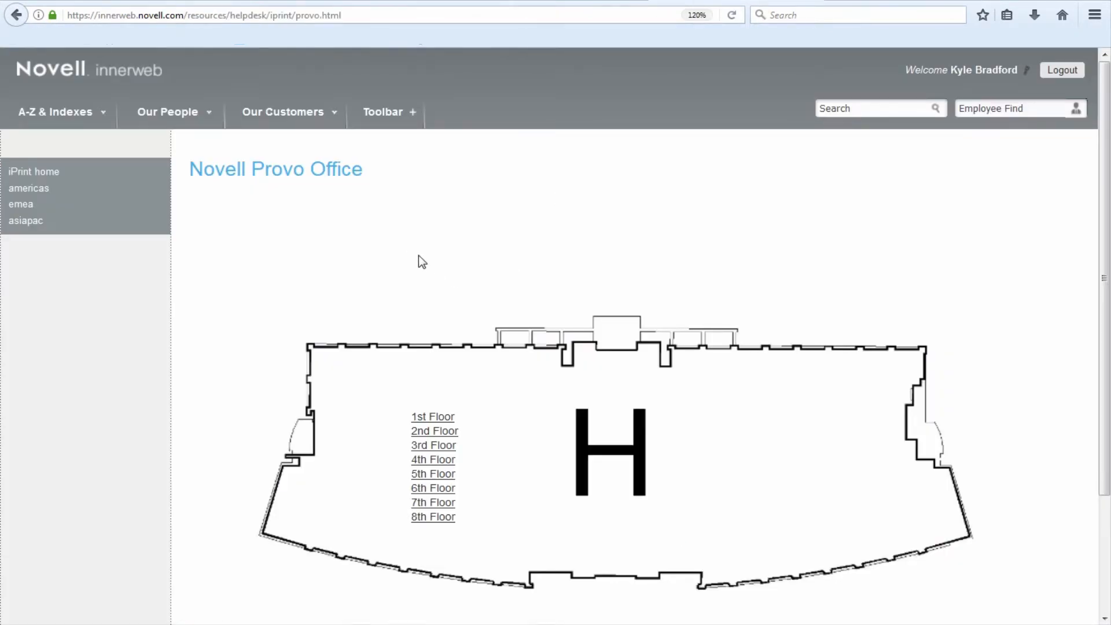
pyautogui.moveTo(588, 313)
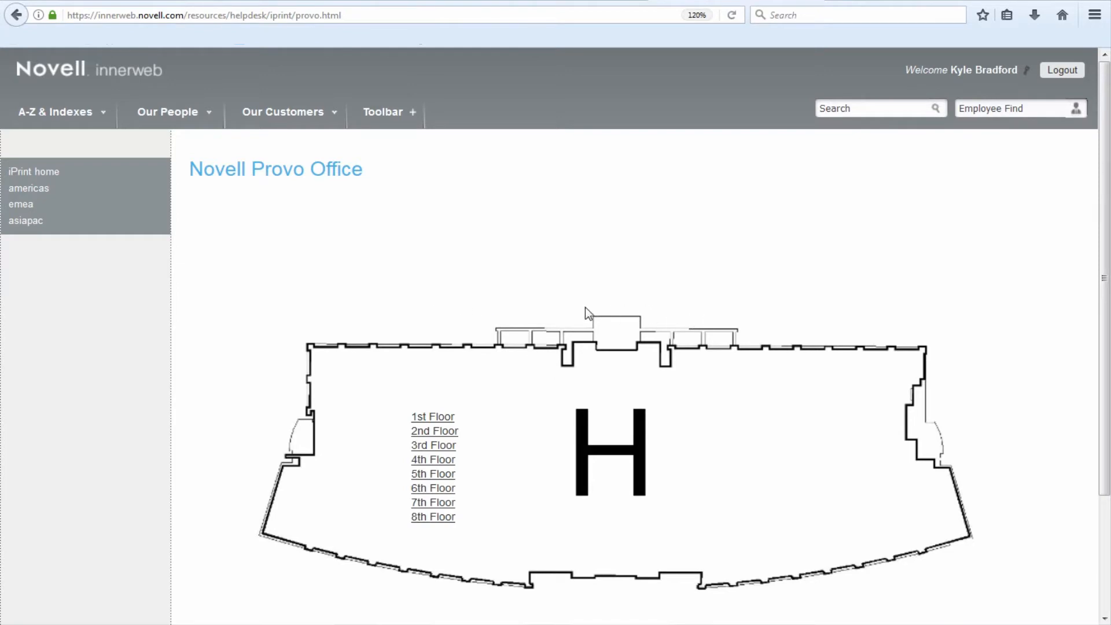
pyautogui.moveTo(571, 352)
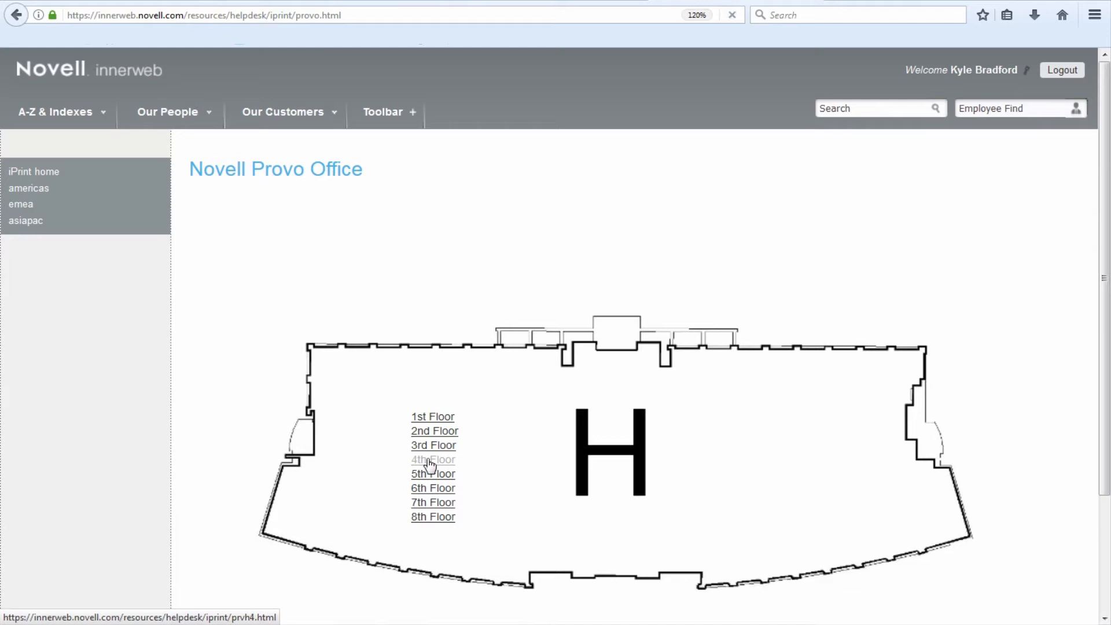
pyautogui.click(432, 459)
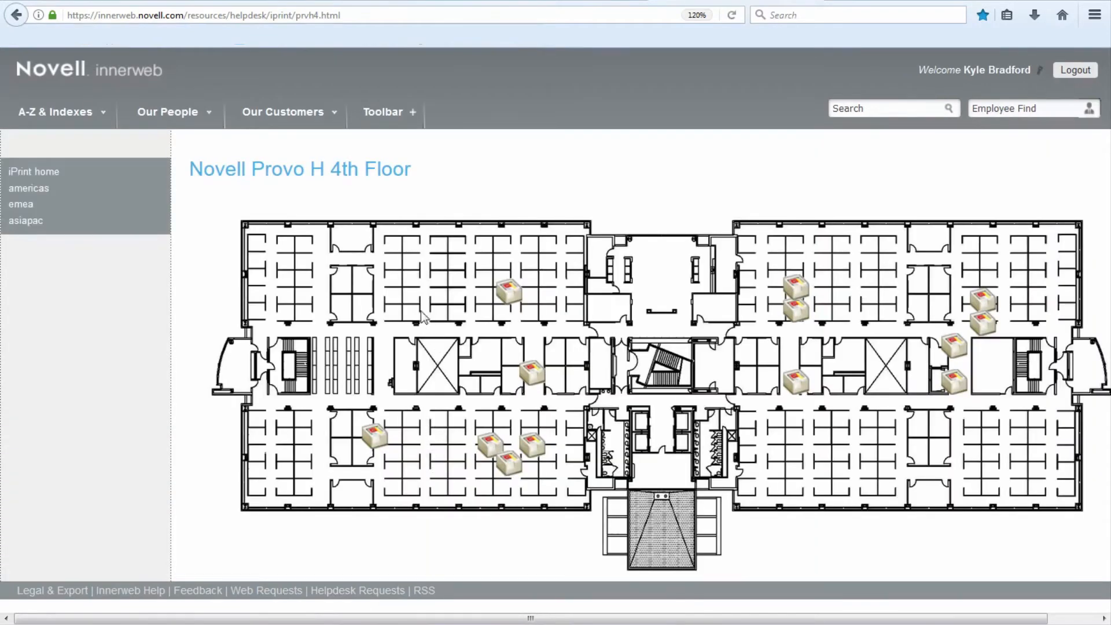
pyautogui.moveTo(347, 376)
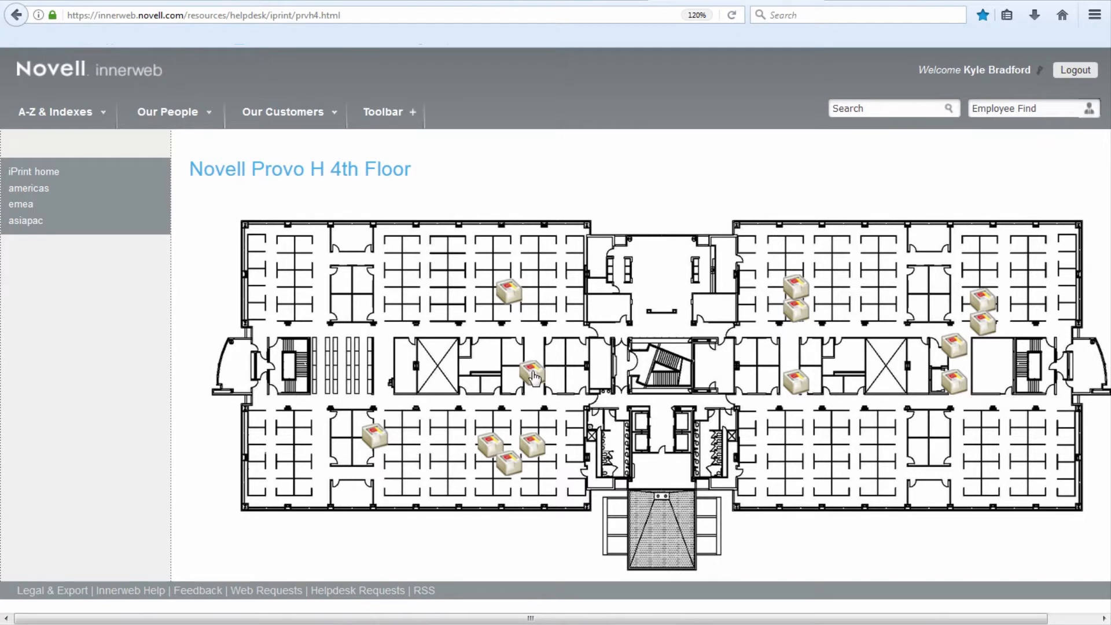
pyautogui.moveTo(613, 321)
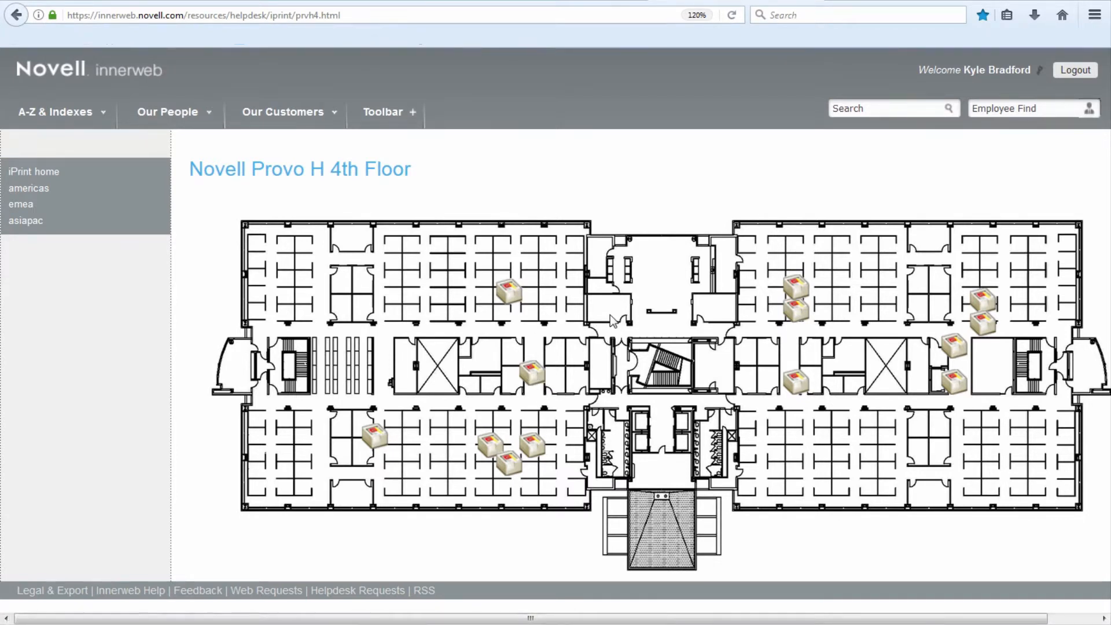
pyautogui.moveTo(509, 293)
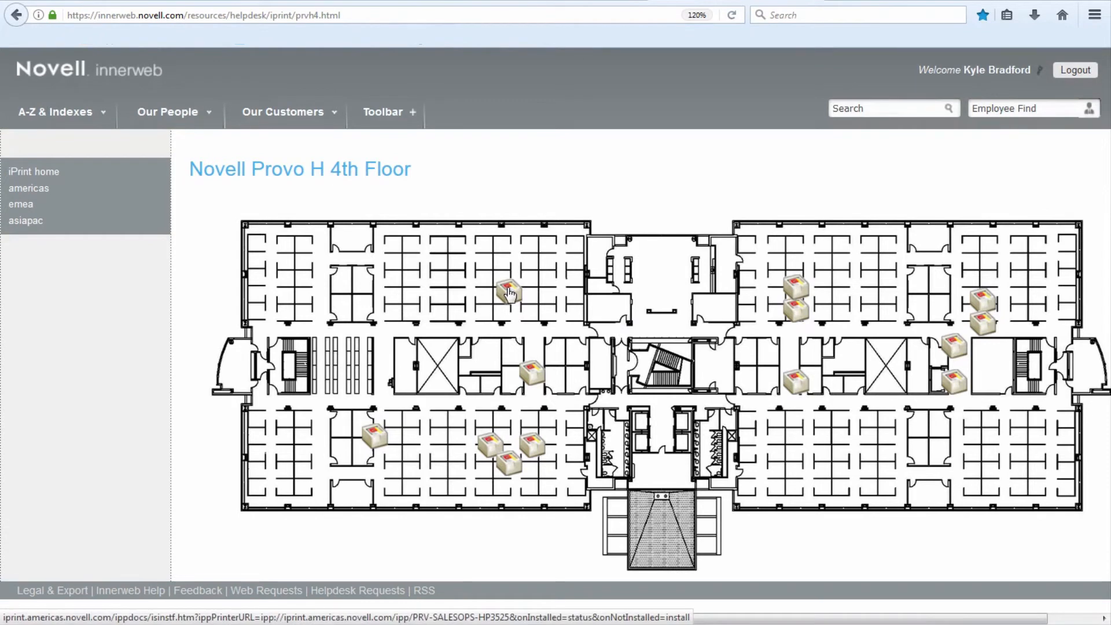
pyautogui.moveTo(600, 319)
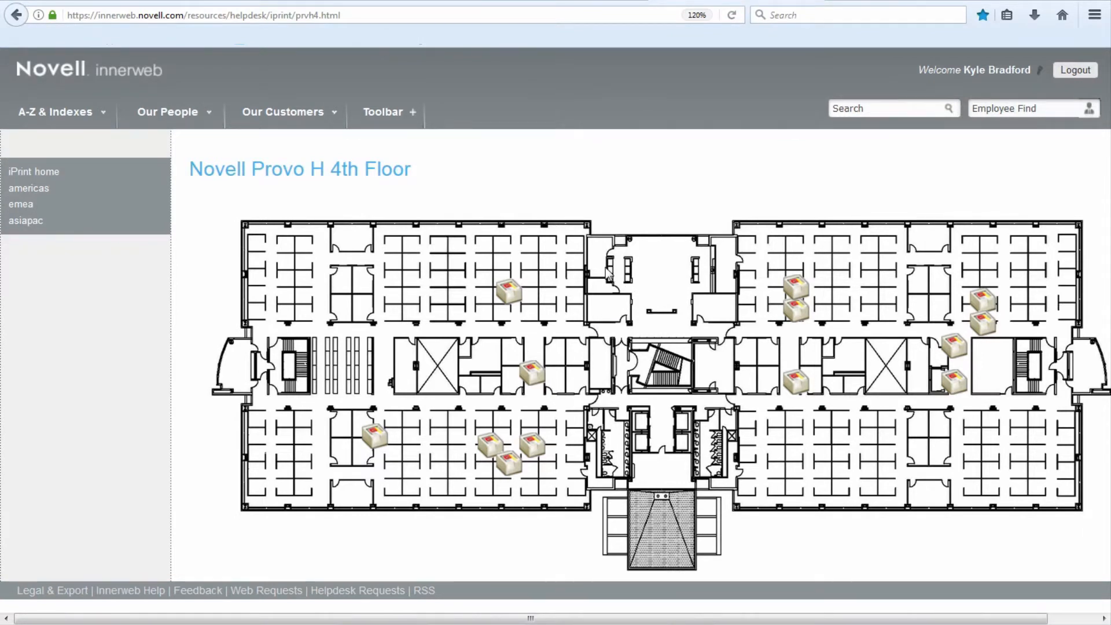
pyautogui.moveTo(676, 133)
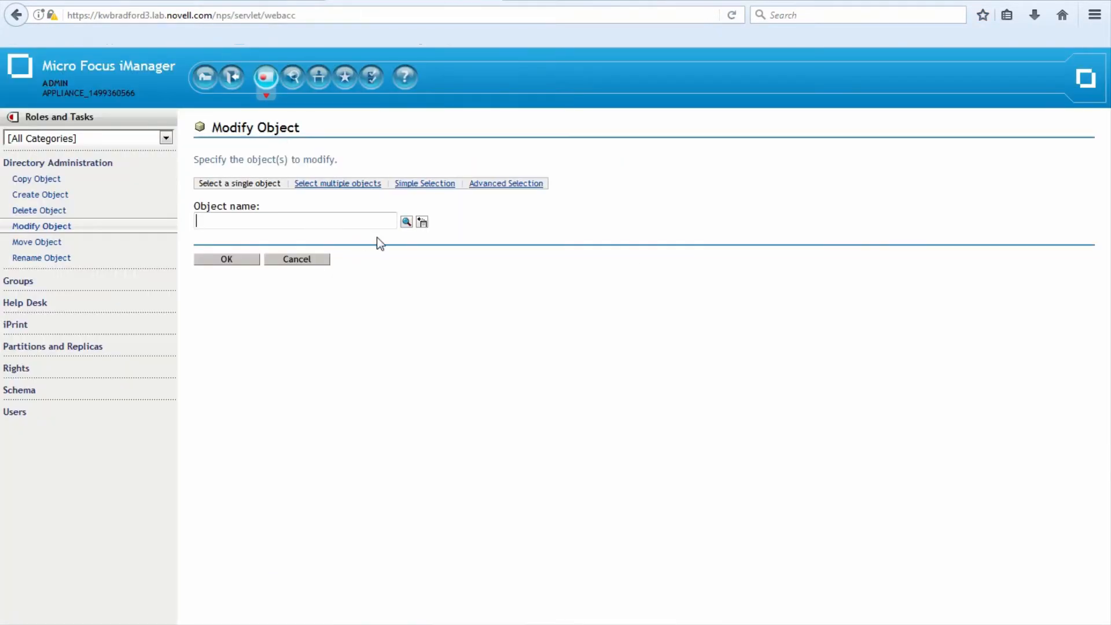
# Load the admin.iPrintAppliance user from history for modification
pyautogui.click(422, 222)
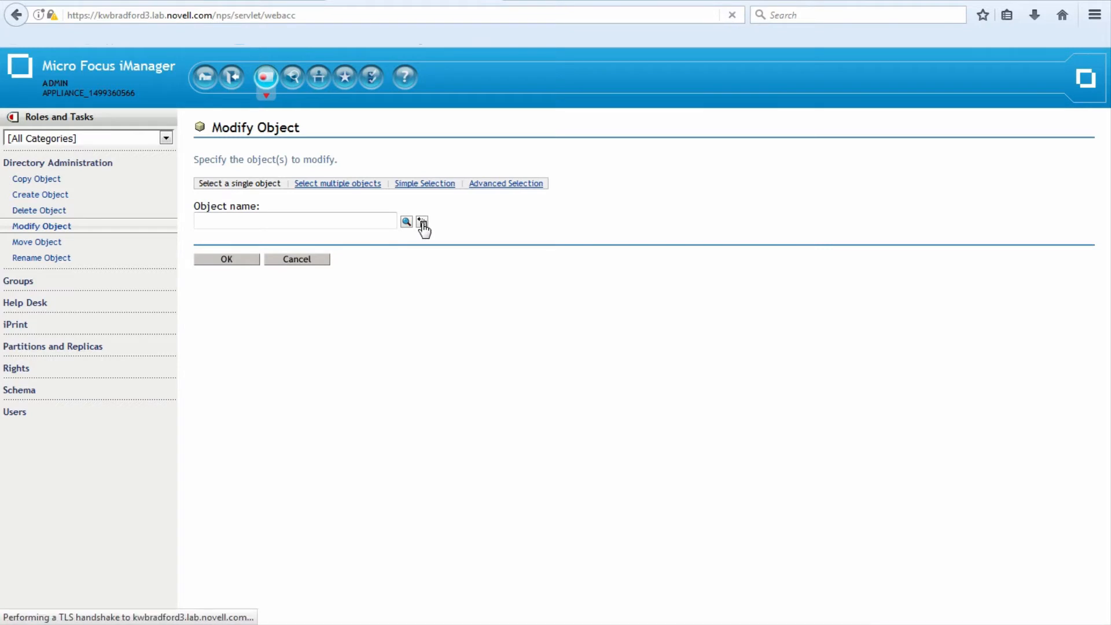
pyautogui.click(422, 222)
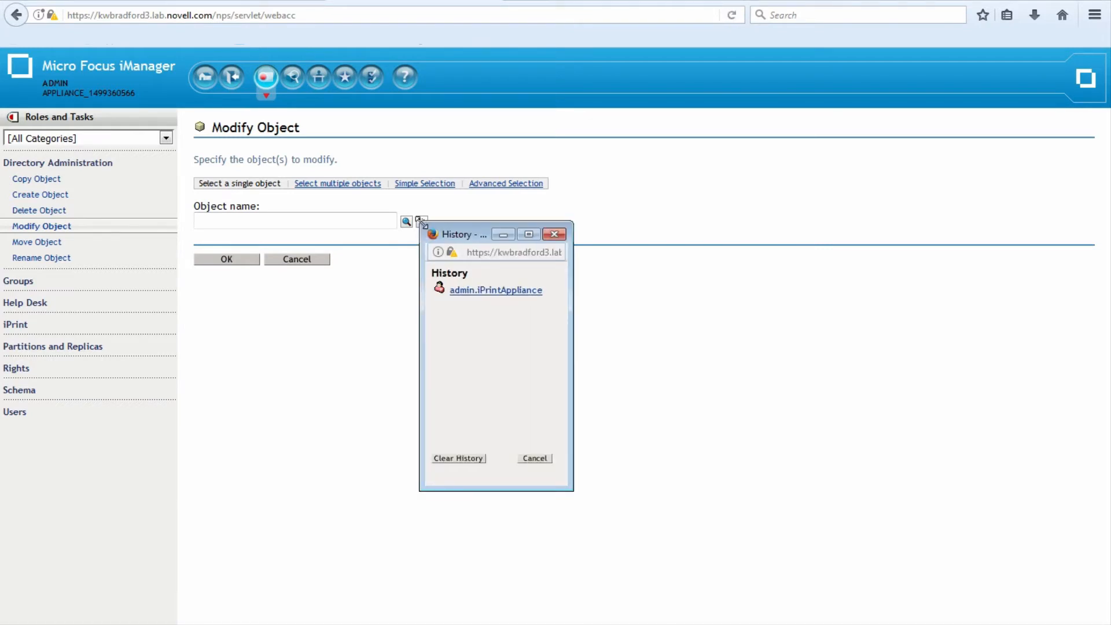
pyautogui.moveTo(495, 290)
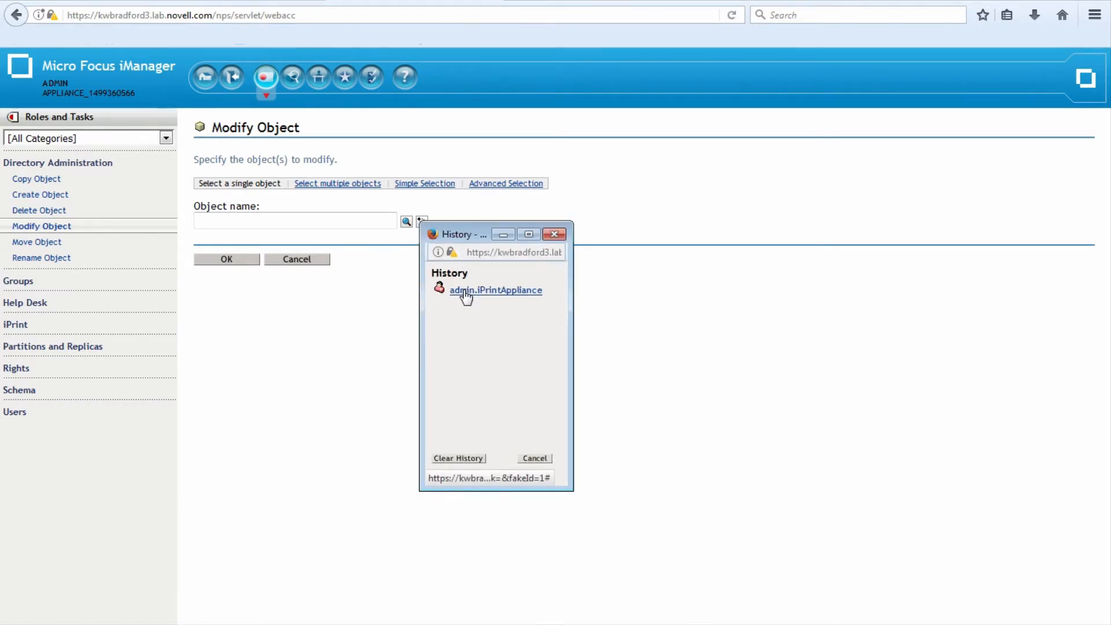
pyautogui.click(495, 290)
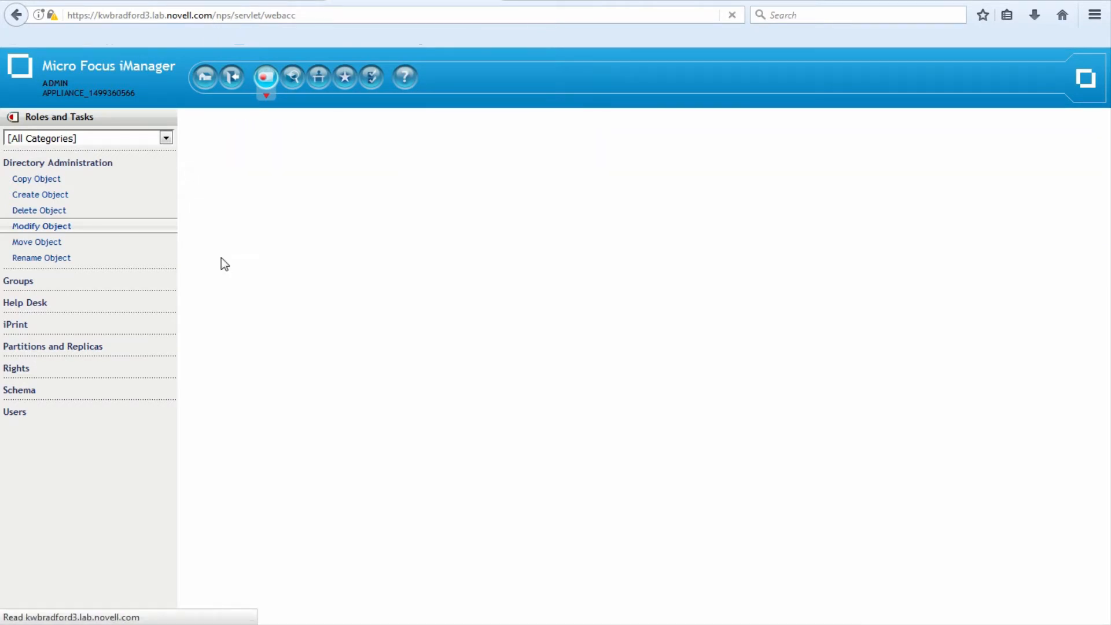
pyautogui.click(41, 226)
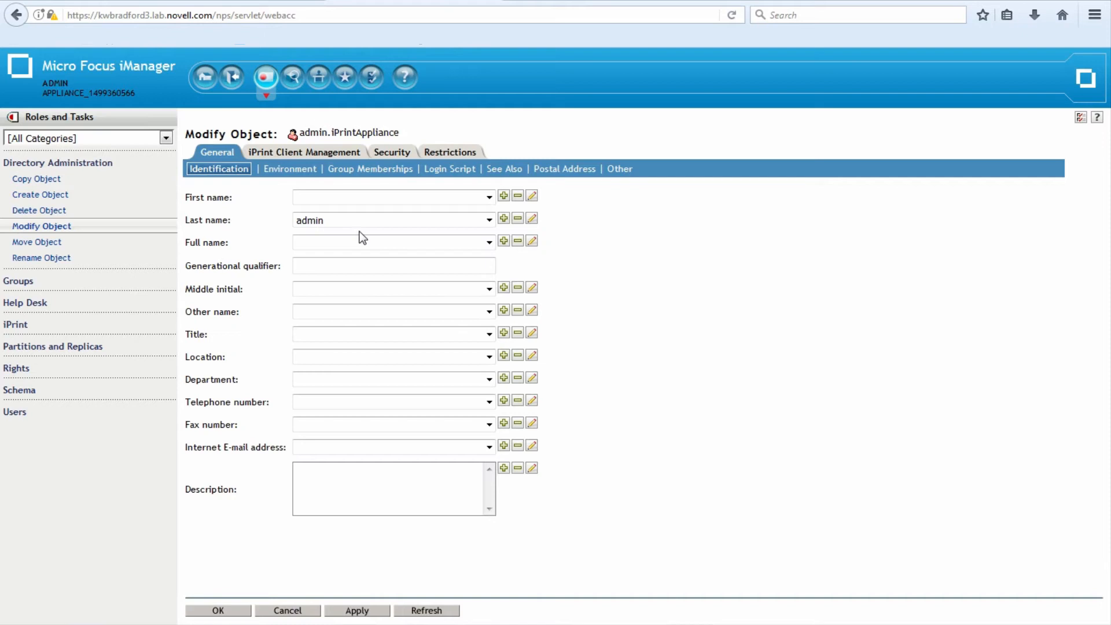
pyautogui.moveTo(271, 156)
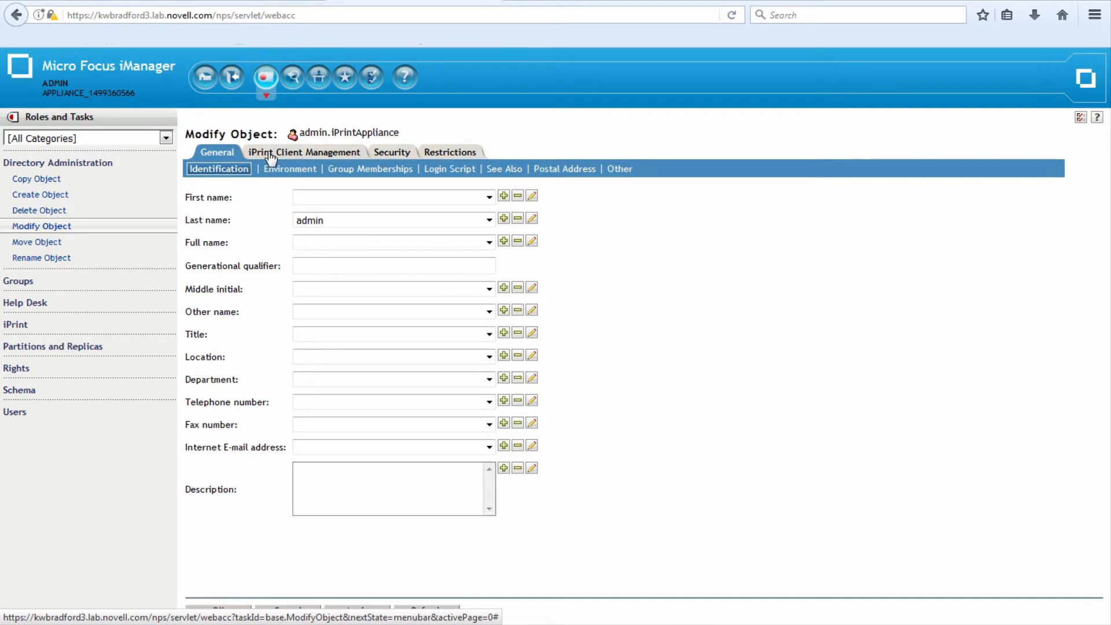
# Allow workstation updates and add PRNT-HPLJ2700 to the printers to install
pyautogui.click(305, 152)
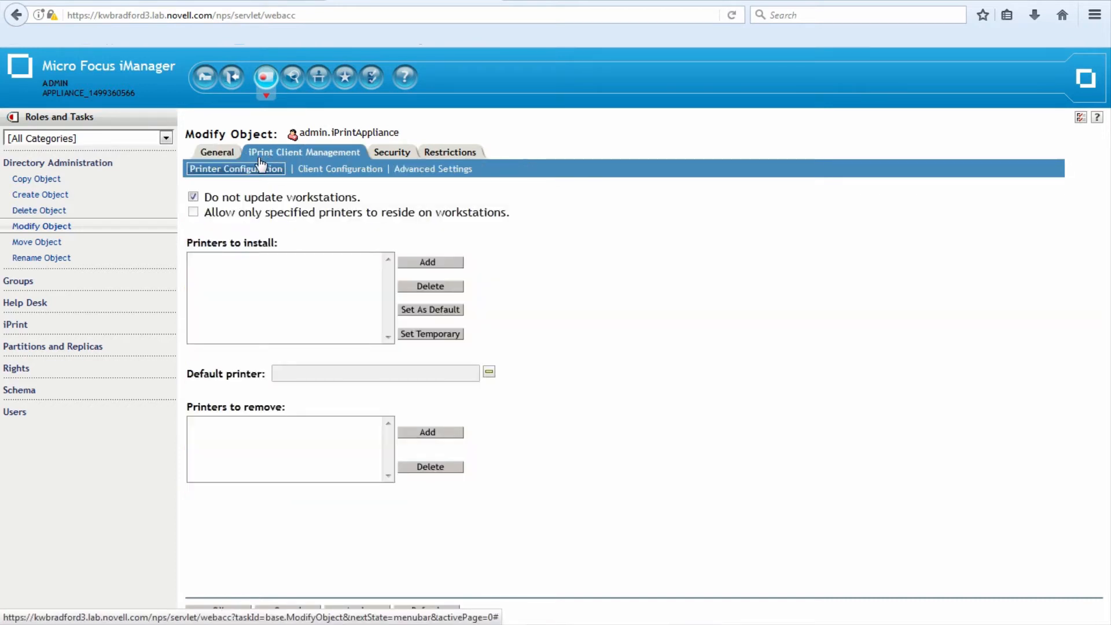
pyautogui.click(192, 197)
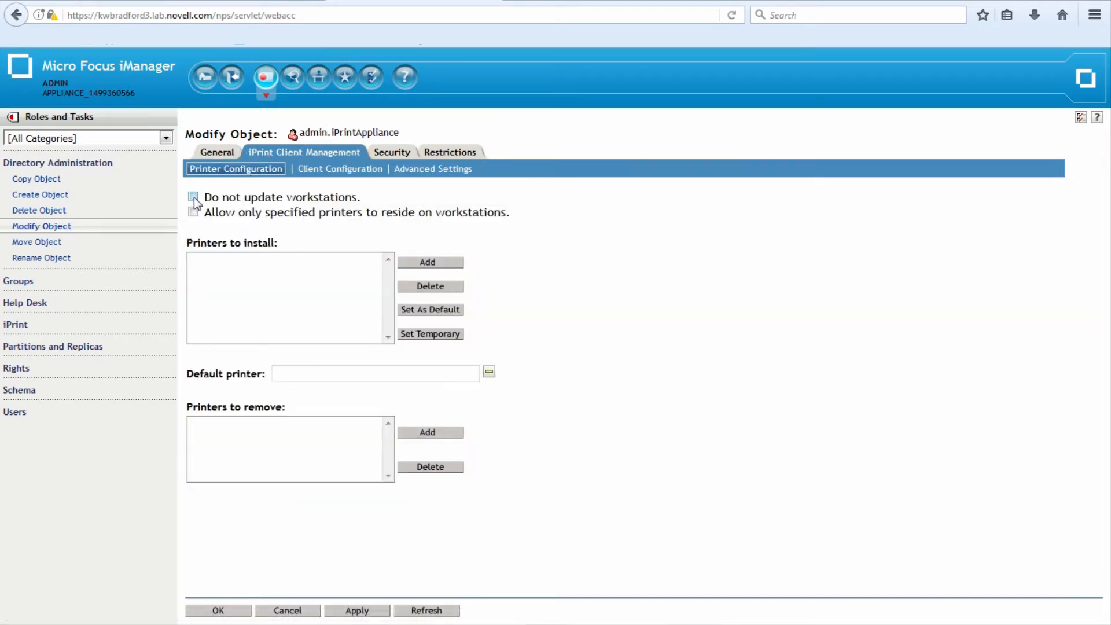
pyautogui.click(193, 197)
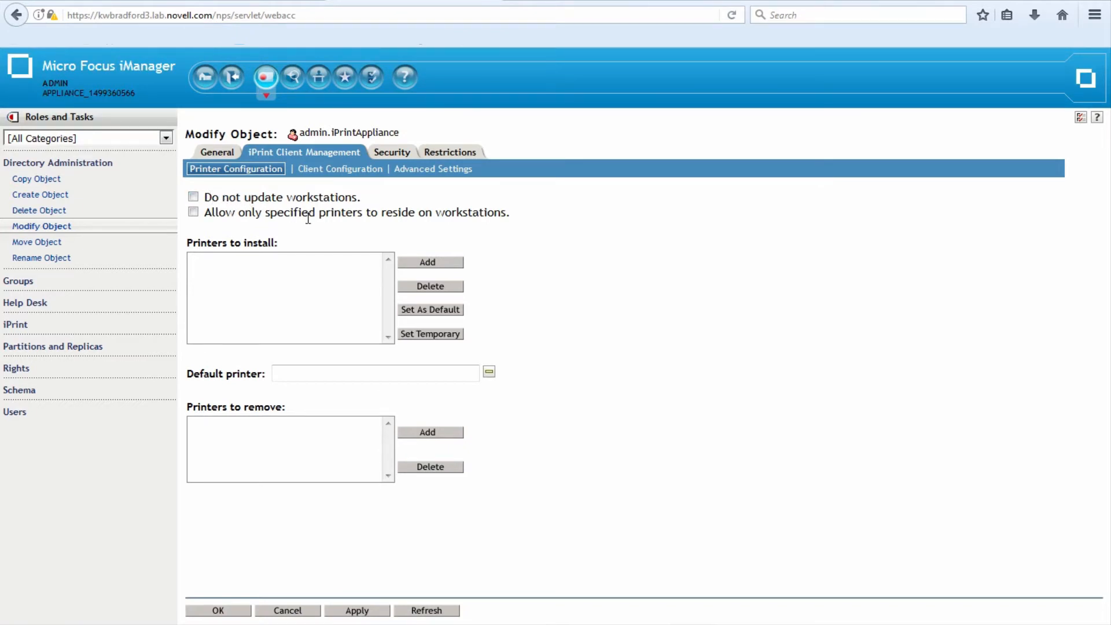
pyautogui.click(426, 263)
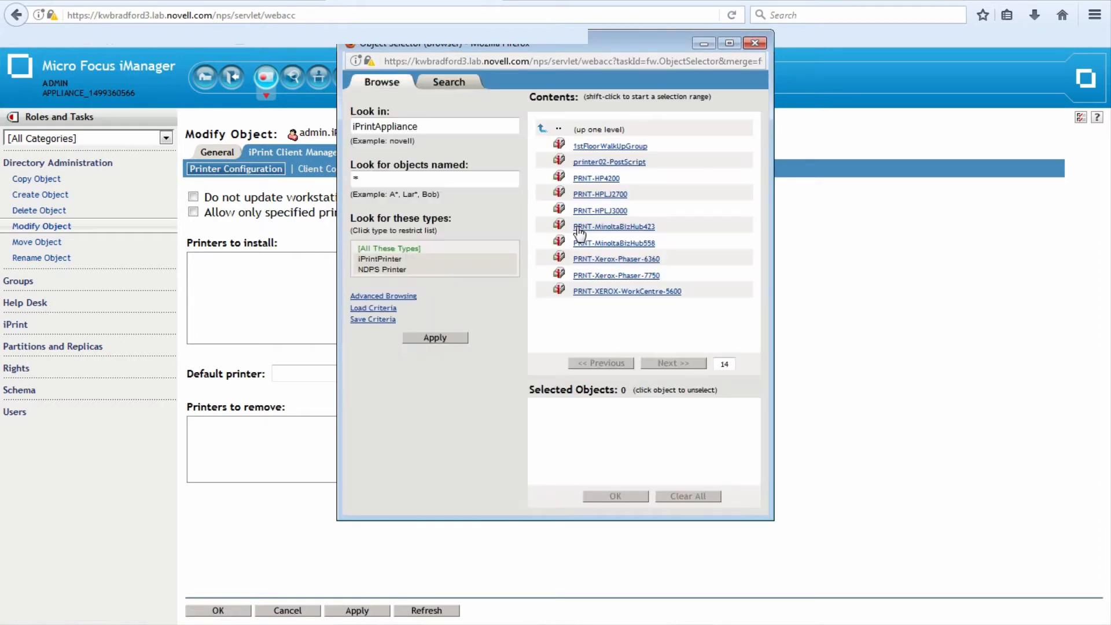
pyautogui.click(599, 193)
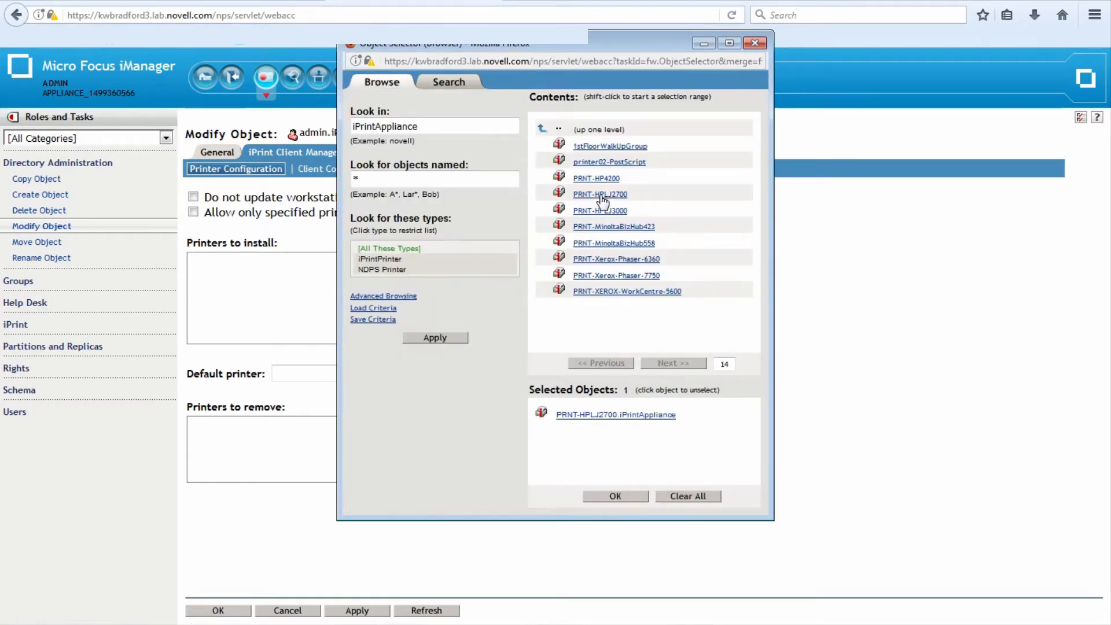
pyautogui.moveTo(615, 496)
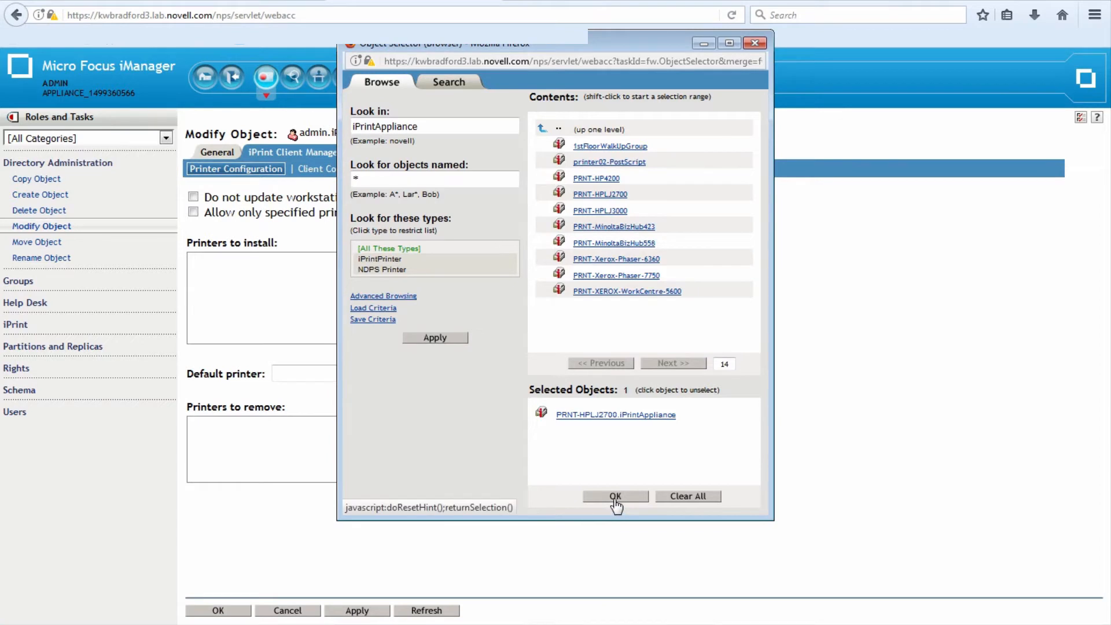
pyautogui.click(613, 496)
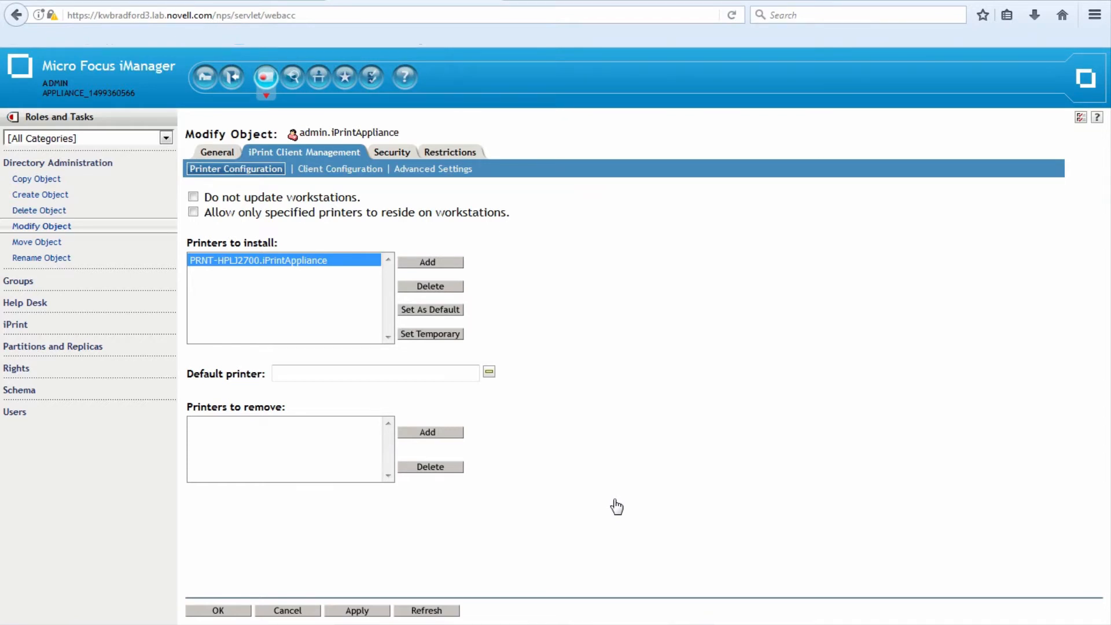
pyautogui.moveTo(562, 593)
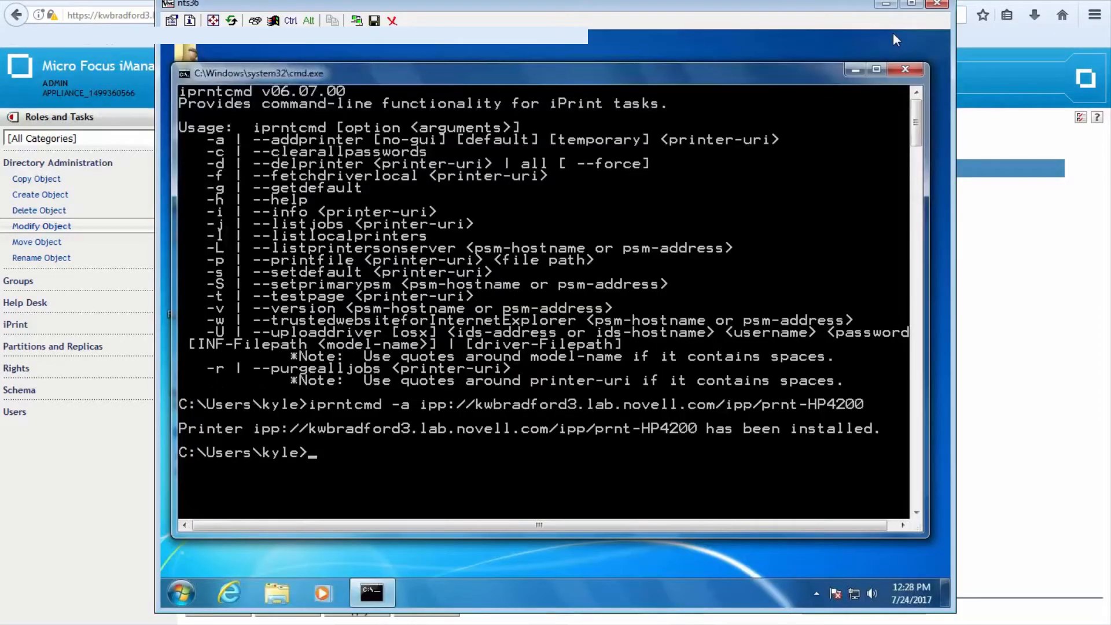
pyautogui.moveTo(372, 592)
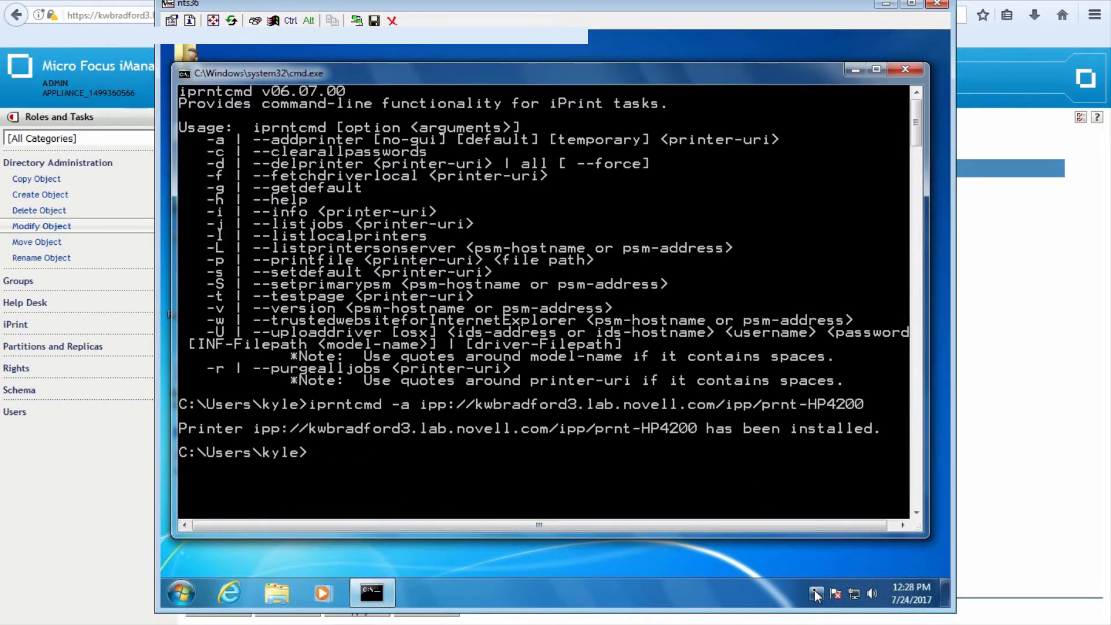
pyautogui.click(815, 593)
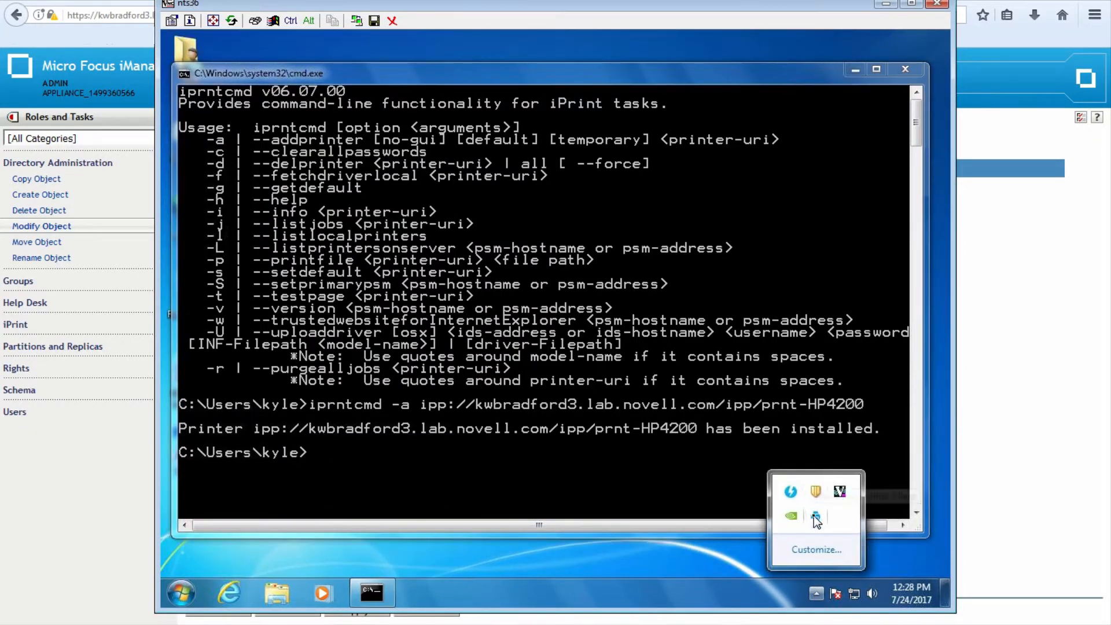
pyautogui.moveTo(815, 516)
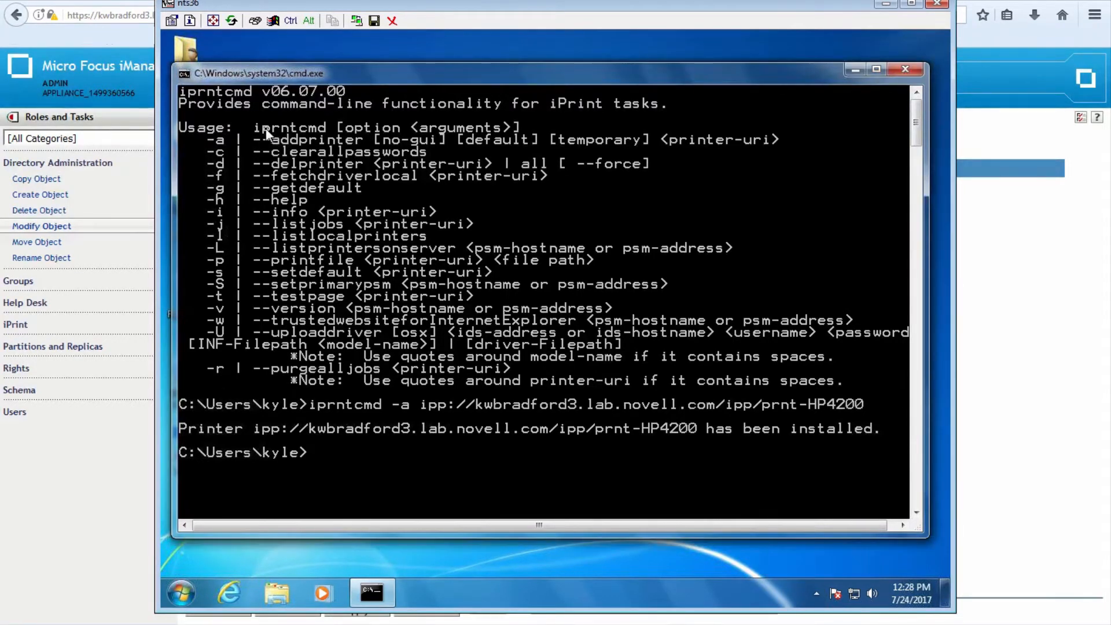
pyautogui.moveTo(220, 160)
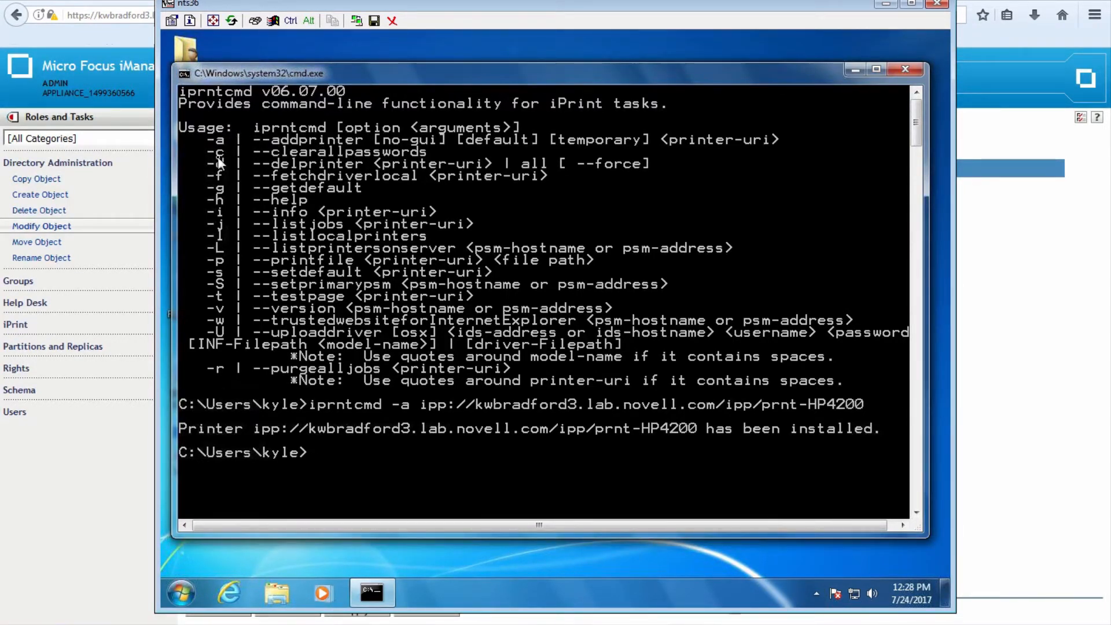
pyautogui.moveTo(223, 227)
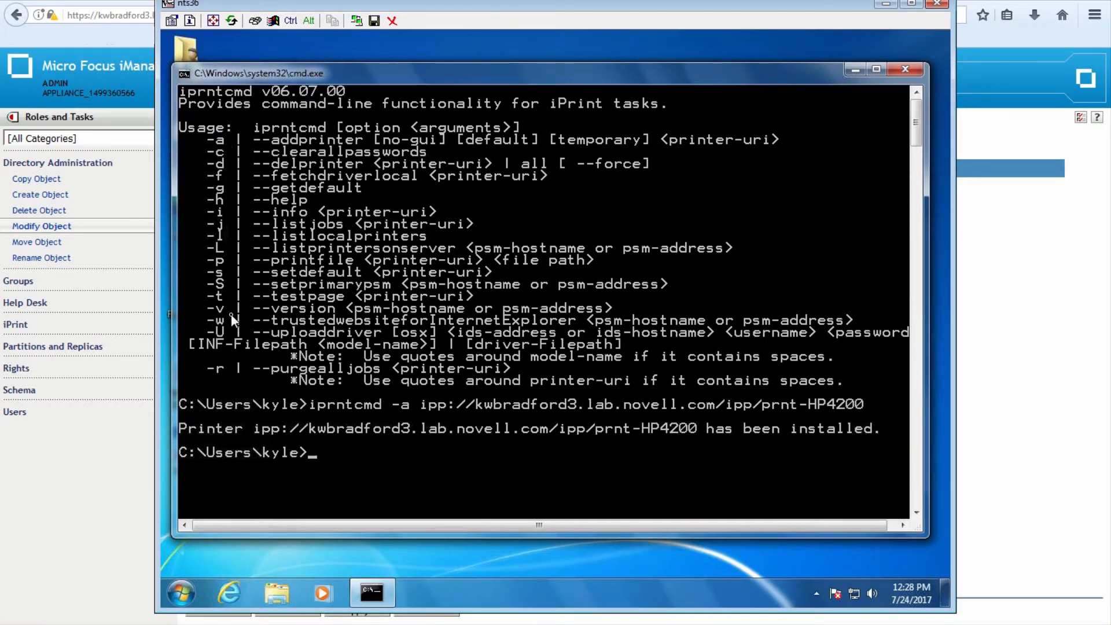
pyautogui.moveTo(237, 216)
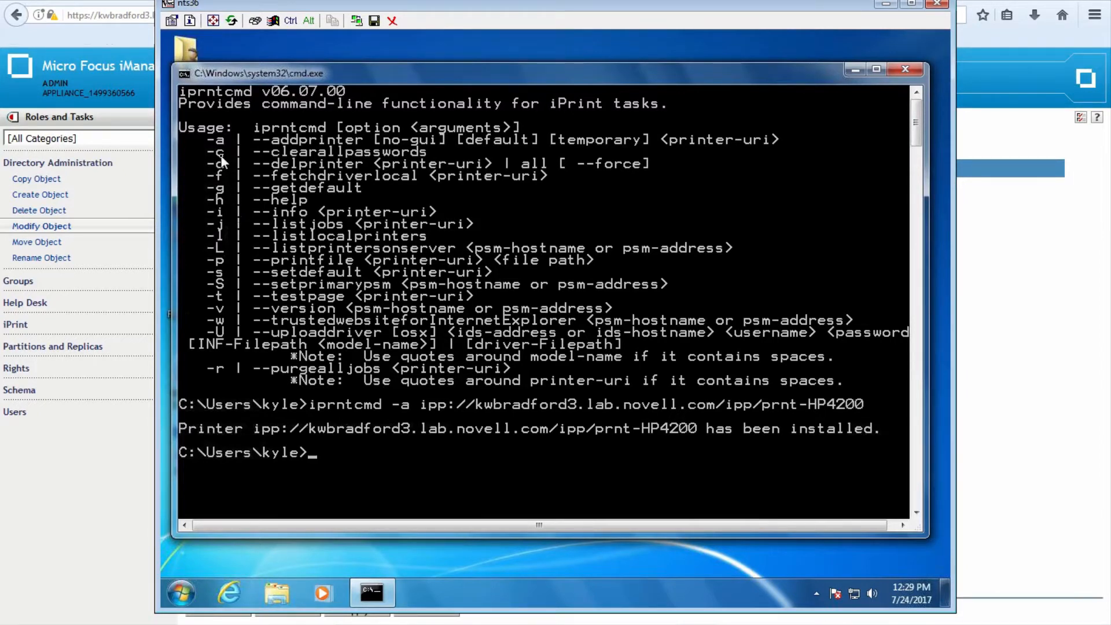
pyautogui.moveTo(357, 146)
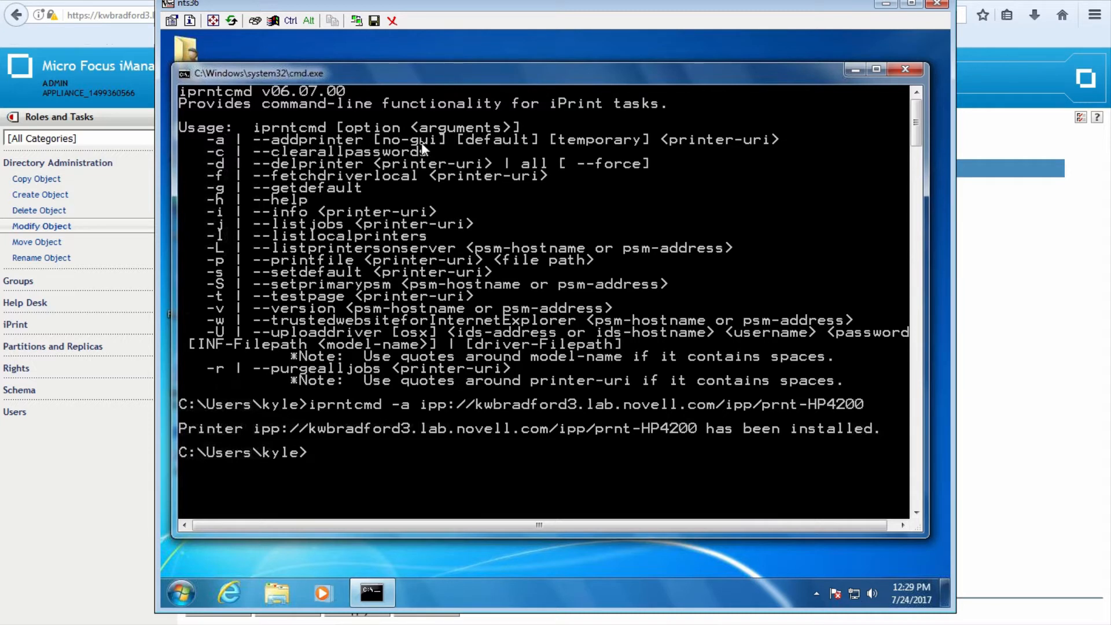
pyautogui.moveTo(471, 148)
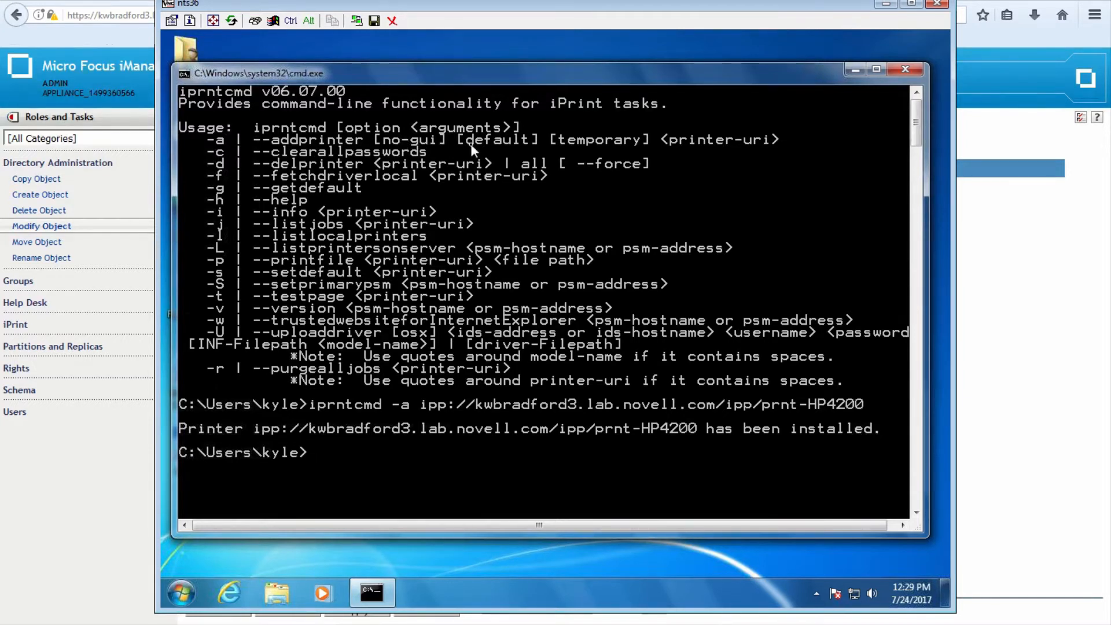
pyautogui.moveTo(605, 148)
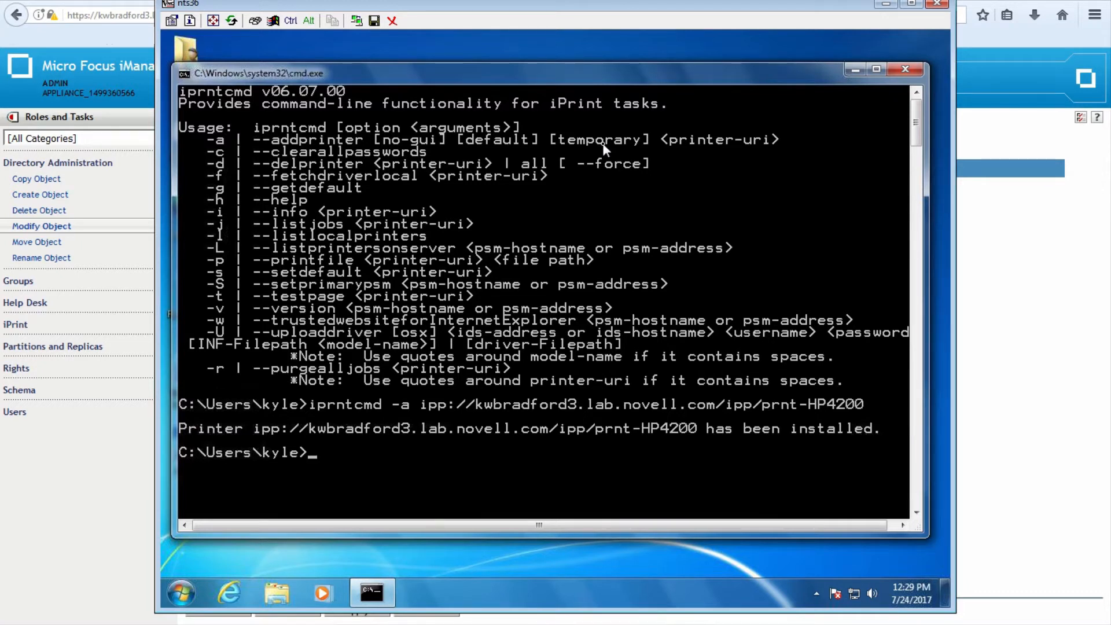
pyautogui.moveTo(662, 145)
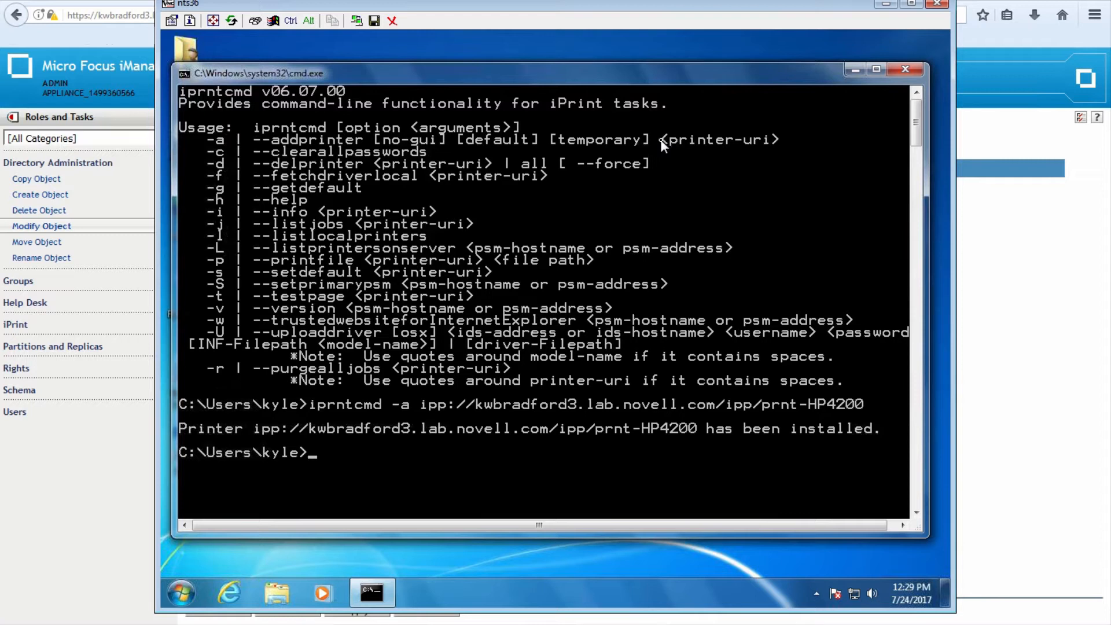
pyautogui.moveTo(714, 148)
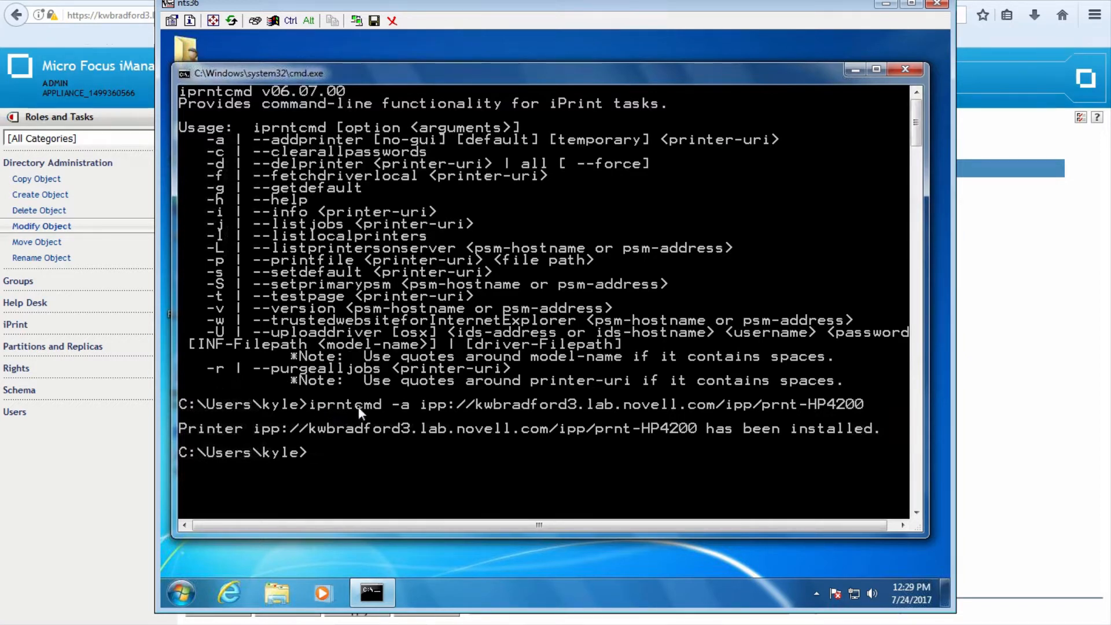
pyautogui.moveTo(418, 414)
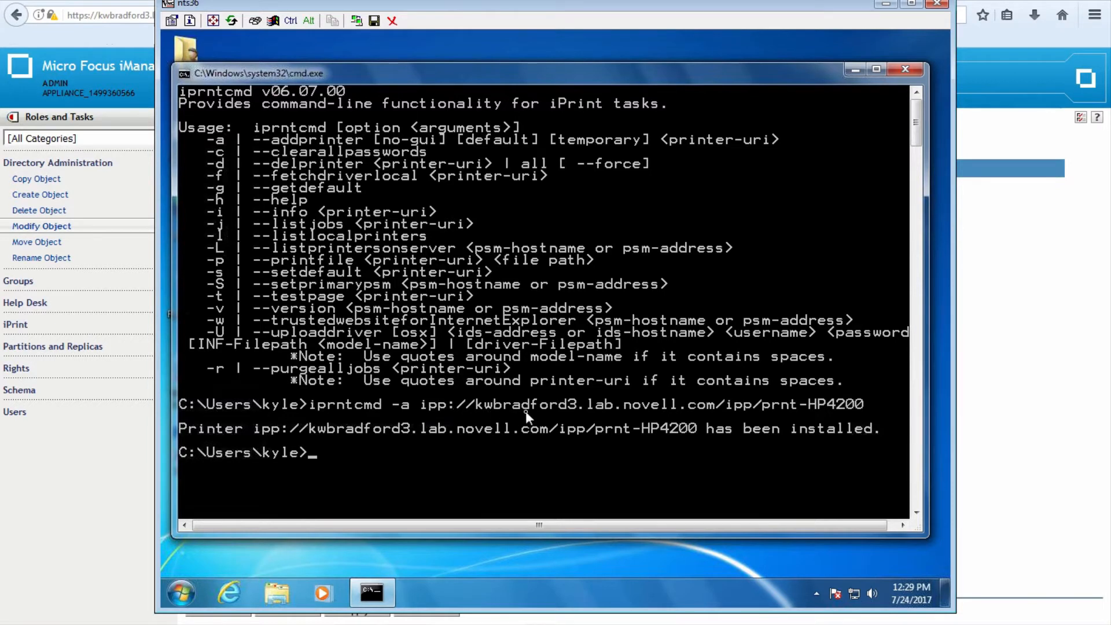
pyautogui.moveTo(721, 417)
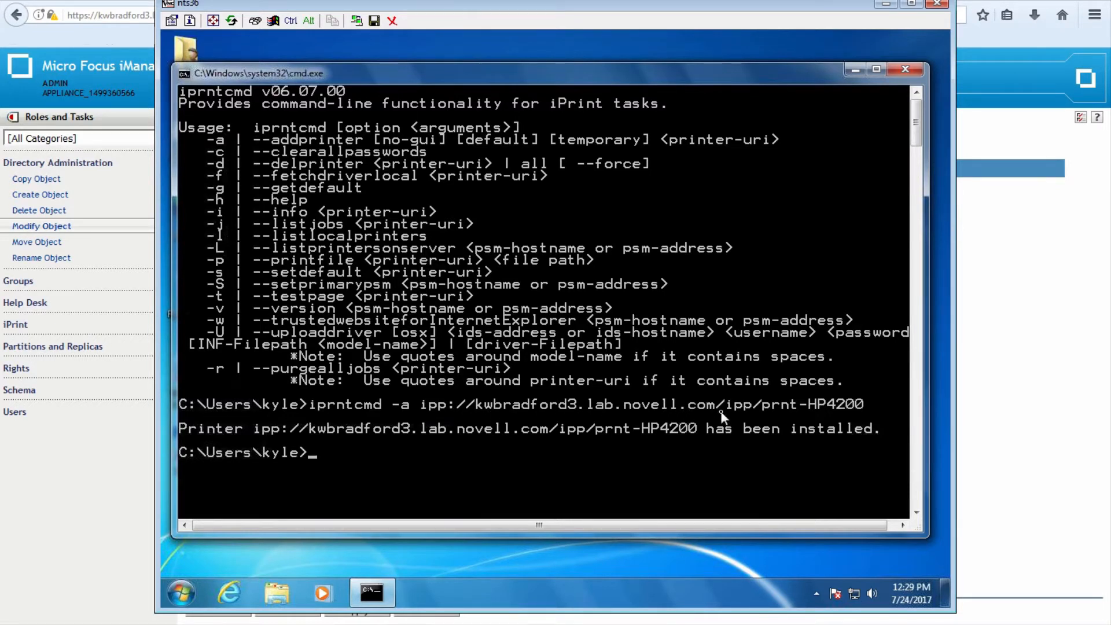
pyautogui.moveTo(804, 413)
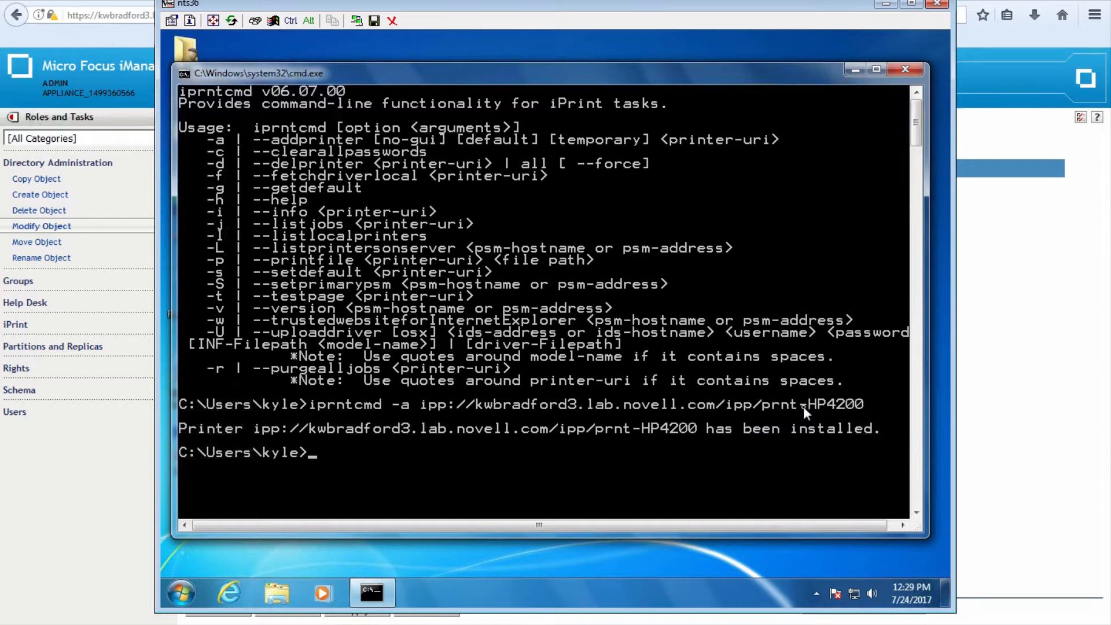
pyautogui.moveTo(594, 412)
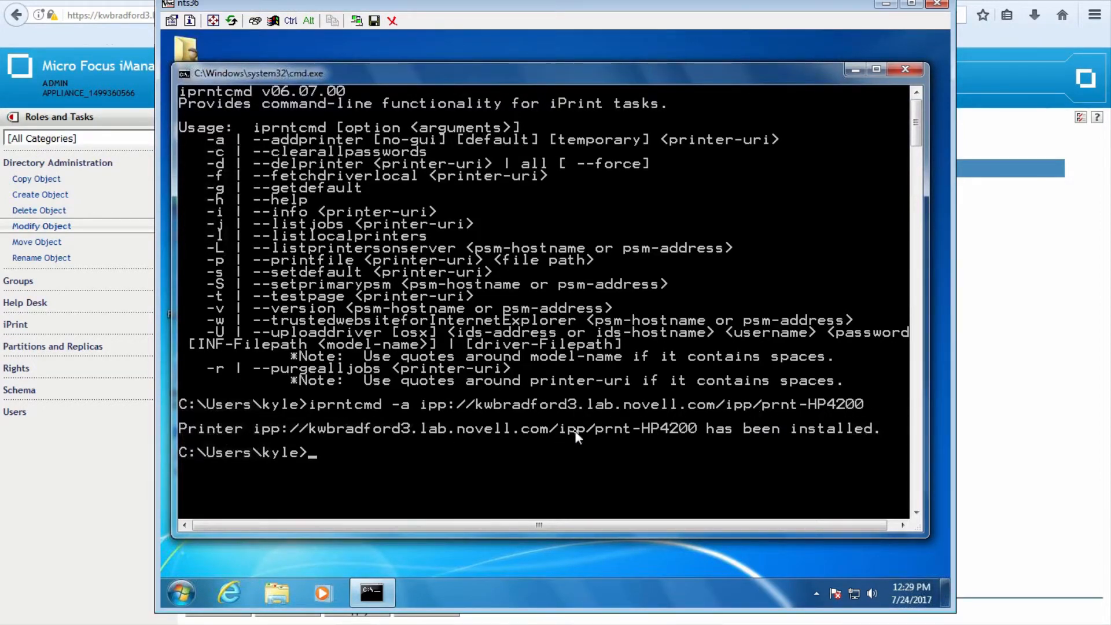
pyautogui.moveTo(468, 369)
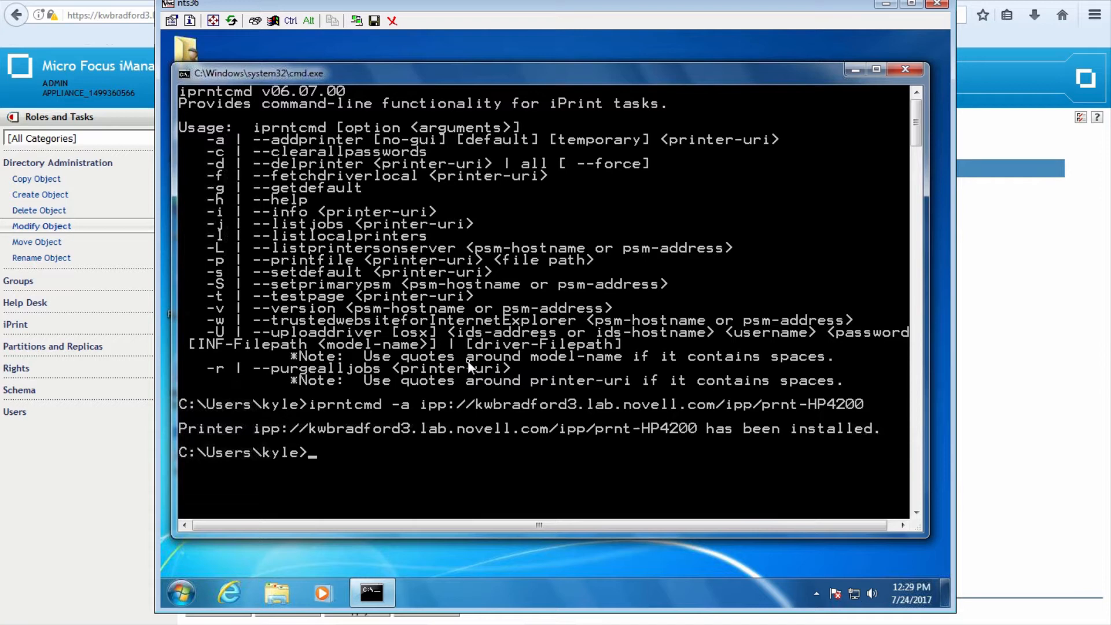
pyautogui.moveTo(857, 86)
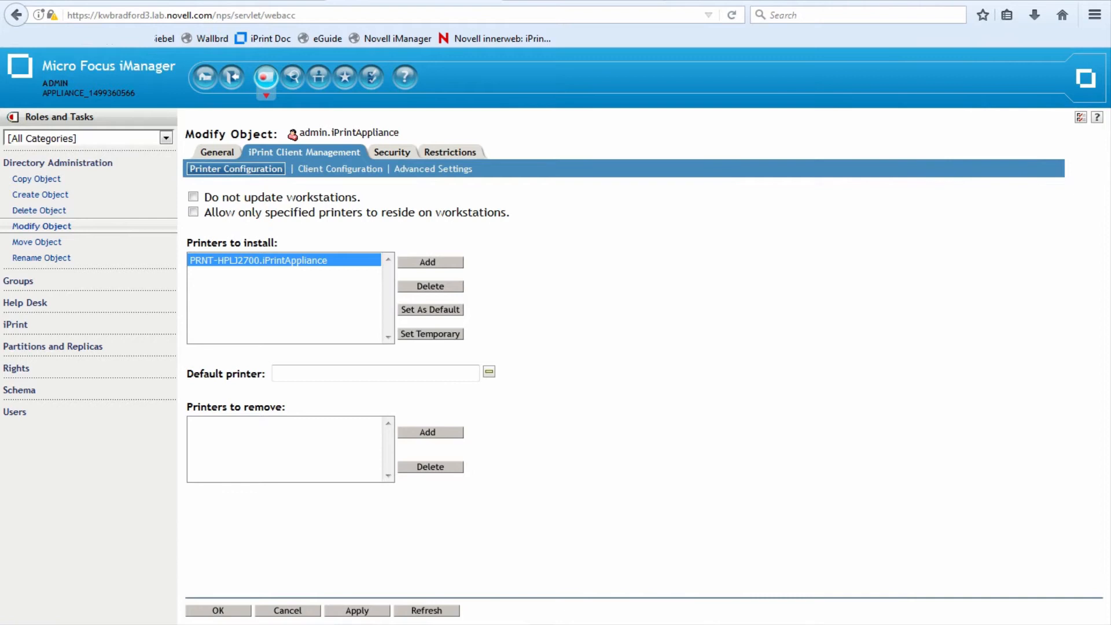
pyautogui.moveTo(493, 39)
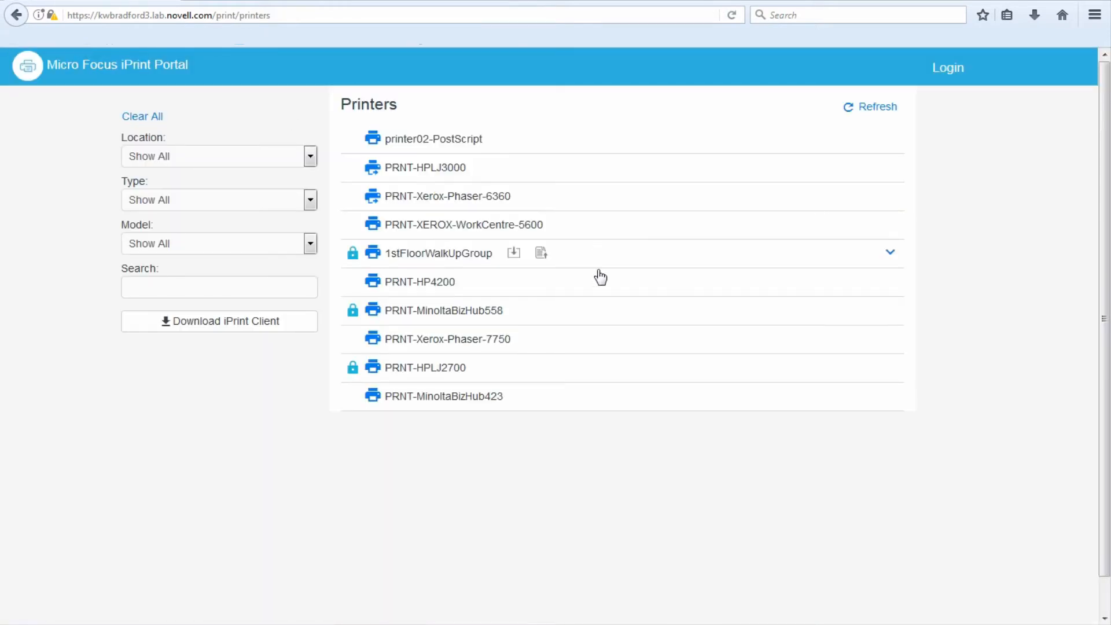
pyautogui.moveTo(590, 433)
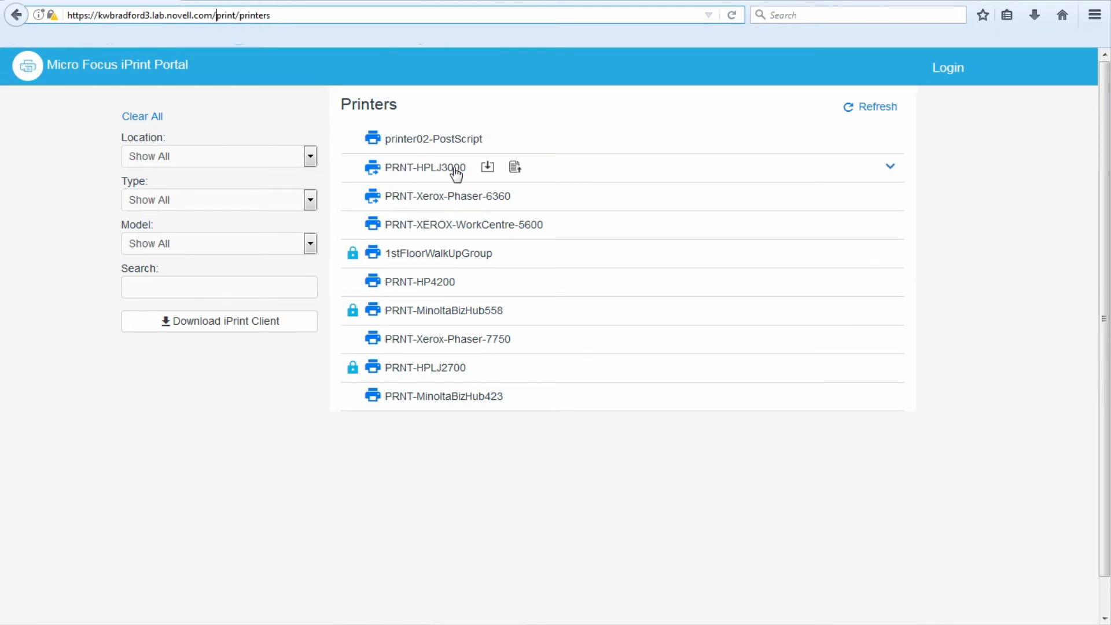
pyautogui.moveTo(422, 110)
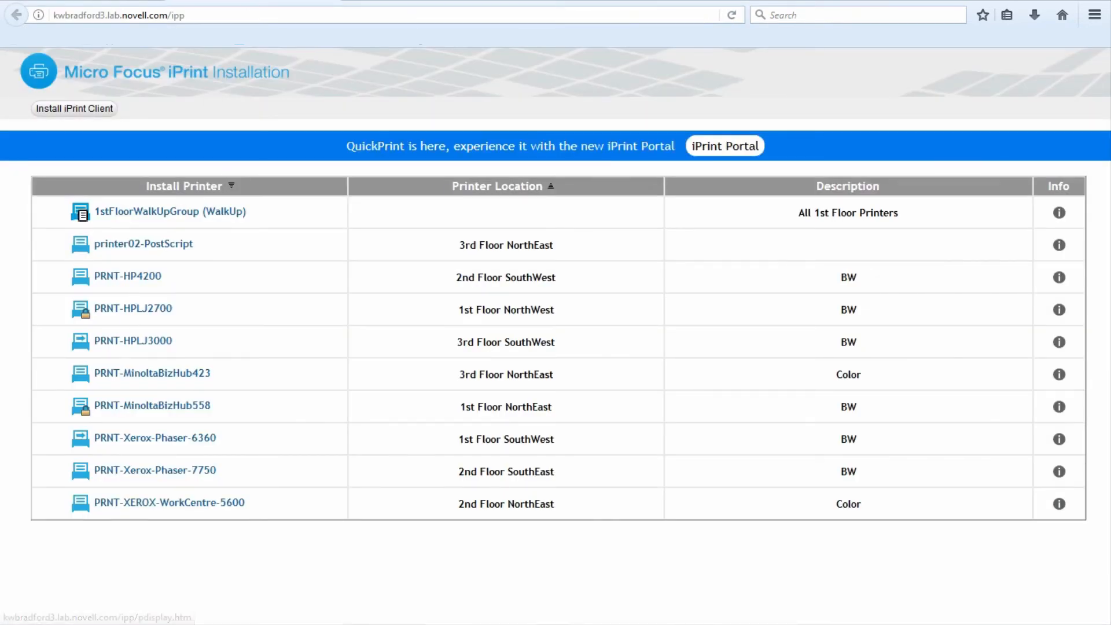
# Return from the /ipp installation page to the iPrint Portal printer list
pyautogui.click(724, 146)
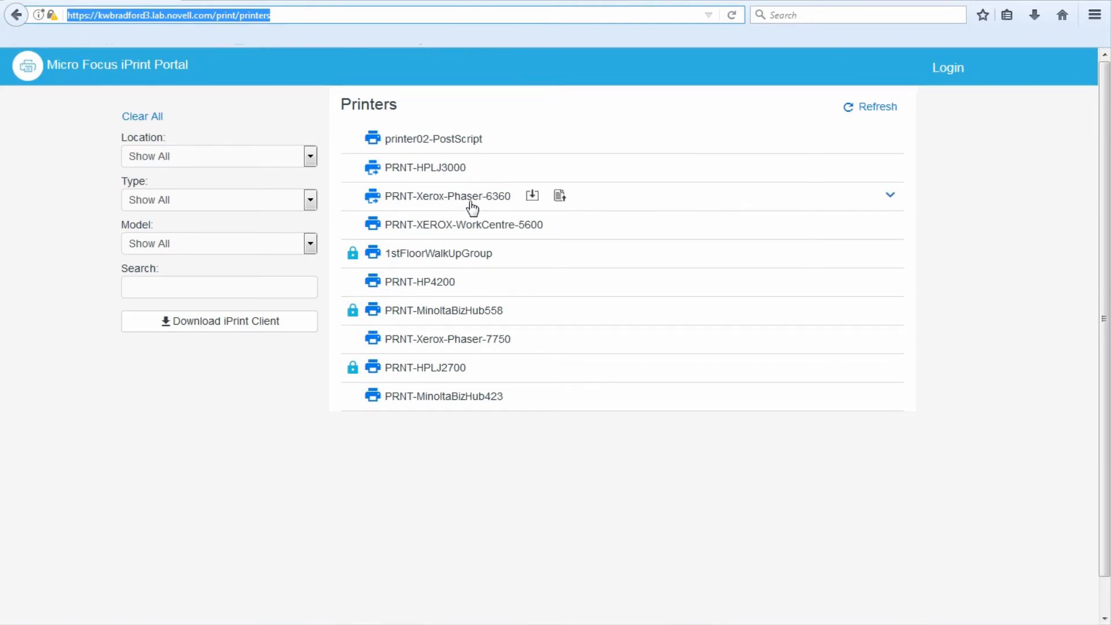
pyautogui.moveTo(487, 204)
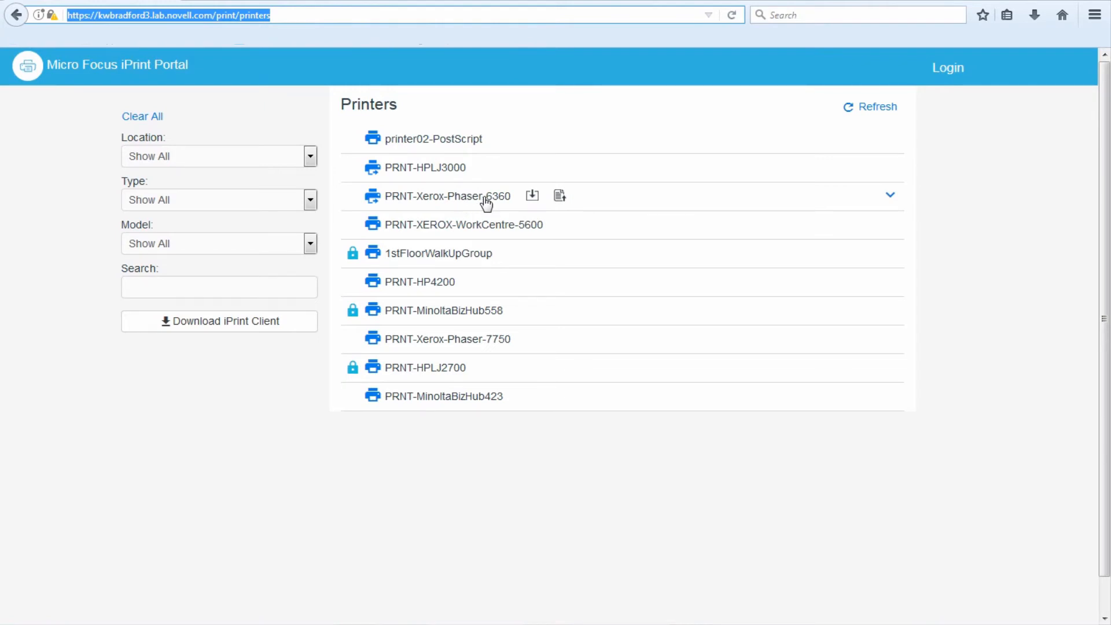
pyautogui.moveTo(559, 197)
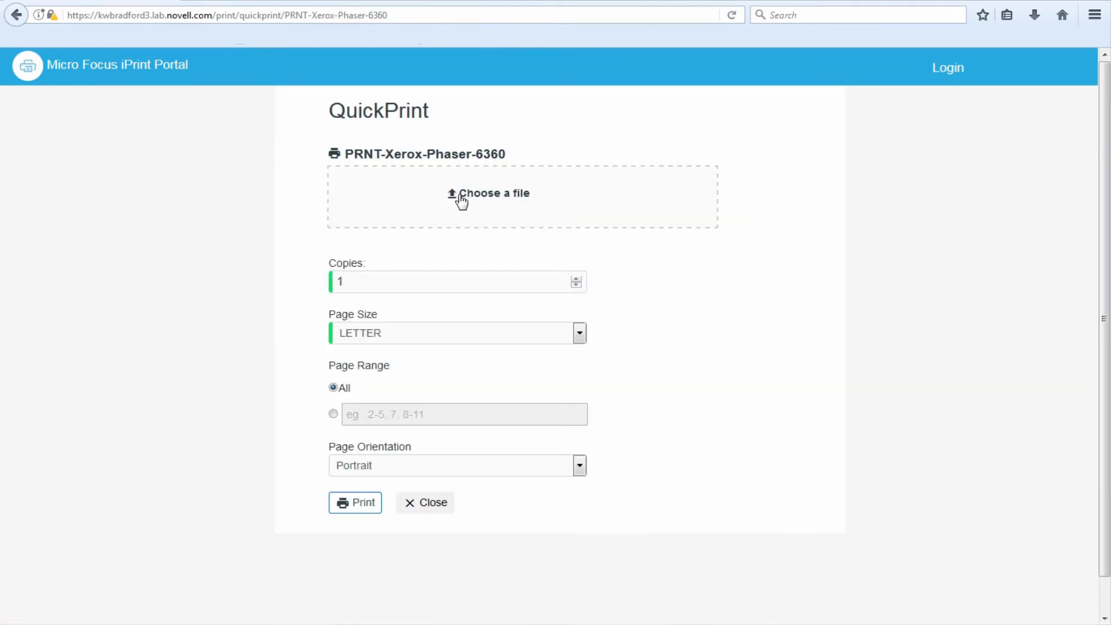
pyautogui.moveTo(487, 197)
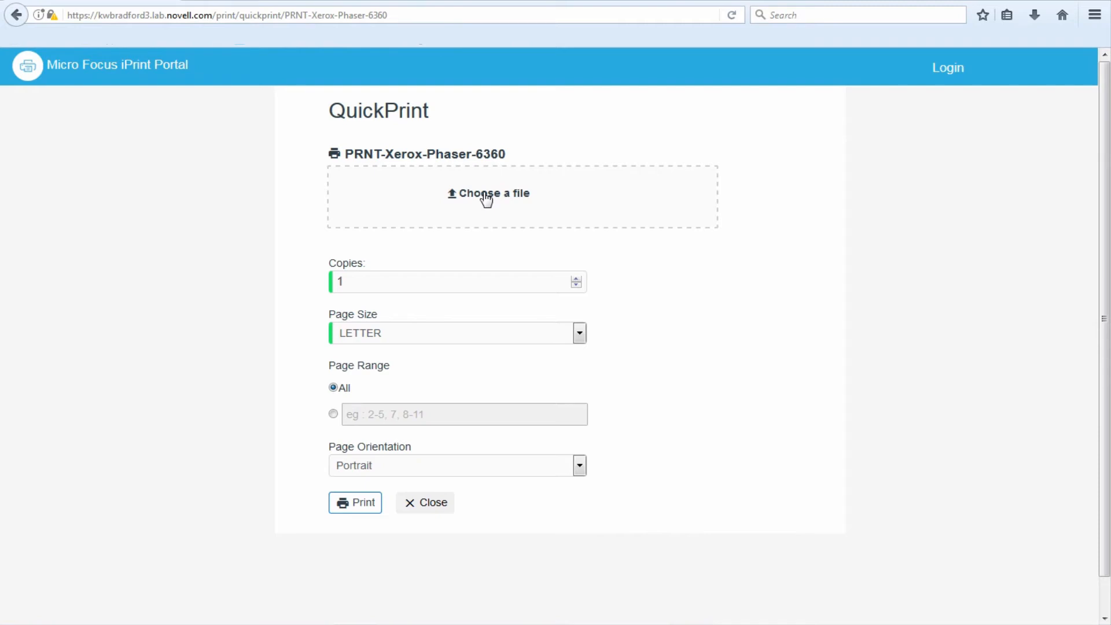
# Browse the PRNT-Xerox-Phaser-6360 QuickPrint form, cancel the file upload, and go back
pyautogui.click(487, 193)
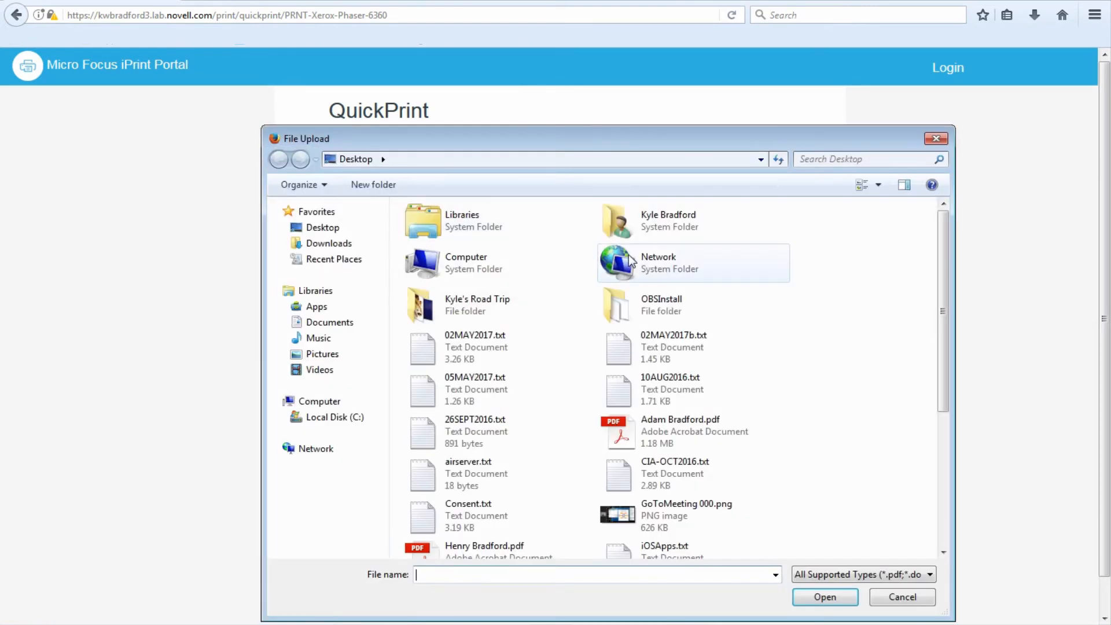
pyautogui.click(902, 597)
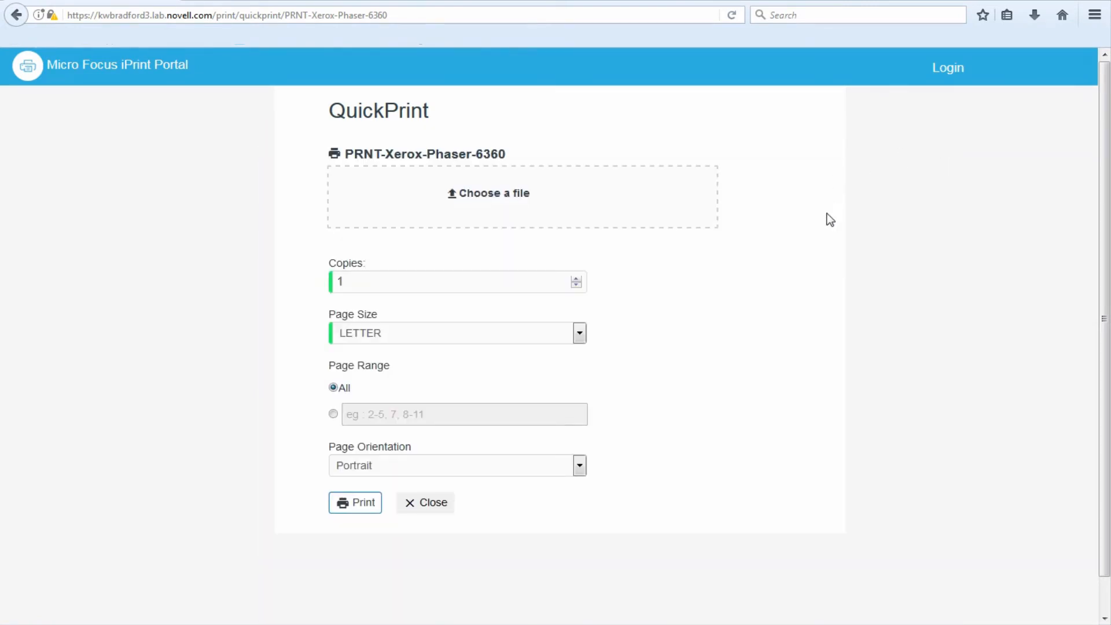
pyautogui.moveTo(827, 229)
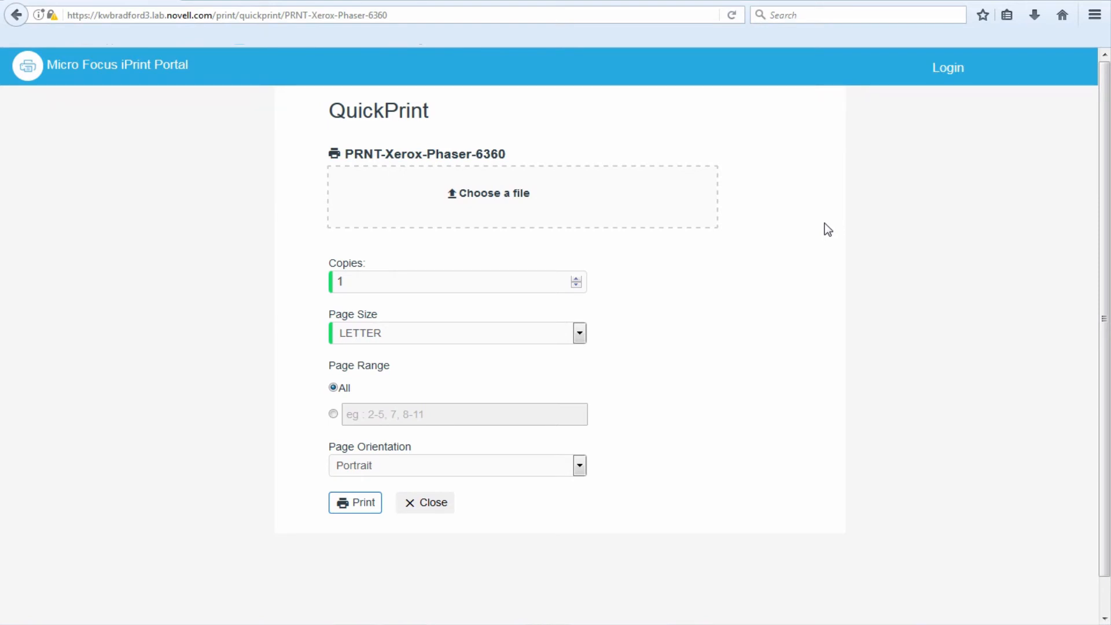
pyautogui.moveTo(754, 228)
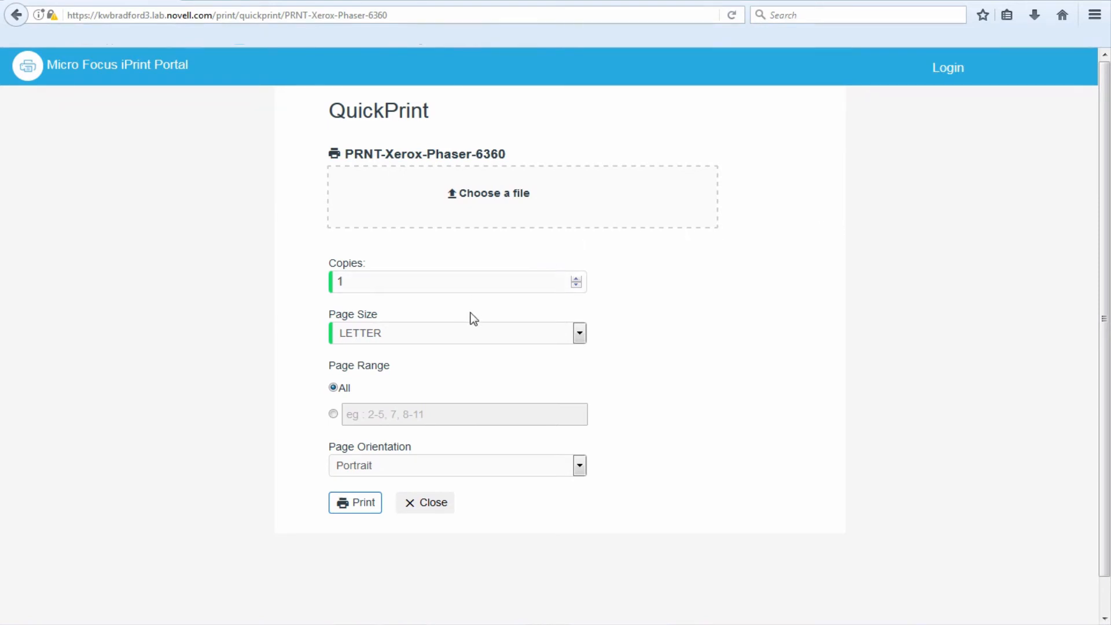
pyautogui.moveTo(381, 391)
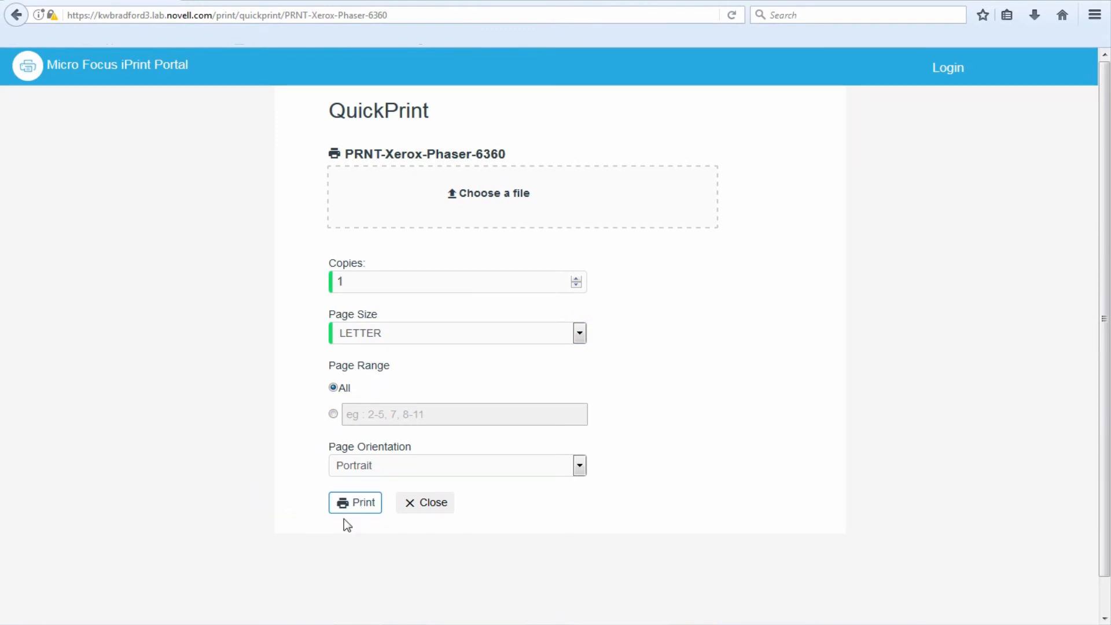
pyautogui.moveTo(268, 536)
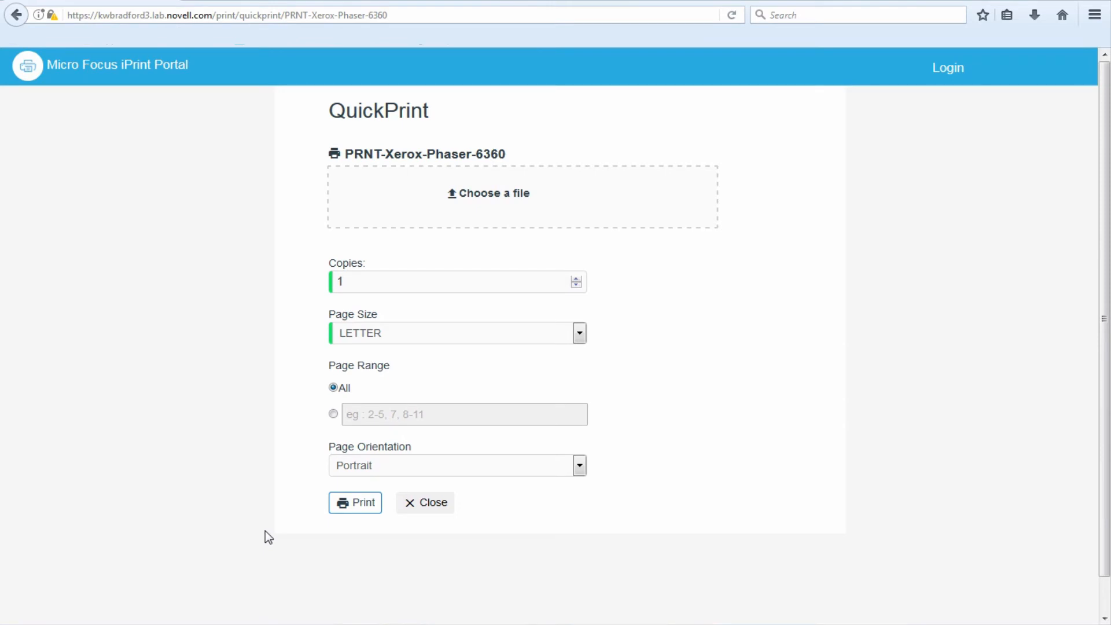
pyautogui.moveTo(220, 363)
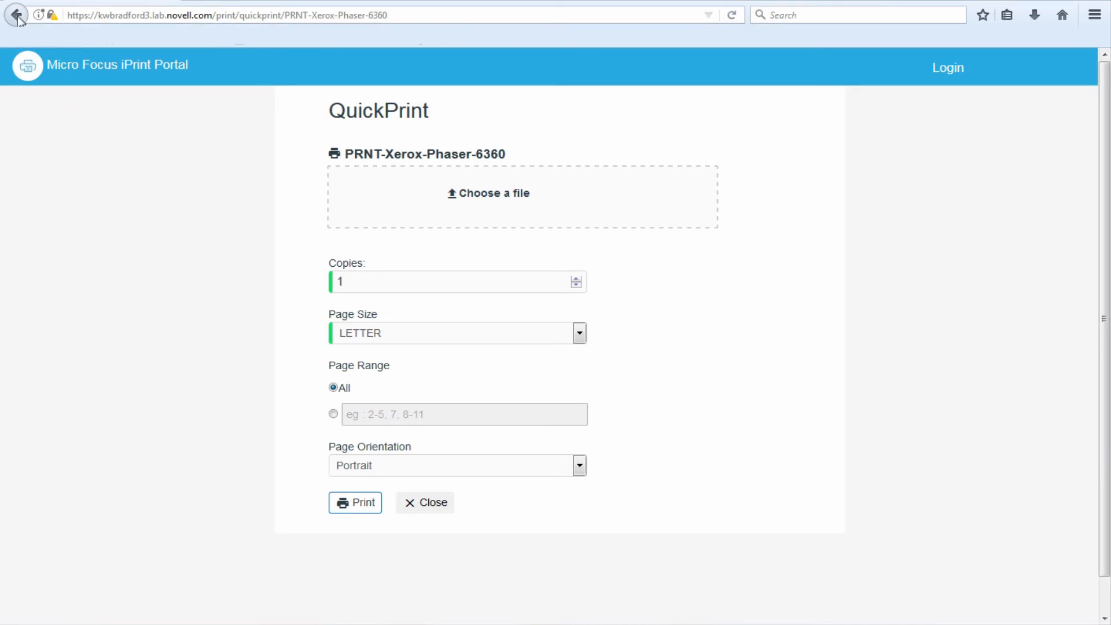
pyautogui.click(17, 16)
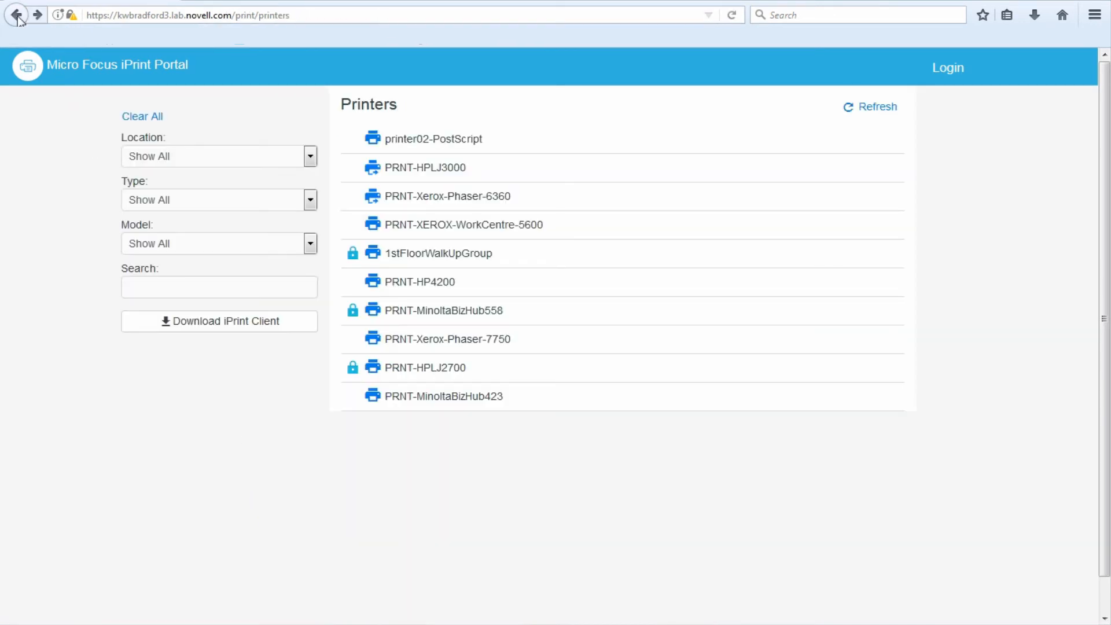
pyautogui.moveTo(62, 205)
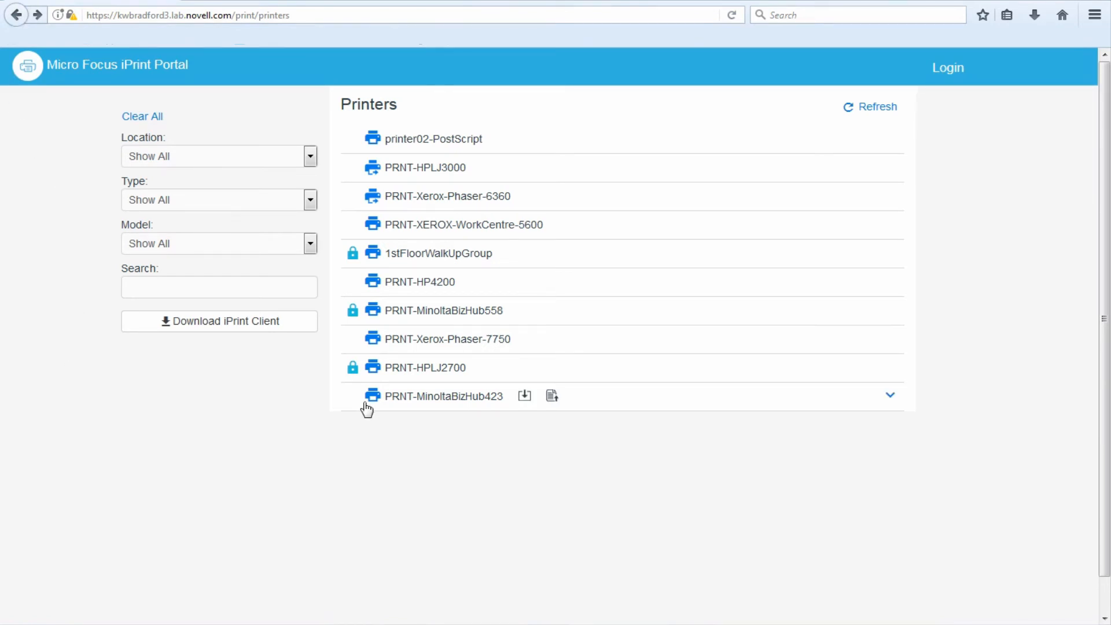
pyautogui.moveTo(388, 431)
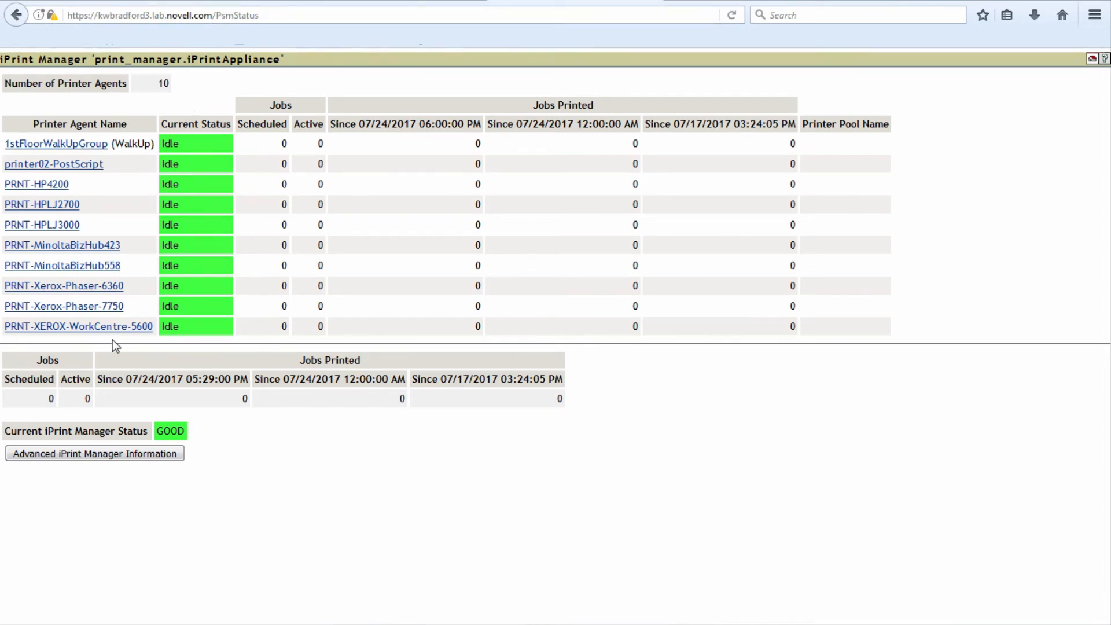
# Generate a report with Printer Model, Printer Location and Printer Description columns
pyautogui.click(94, 453)
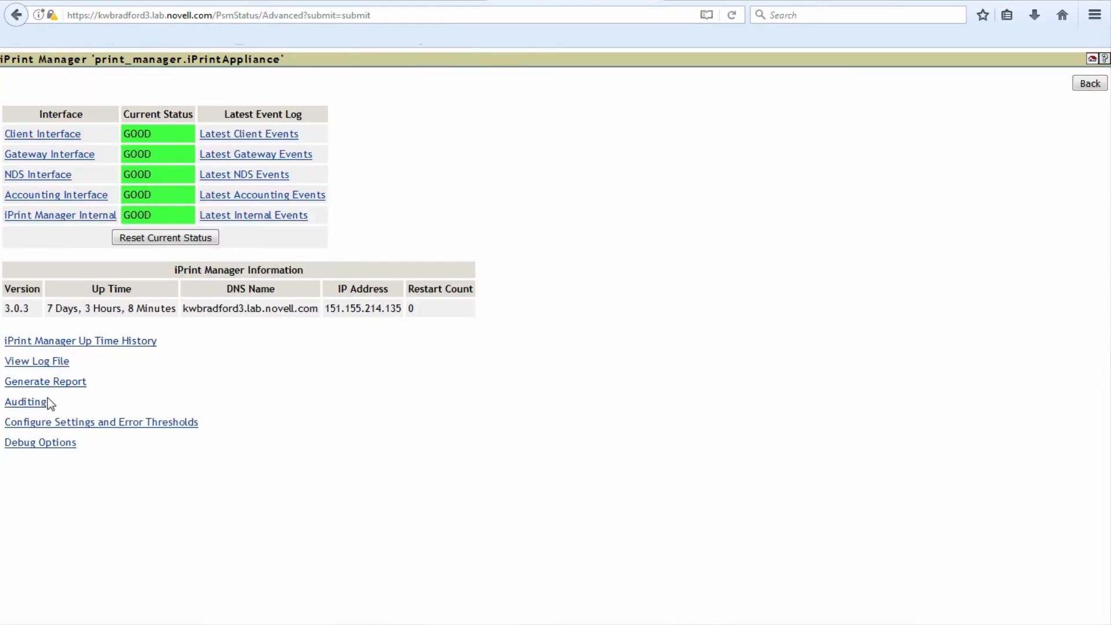
pyautogui.click(45, 381)
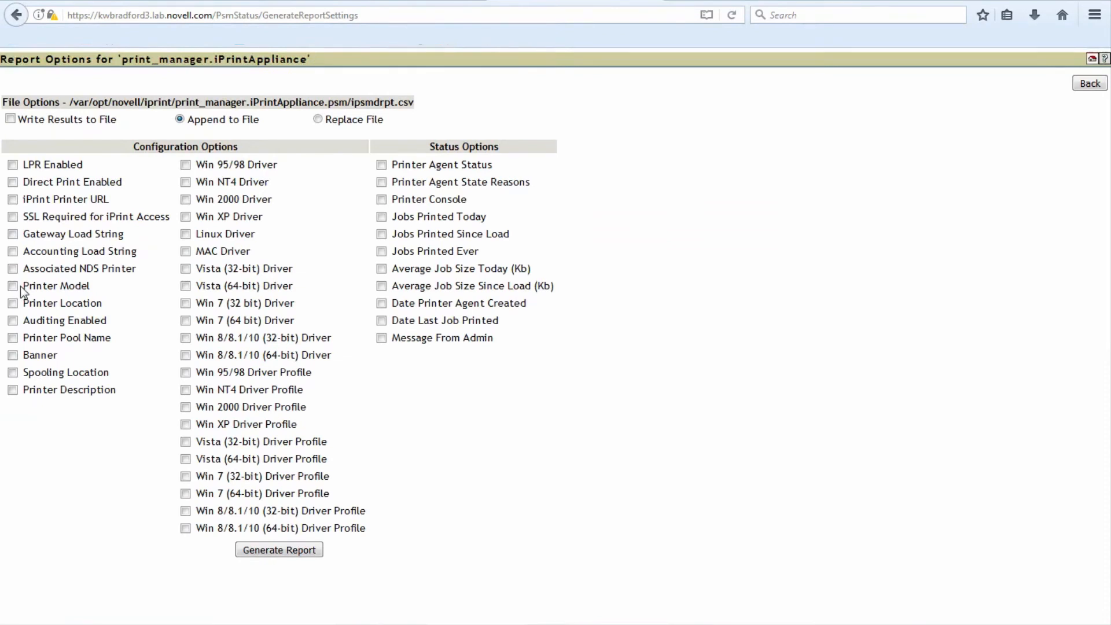
pyautogui.click(12, 285)
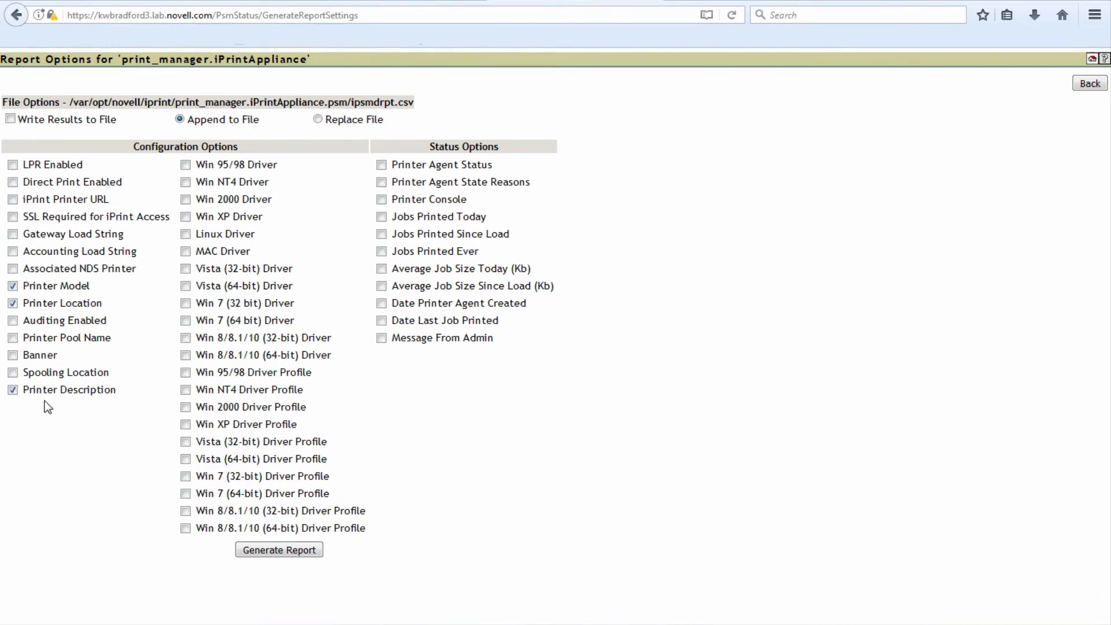
pyautogui.moveTo(158, 543)
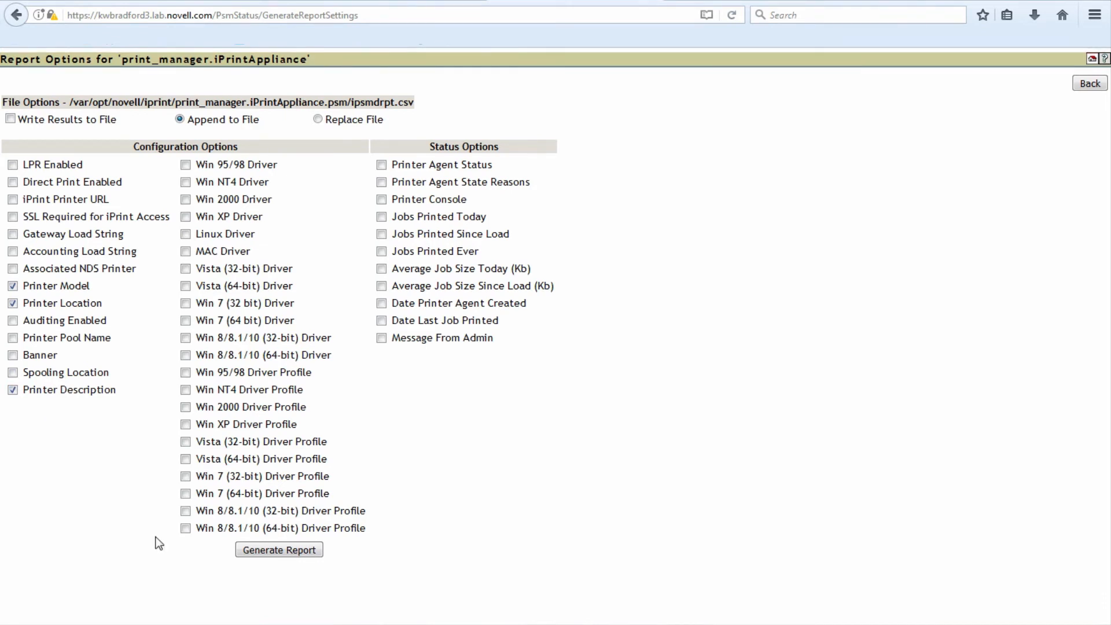
pyautogui.click(278, 549)
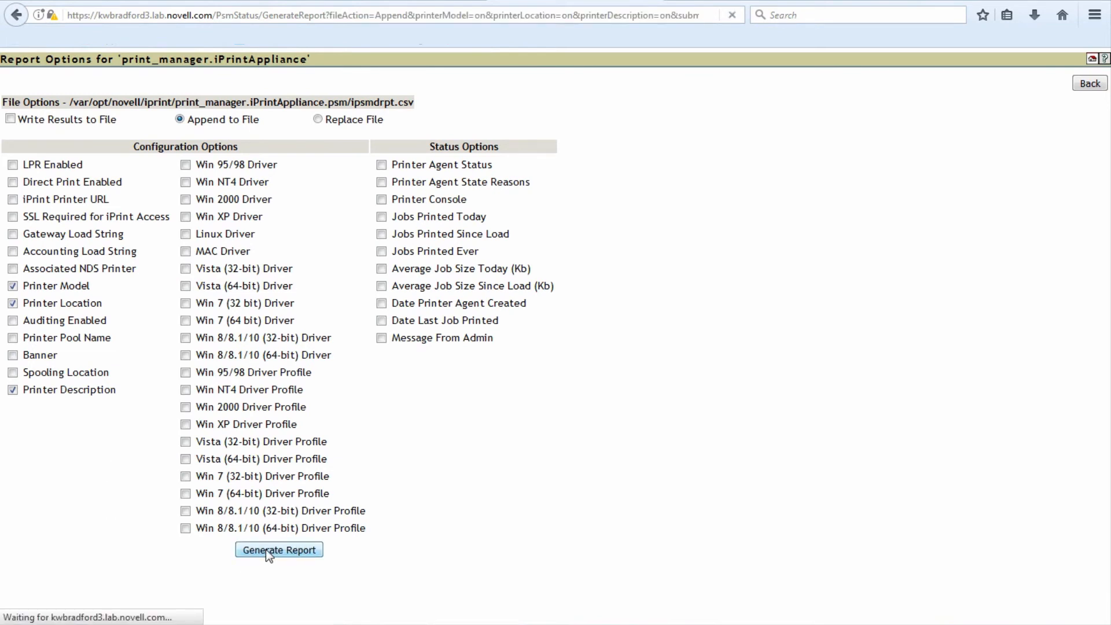
# Highlight the Dell C2660dn and SHARP MX-5141N model names in the report
pyautogui.click(278, 550)
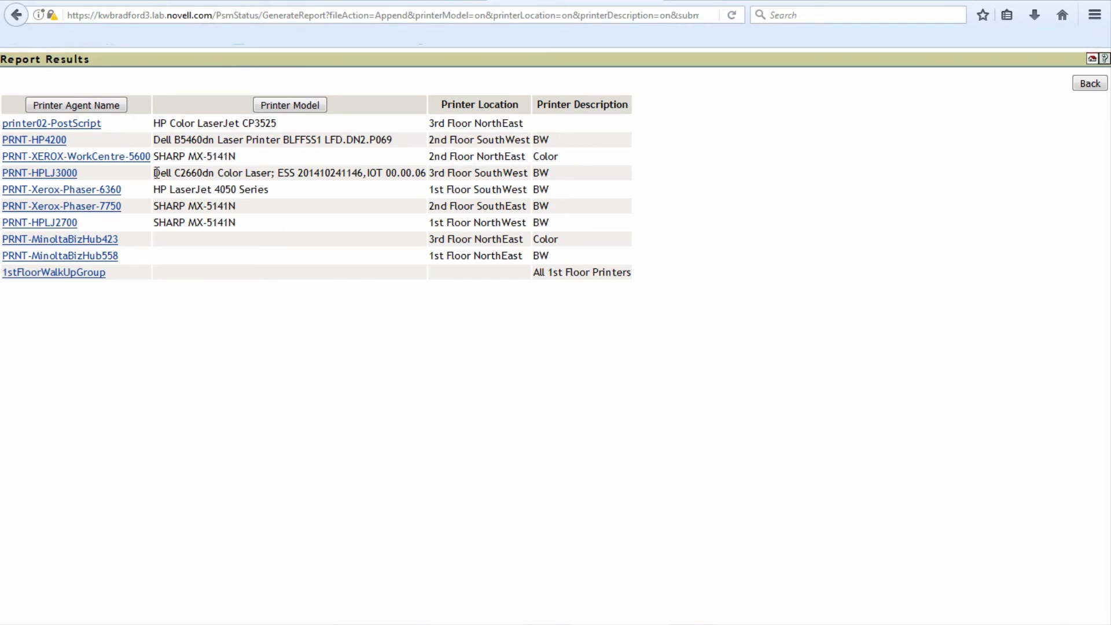
pyautogui.moveTo(192, 173)
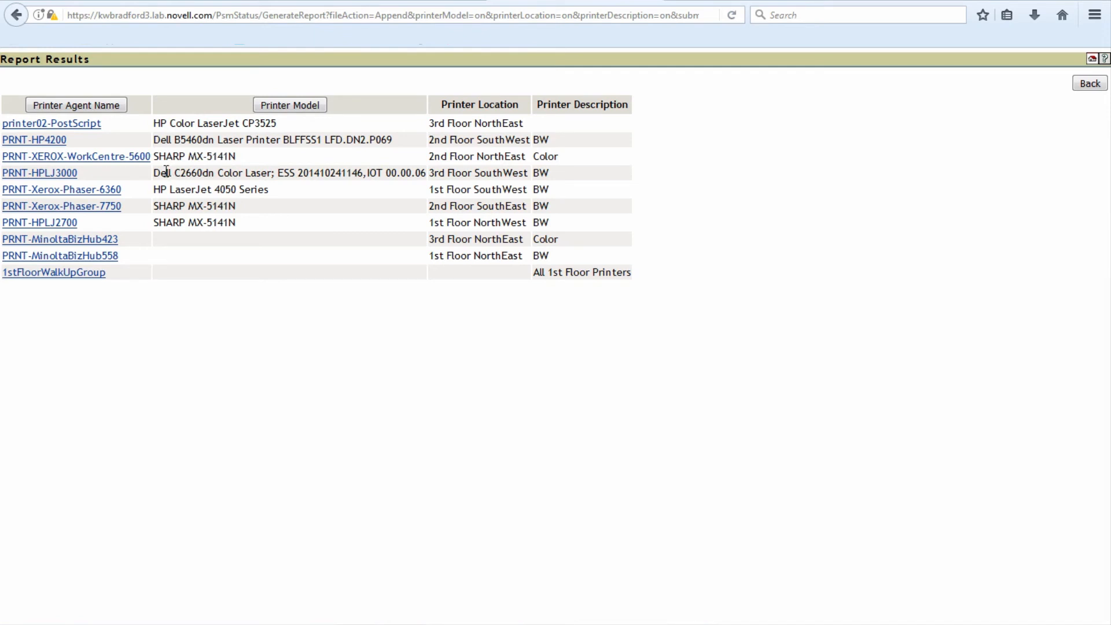
pyautogui.moveTo(41, 202)
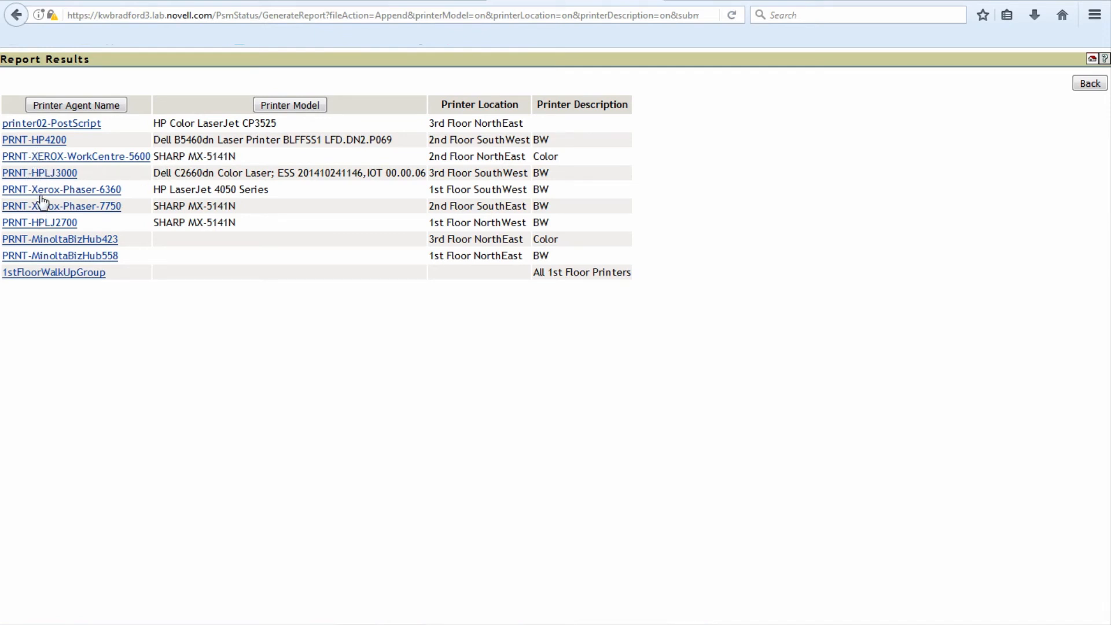
pyautogui.moveTo(155, 179)
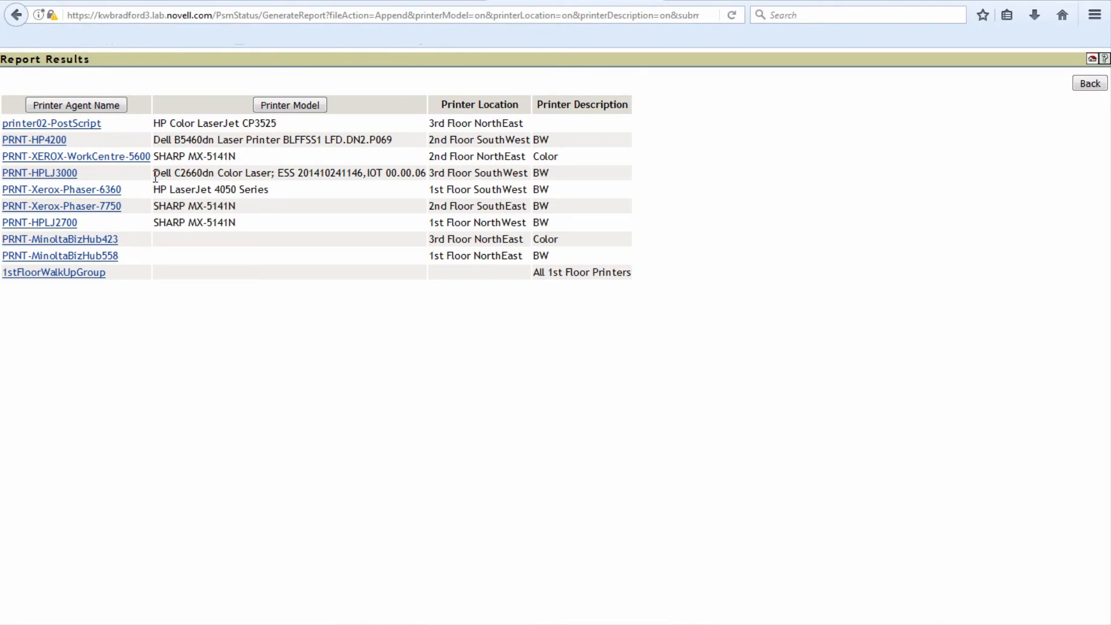
pyautogui.doubleClick(160, 173)
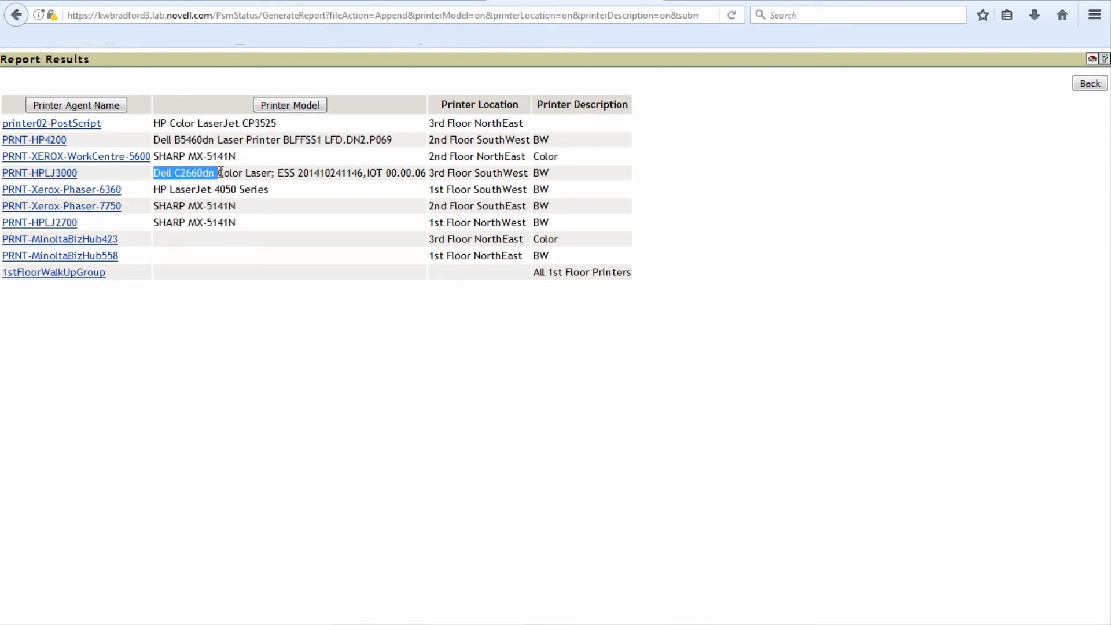
pyautogui.moveTo(216, 172); pyautogui.dragTo(296, 173)
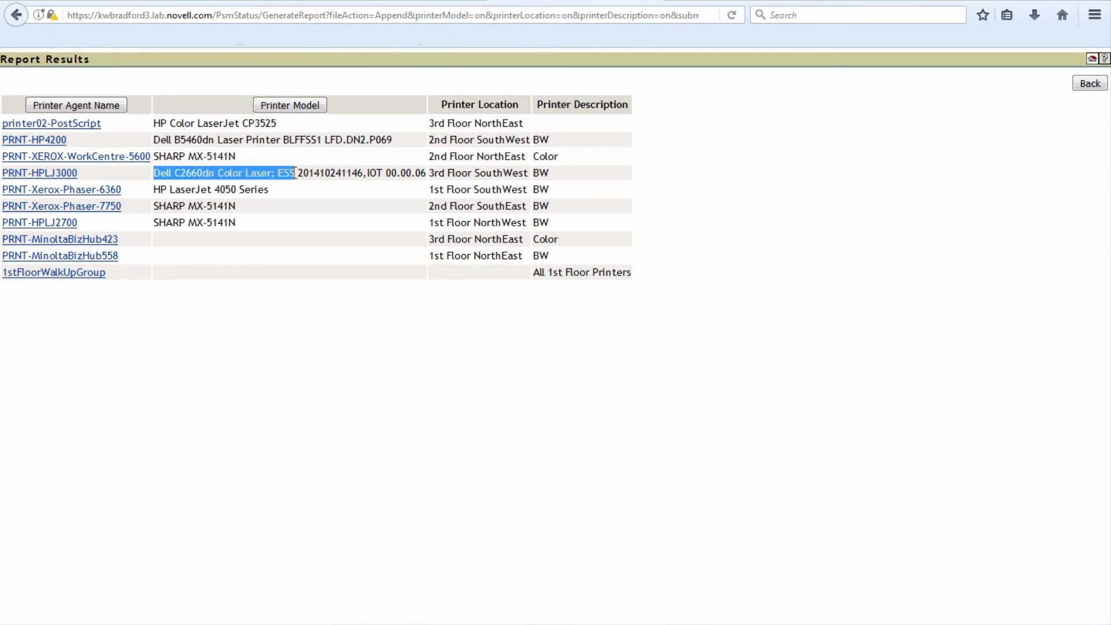
pyautogui.moveTo(295, 173); pyautogui.dragTo(361, 172)
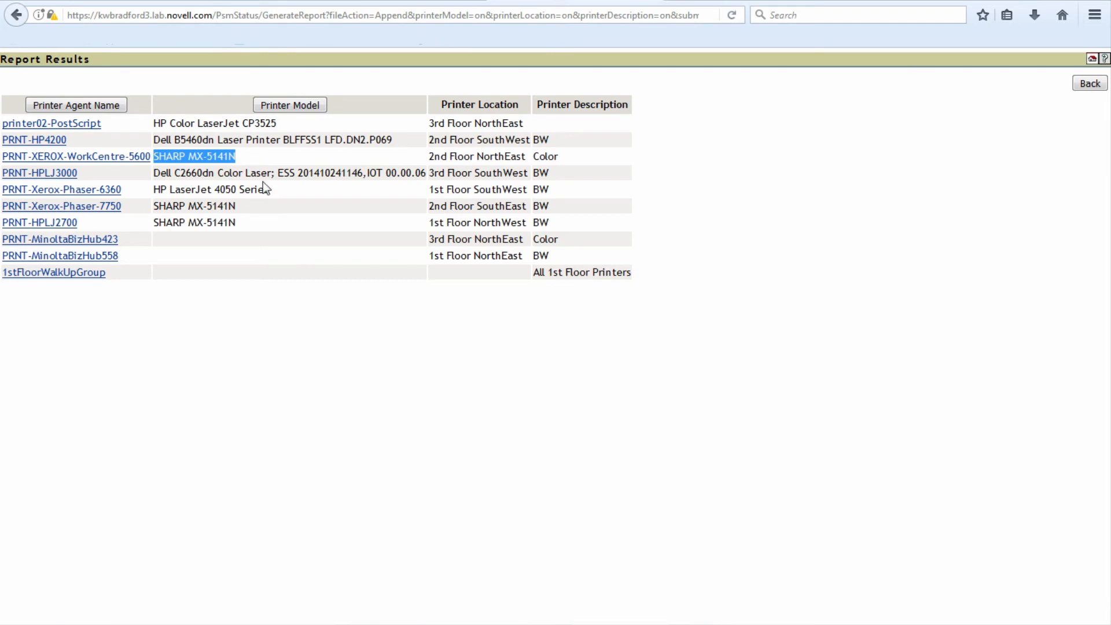
pyautogui.moveTo(635, 13)
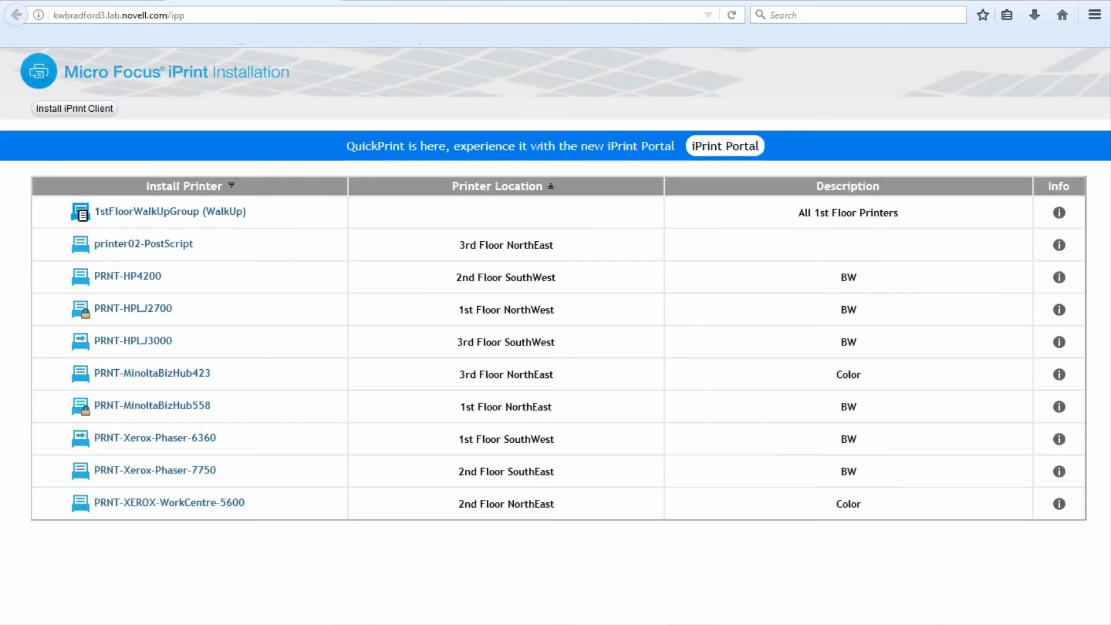
# Open the iPrint Portal and filter its printer list by "North"
pyautogui.click(723, 146)
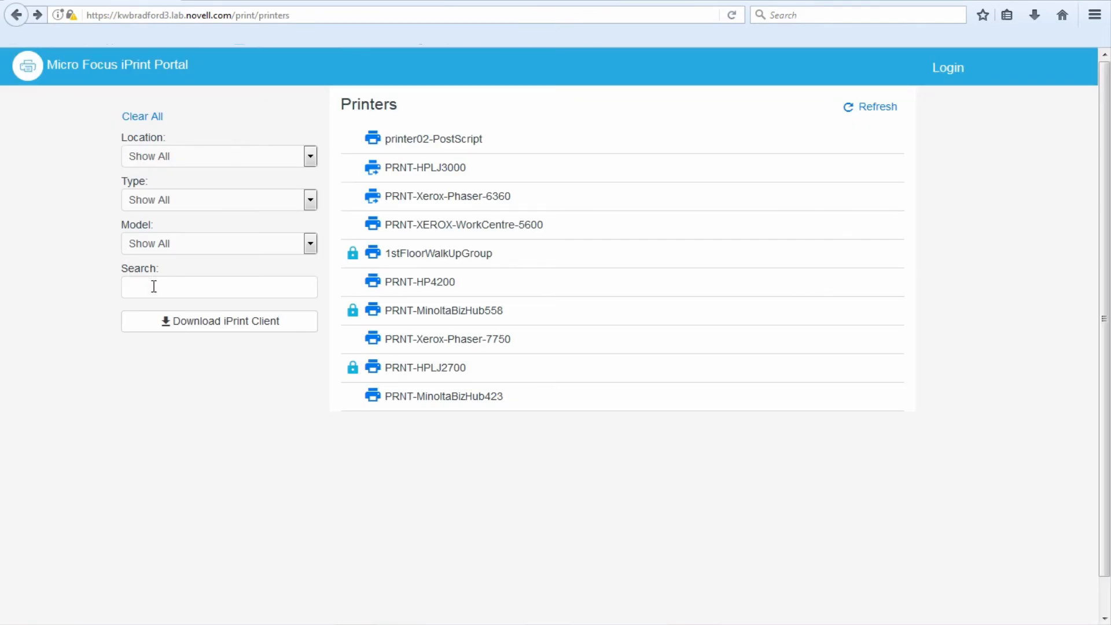
pyautogui.click(219, 286)
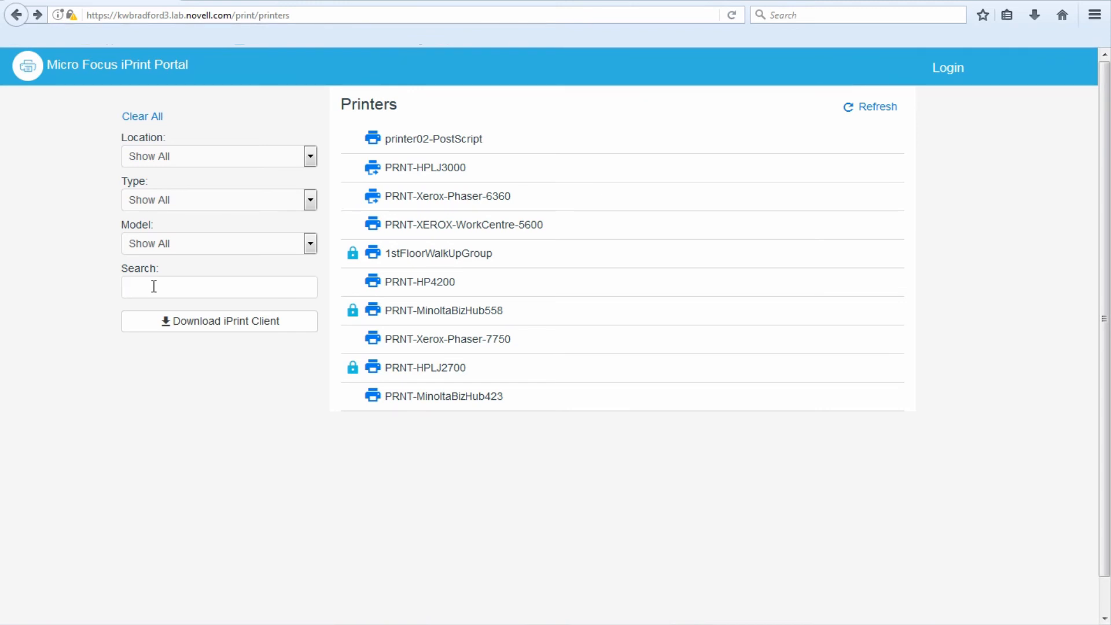
pyautogui.write('col')
pyautogui.write('N')
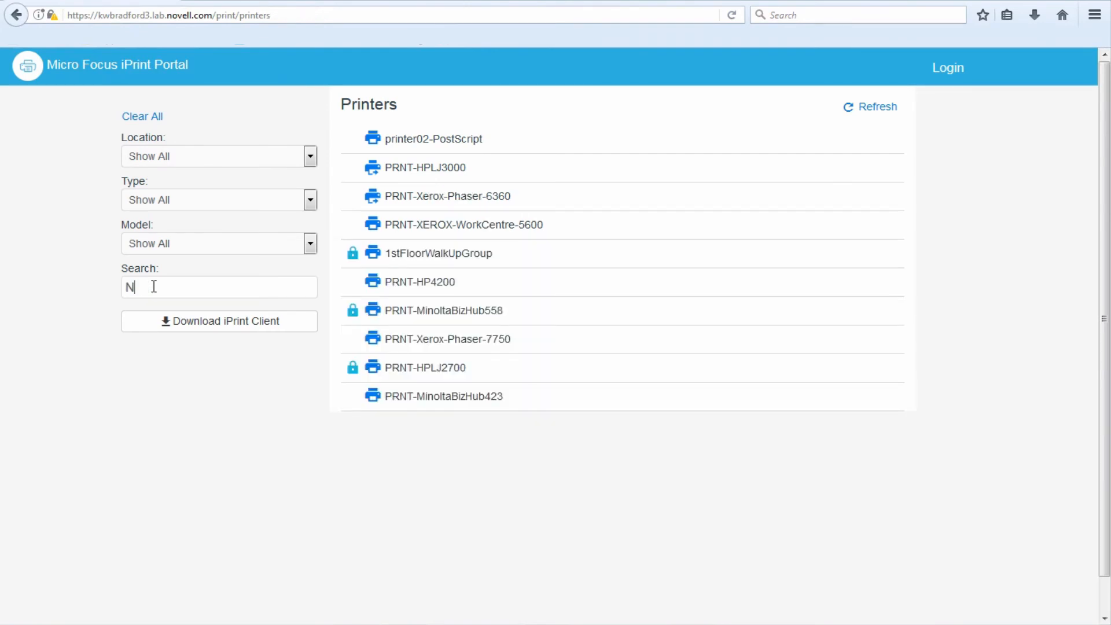
pyautogui.write('orth')
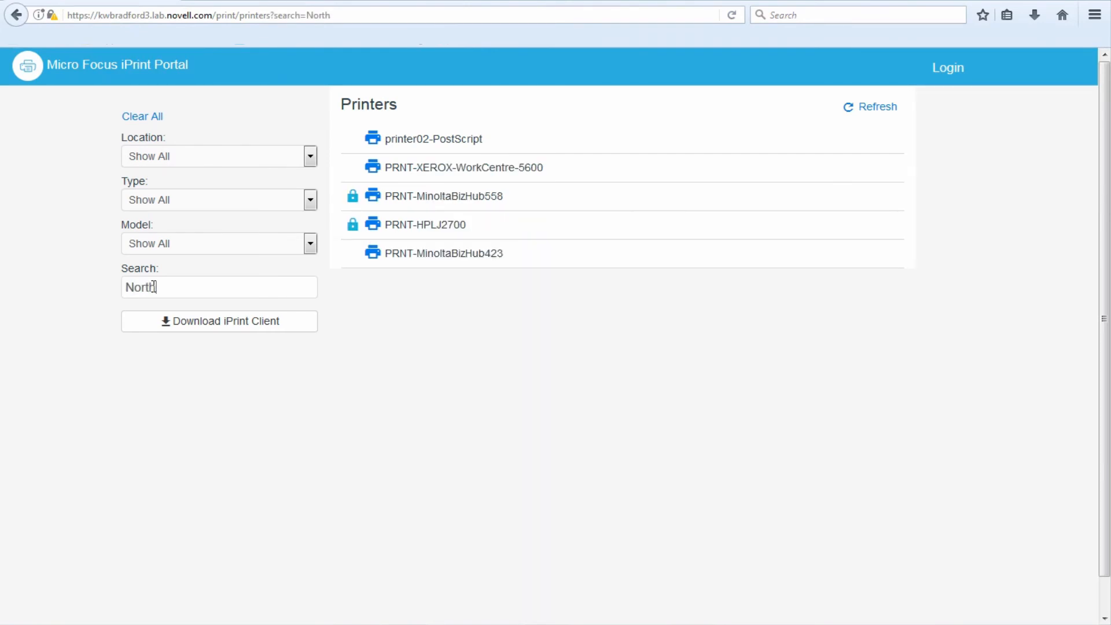
pyautogui.write('E')
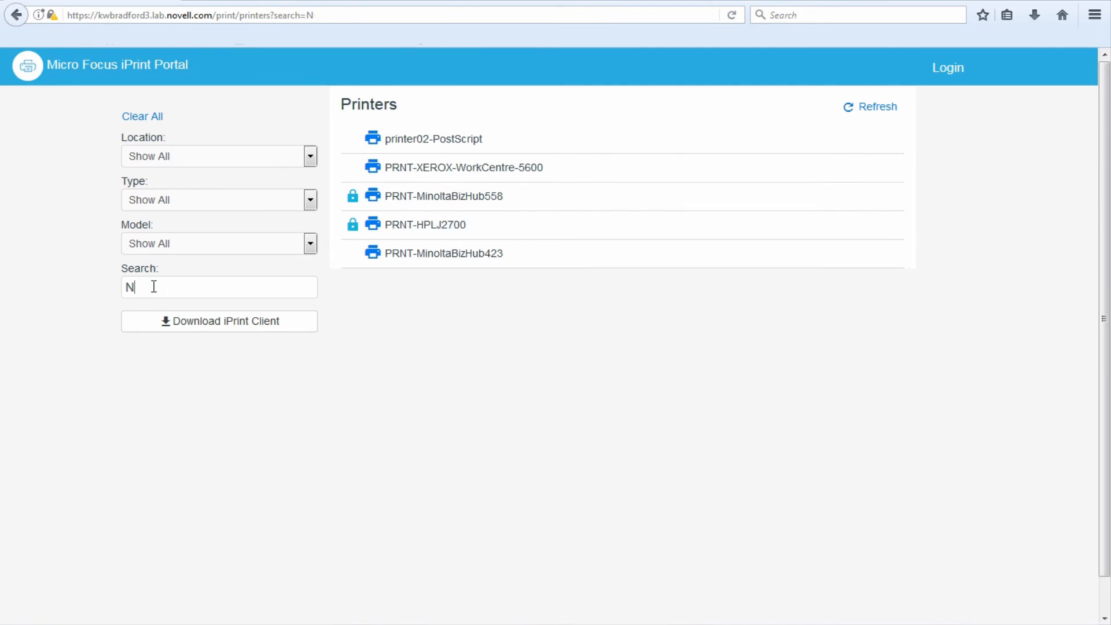
# Filter by "SHARP", then clear the search to show all ten printers
pyautogui.write('S')
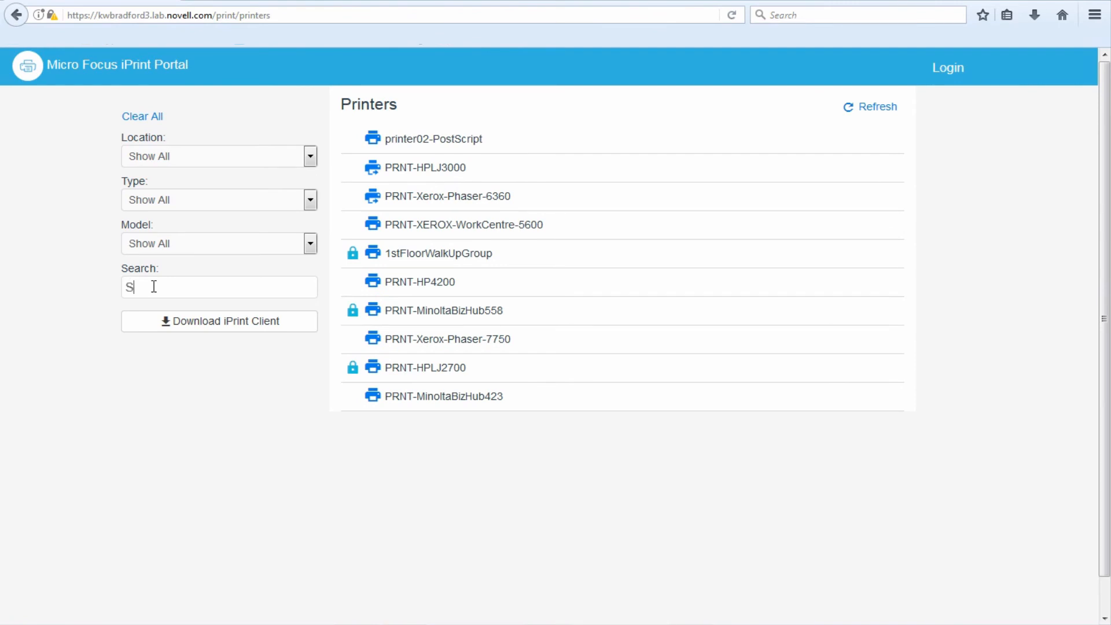
pyautogui.write('HARP')
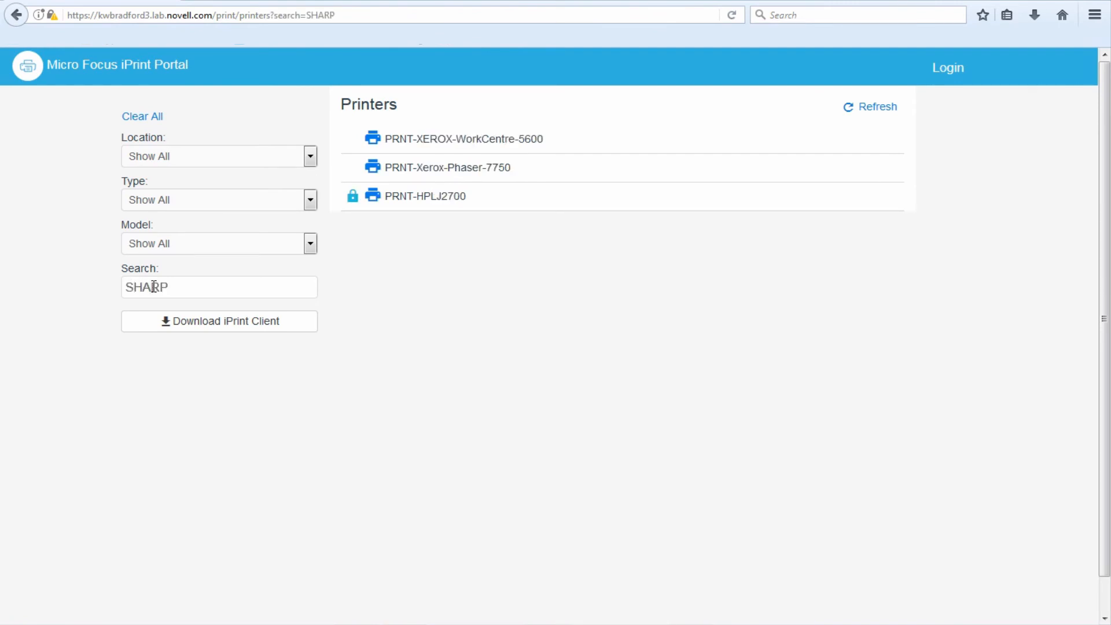
pyautogui.click(141, 116)
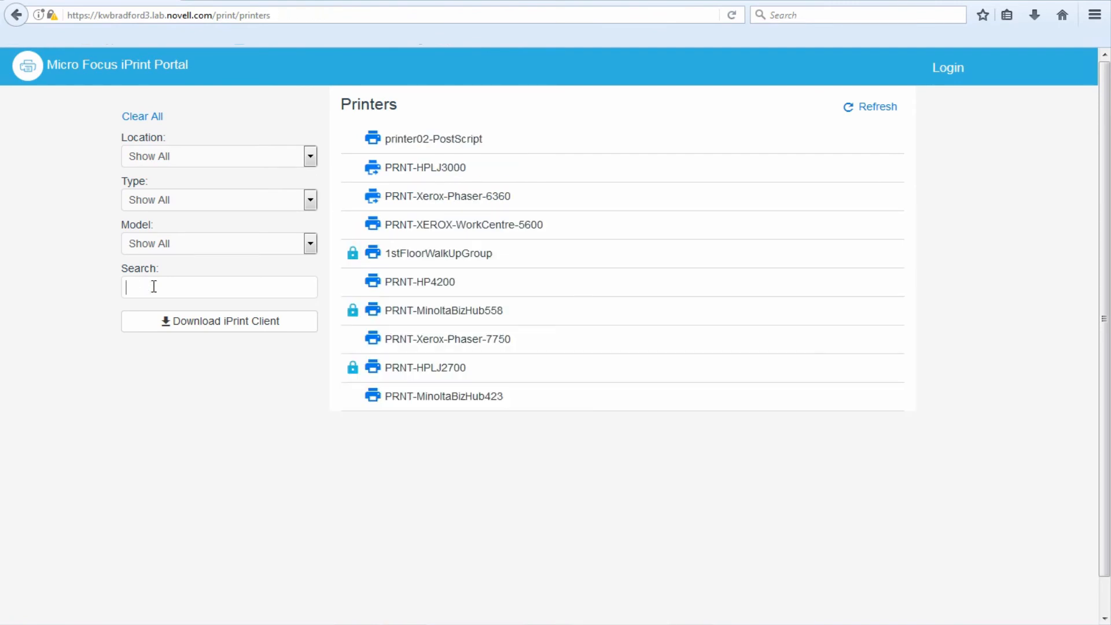
pyautogui.write('PRNT')
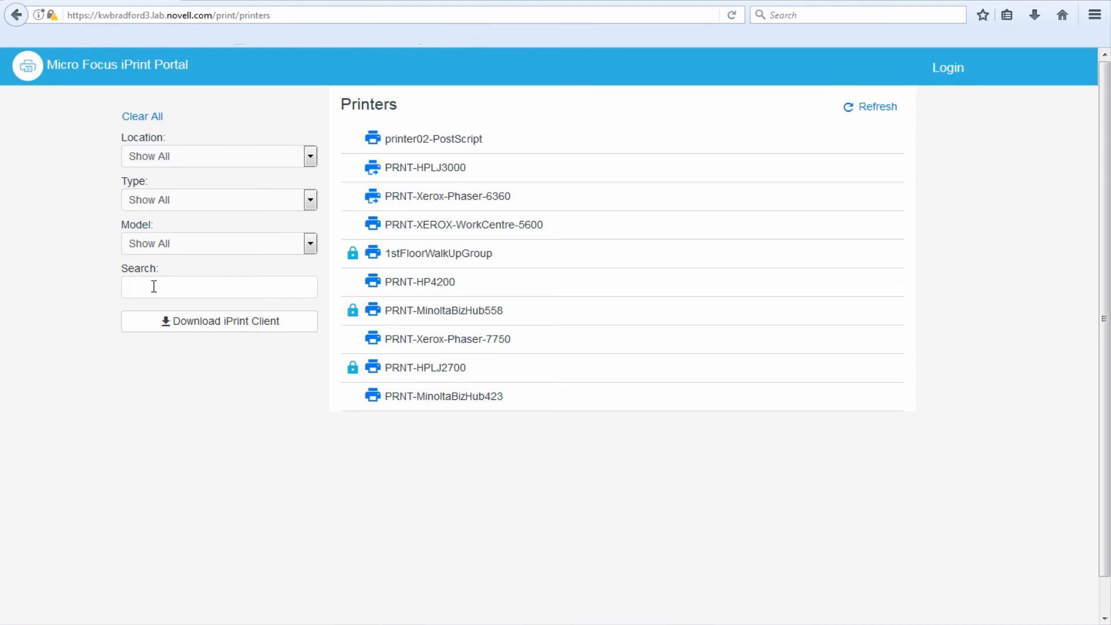
# Search the portal for "BW" to list six printers and copy the search URL
pyautogui.click(218, 287)
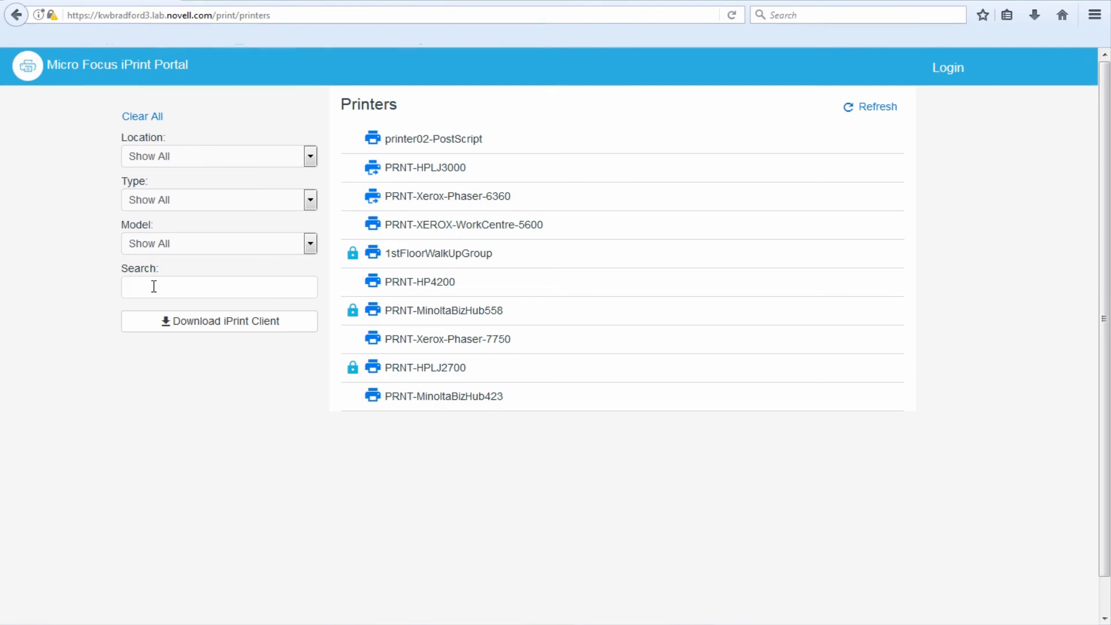
pyautogui.write('BW')
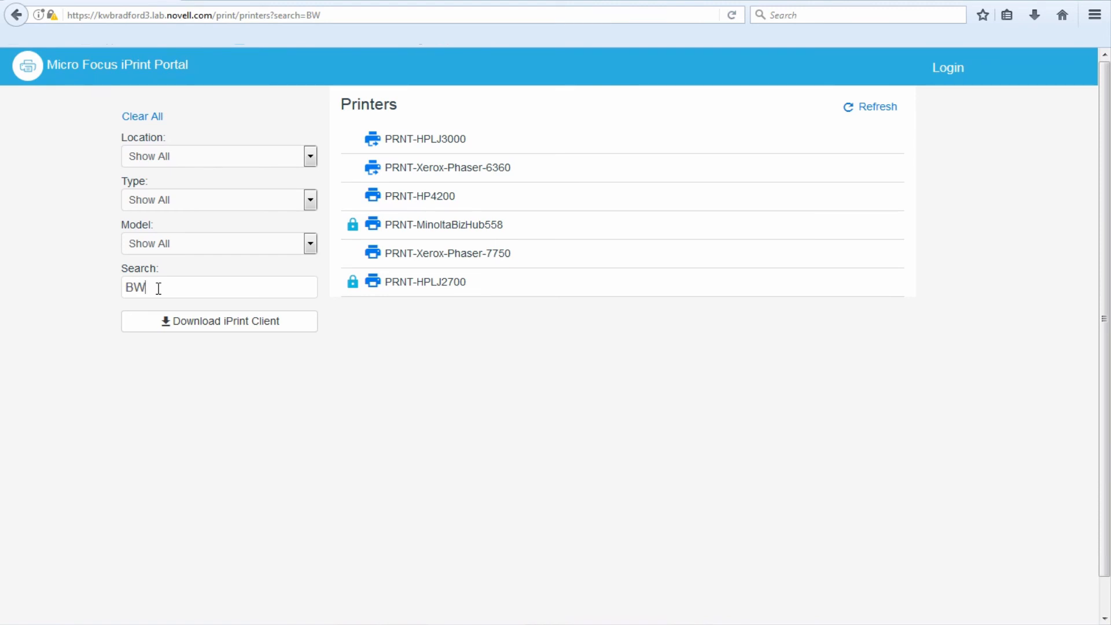
pyautogui.moveTo(278, 143)
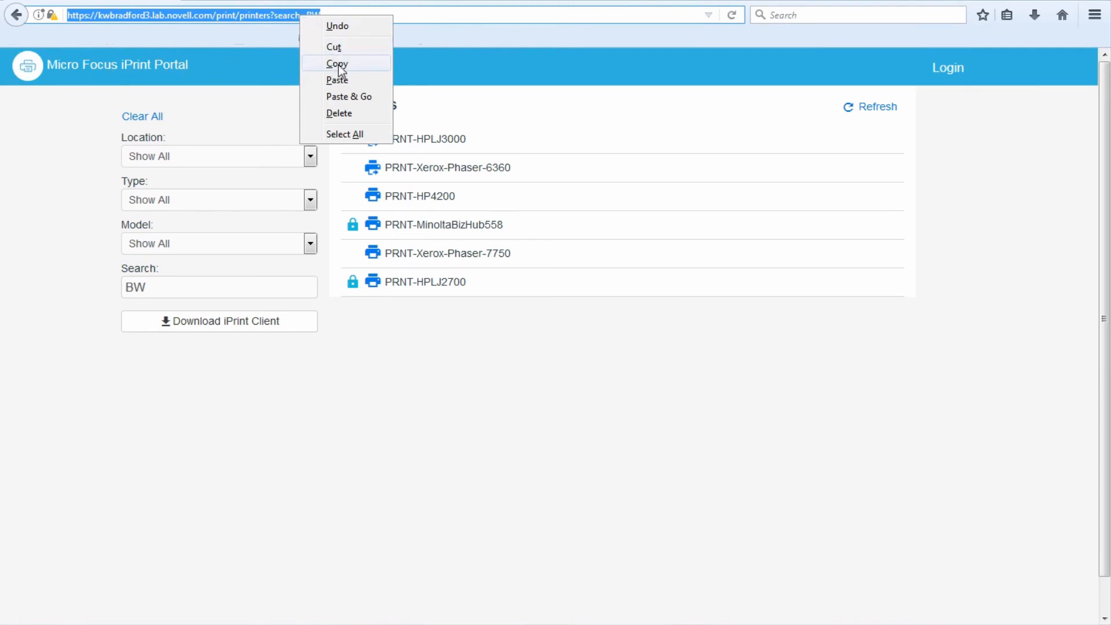
pyautogui.click(337, 63)
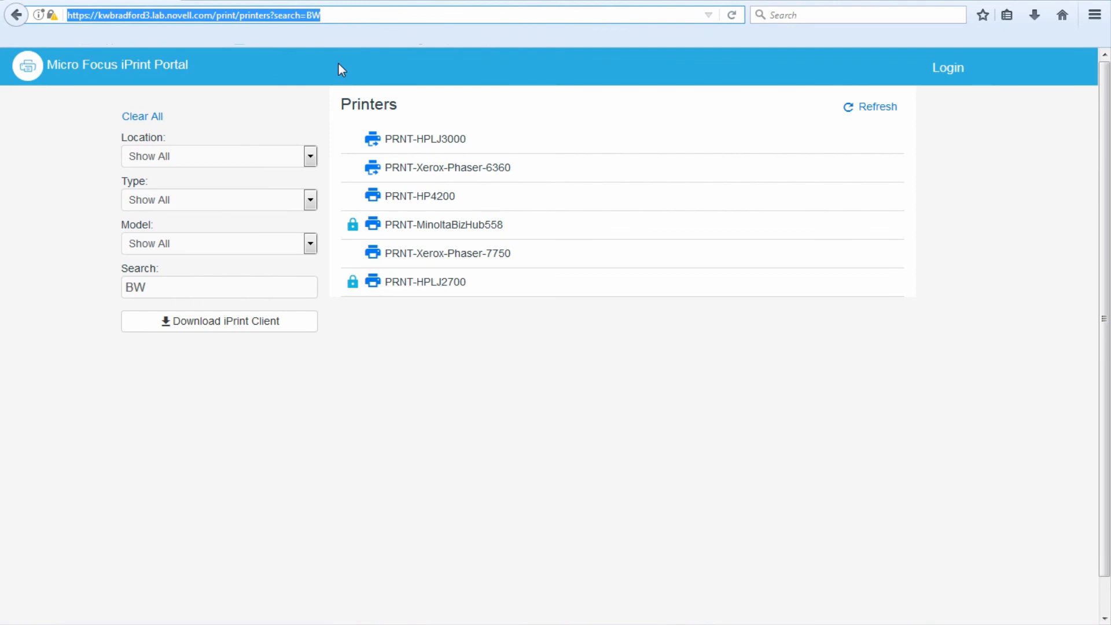
pyautogui.moveTo(265, 104)
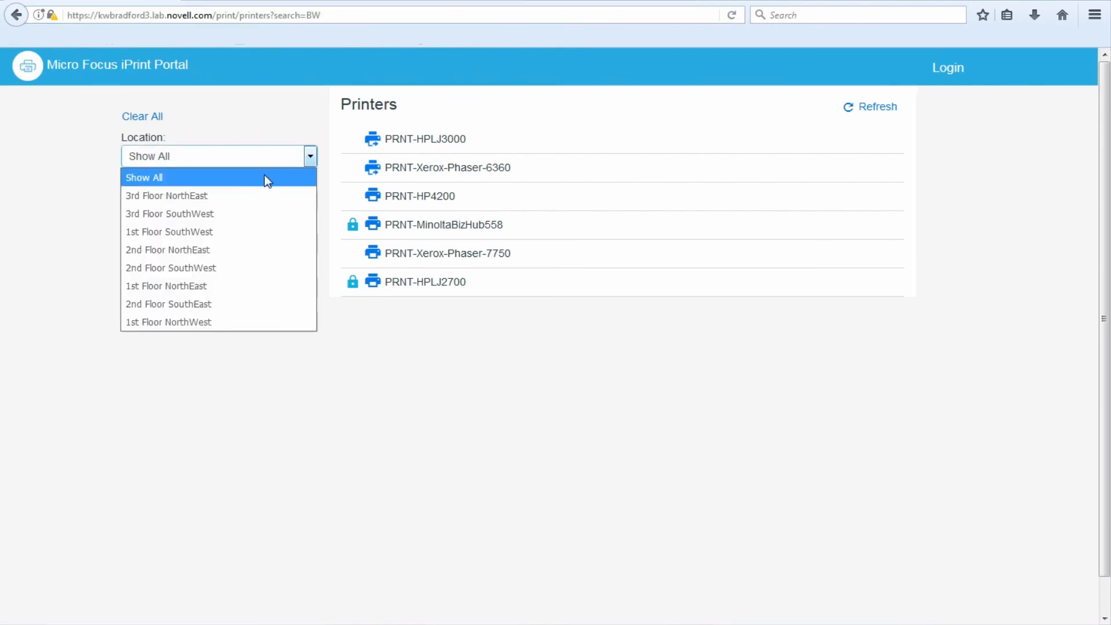
pyautogui.moveTo(166, 285)
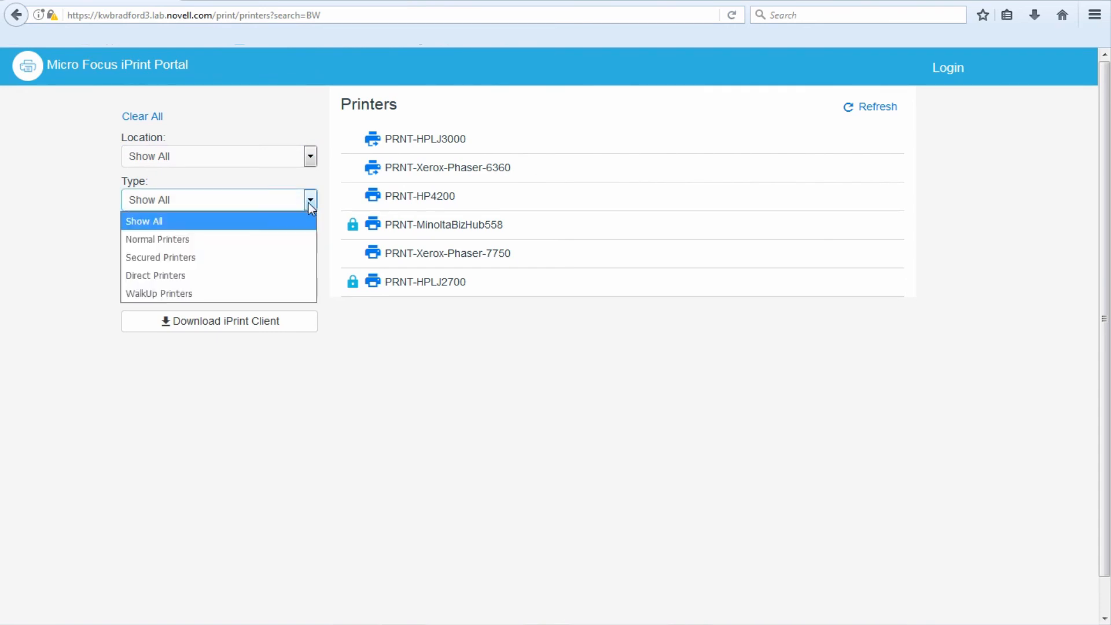
pyautogui.moveTo(158, 239)
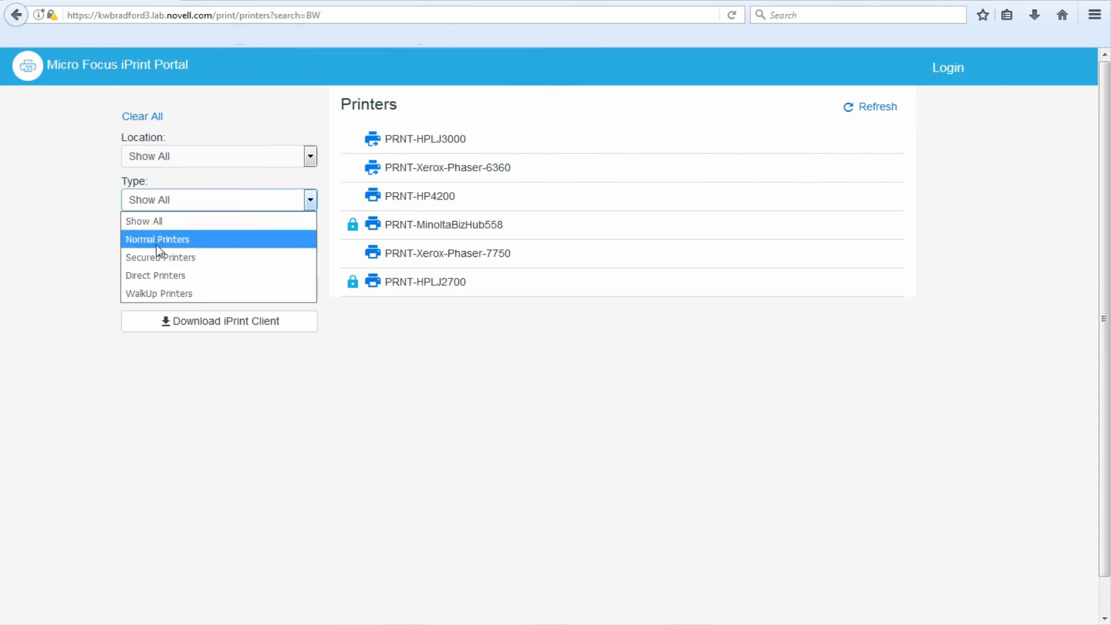
pyautogui.moveTo(160, 256)
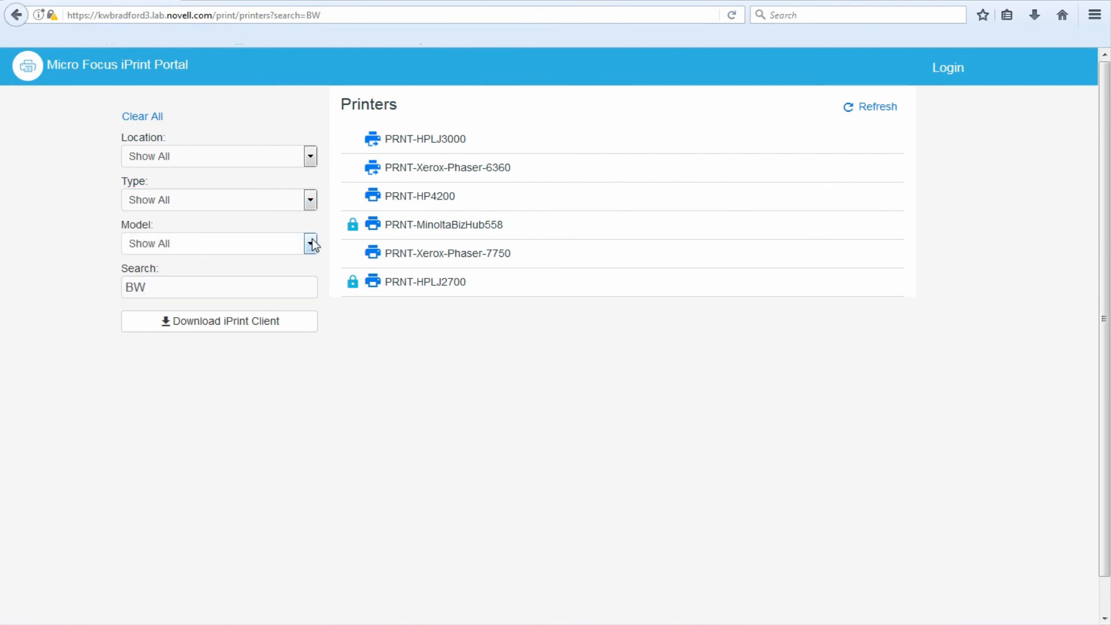
pyautogui.click(310, 243)
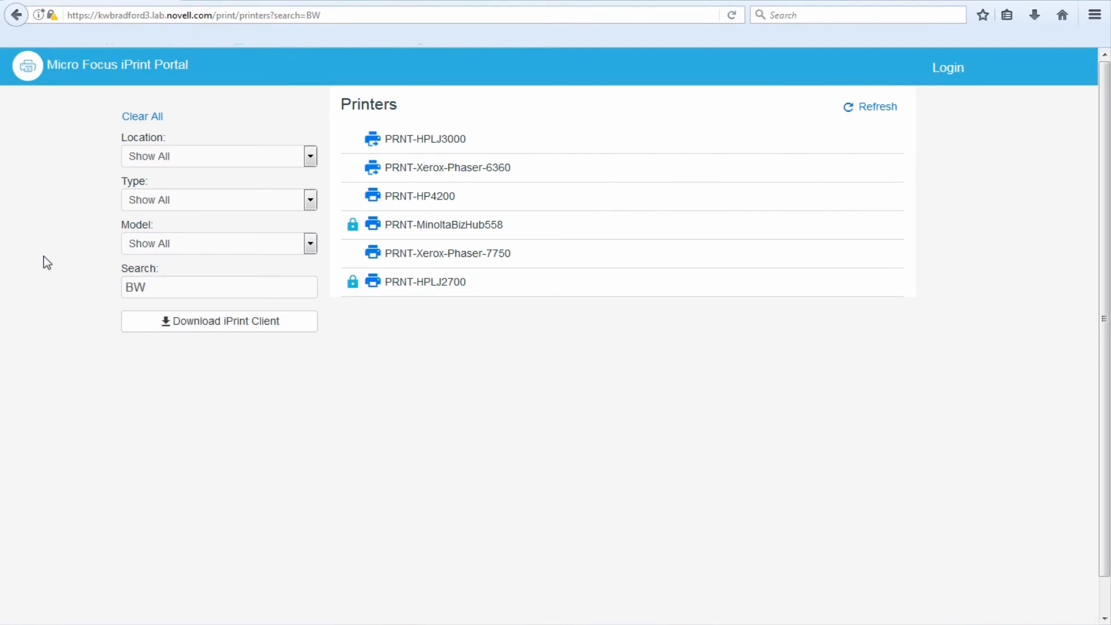
pyautogui.moveTo(57, 329)
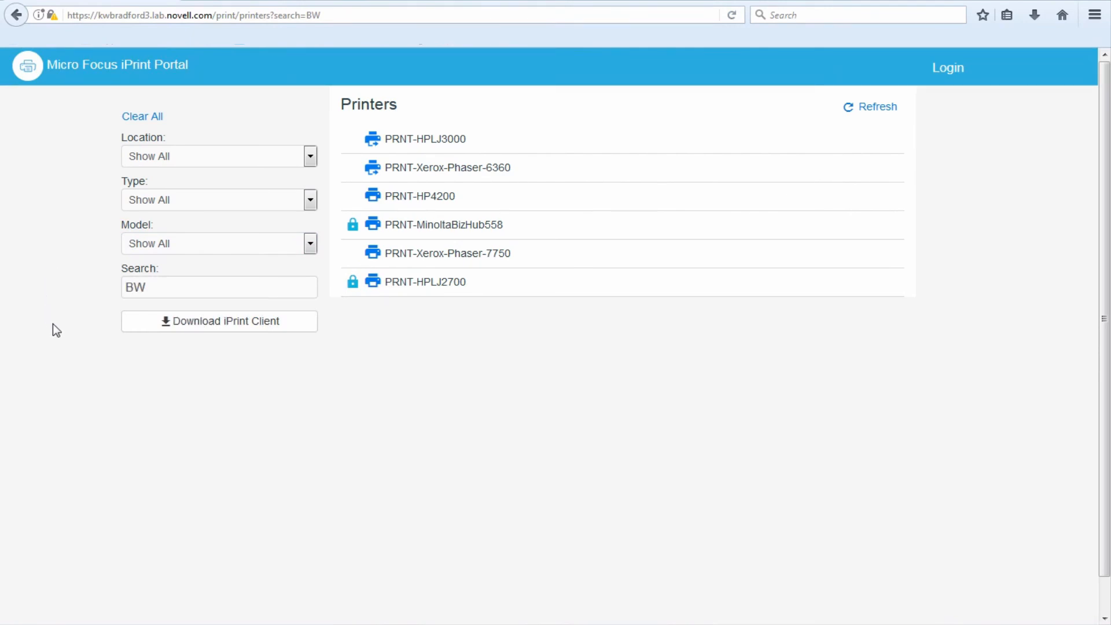
pyautogui.moveTo(98, 430)
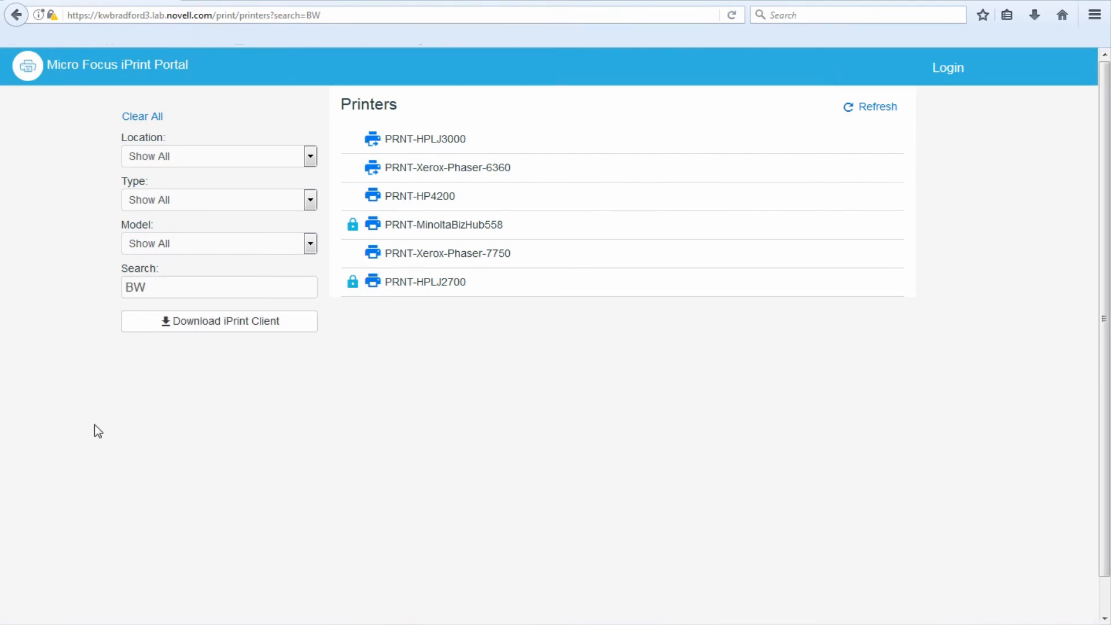